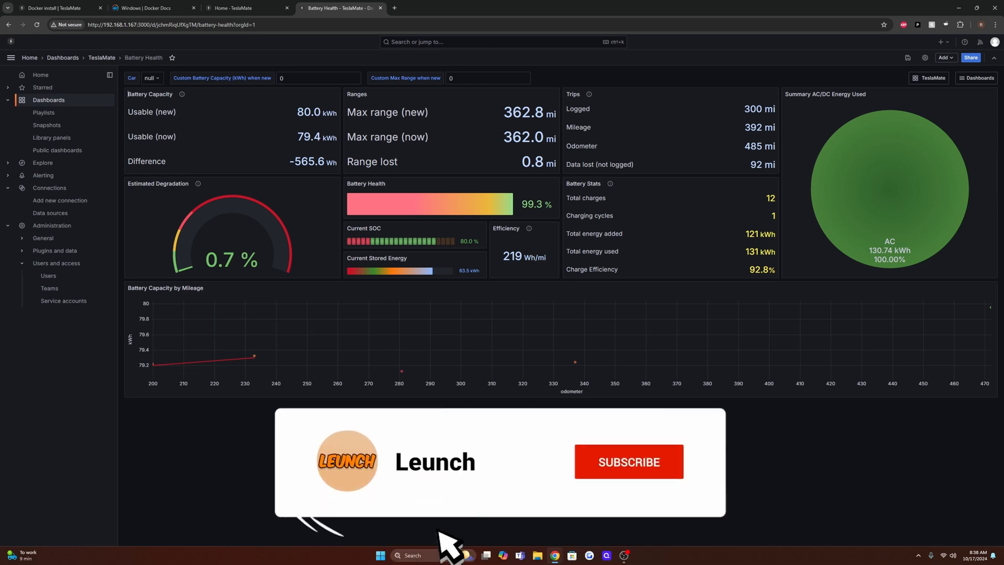
# - Show the list of other TeslaMate dashboards from the Battery Health dashboard
pyautogui.click(628, 463)
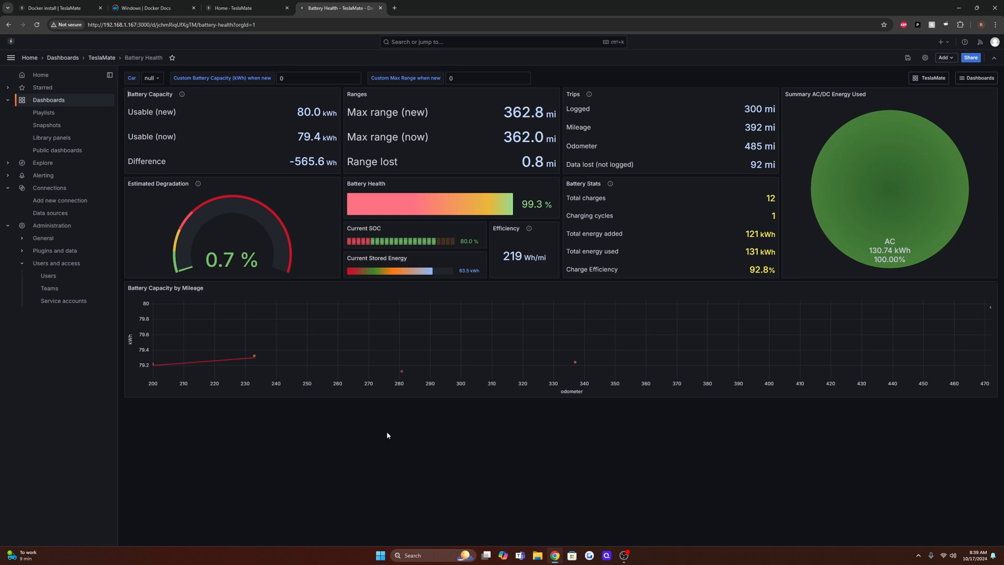
pyautogui.moveTo(442, 159)
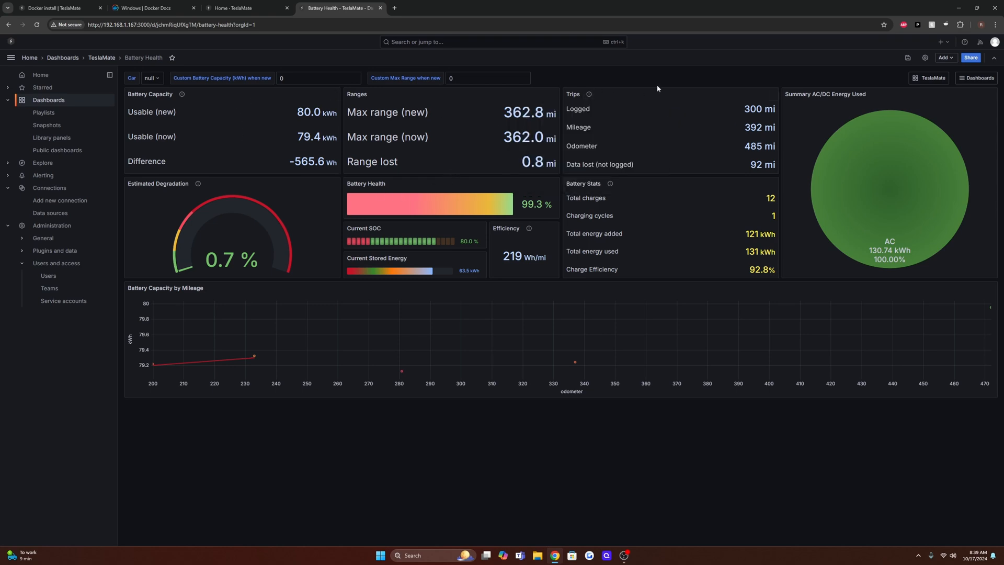
pyautogui.moveTo(948, 88)
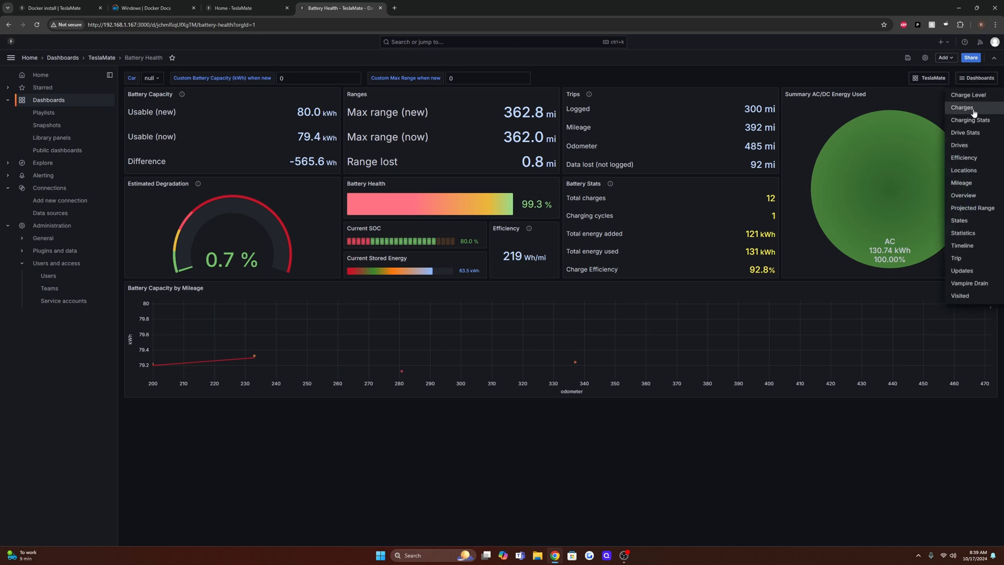
pyautogui.moveTo(970, 121)
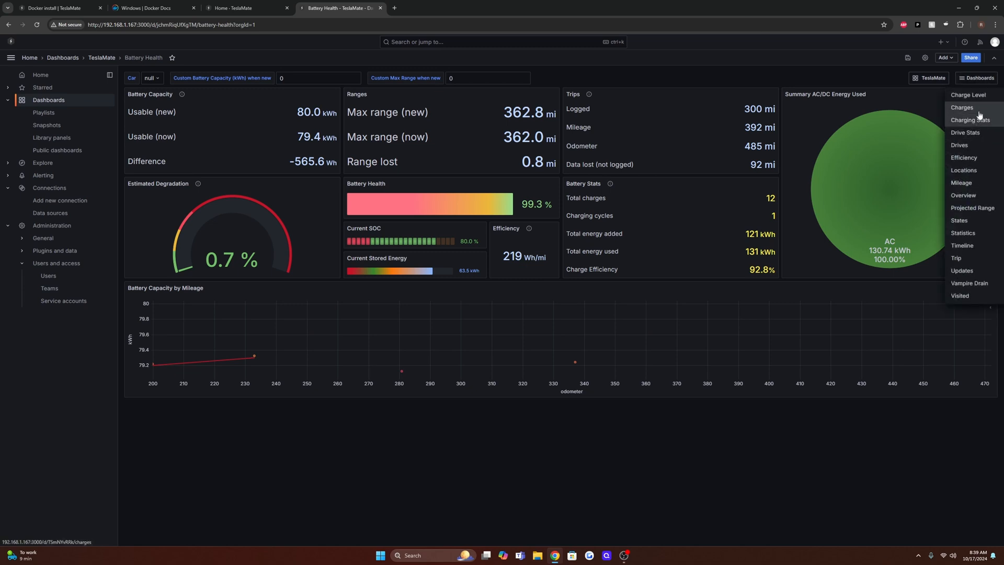
# - Switch to the Drive Details dashboard and scroll through its power, elevation and tire pressure charts
pyautogui.click(959, 146)
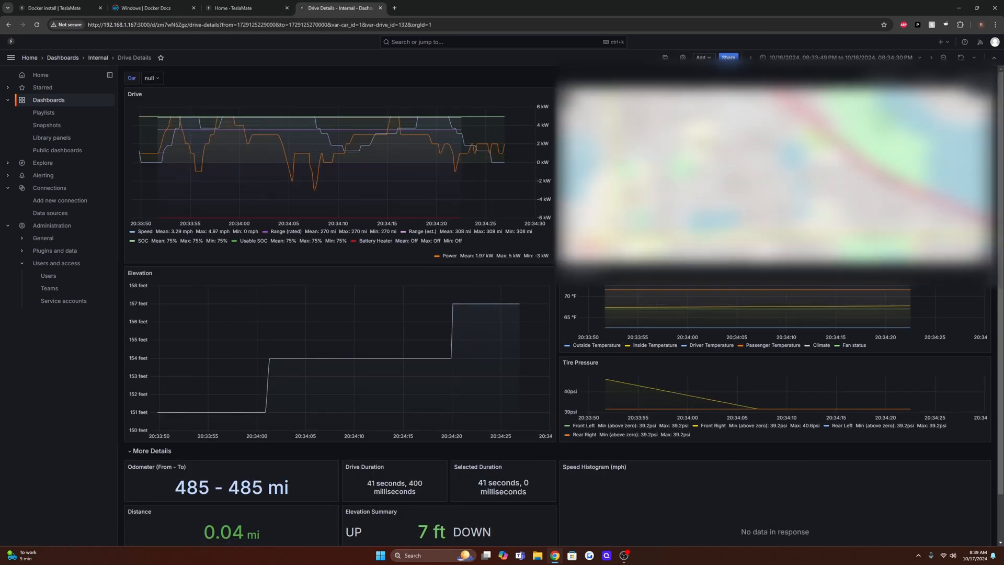
pyautogui.moveTo(173, 137)
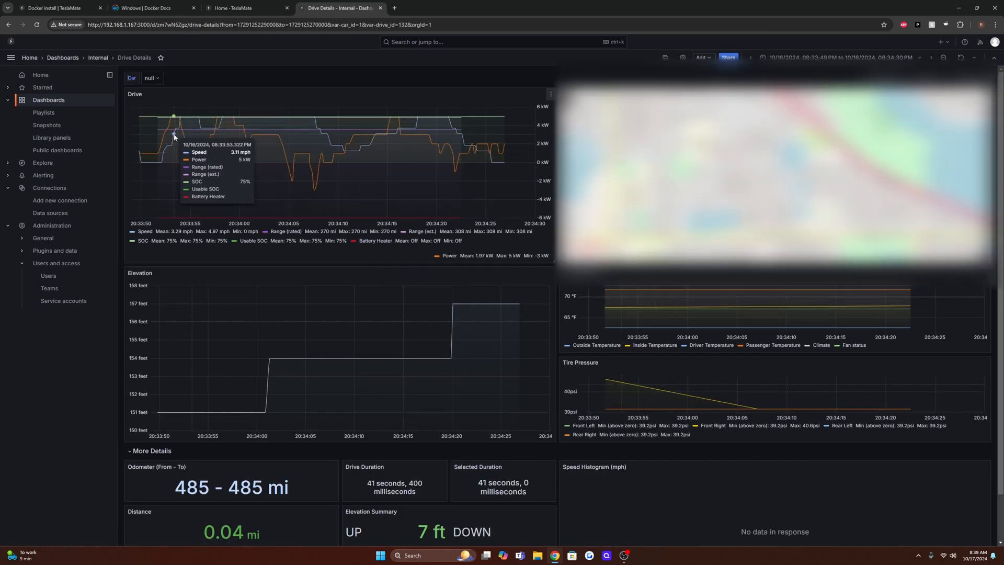
pyautogui.moveTo(376, 191)
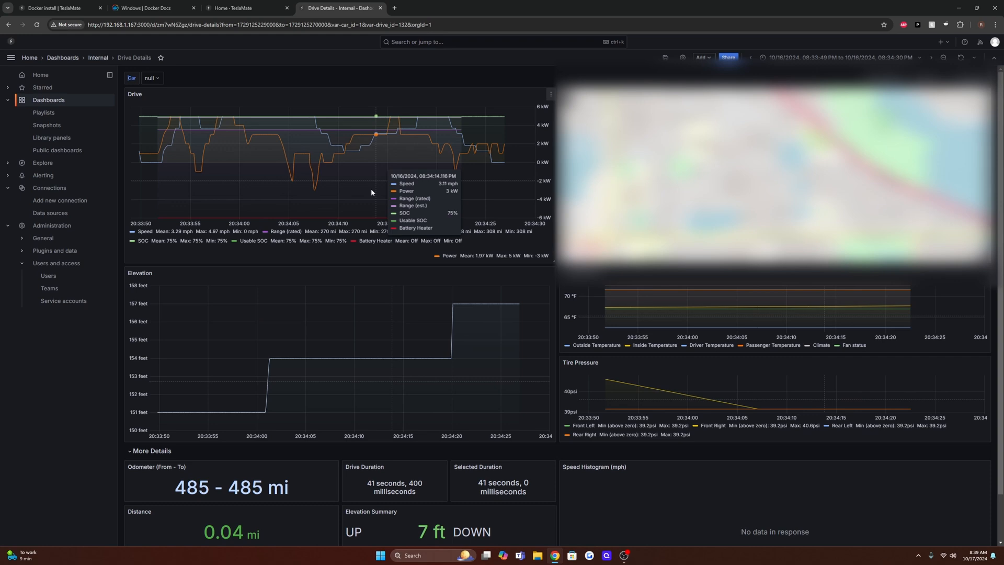
pyautogui.scroll(-3)
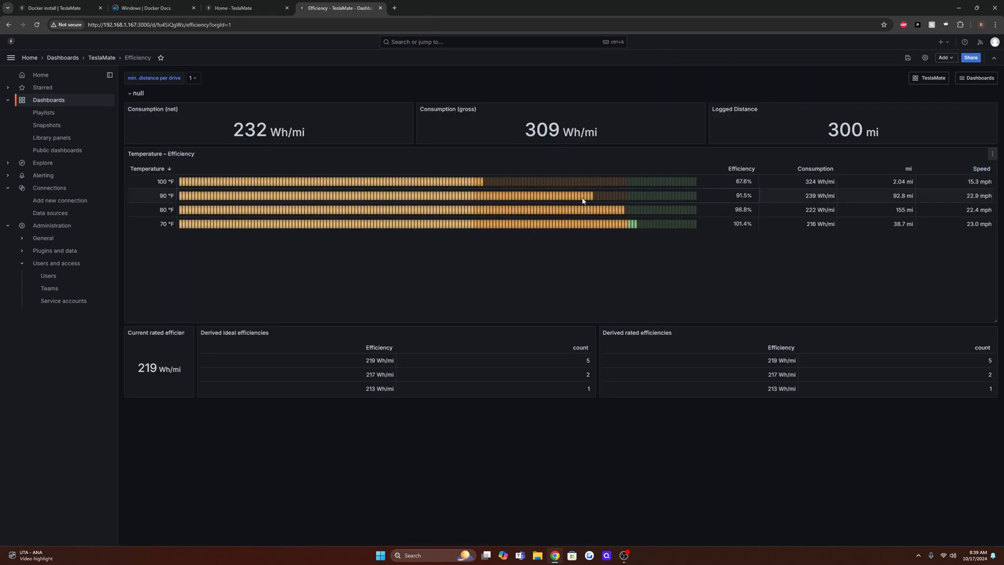
pyautogui.moveTo(974, 78)
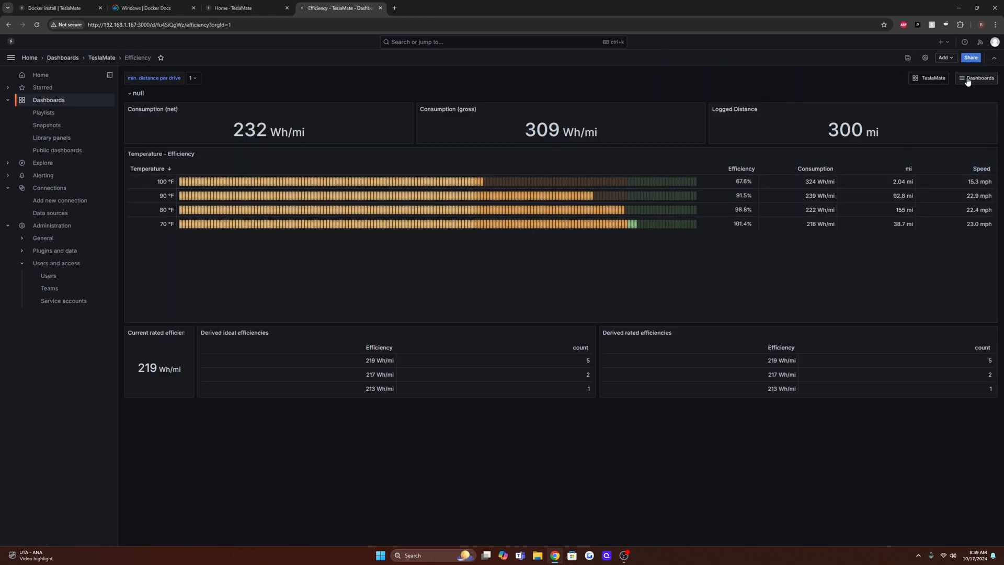
# - Switch to the Efficiency dashboard with the Temperature – Efficiency table
pyautogui.click(978, 77)
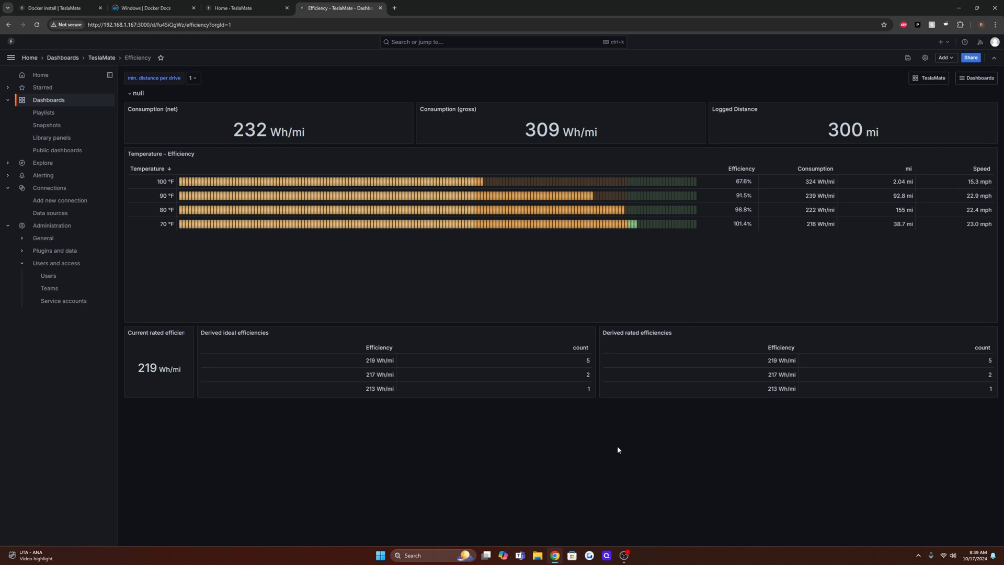
pyautogui.moveTo(712, 202)
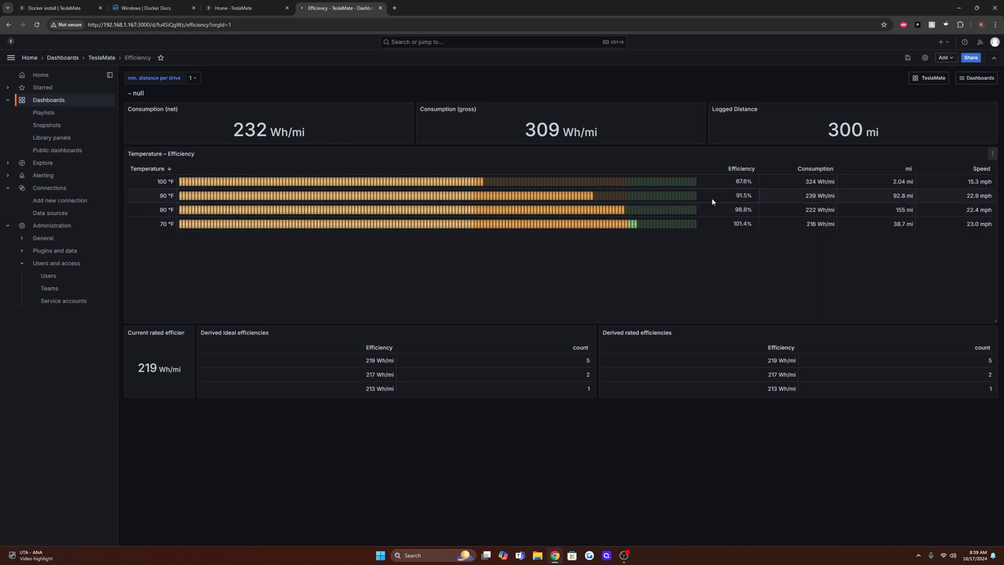
pyautogui.moveTo(323, 144)
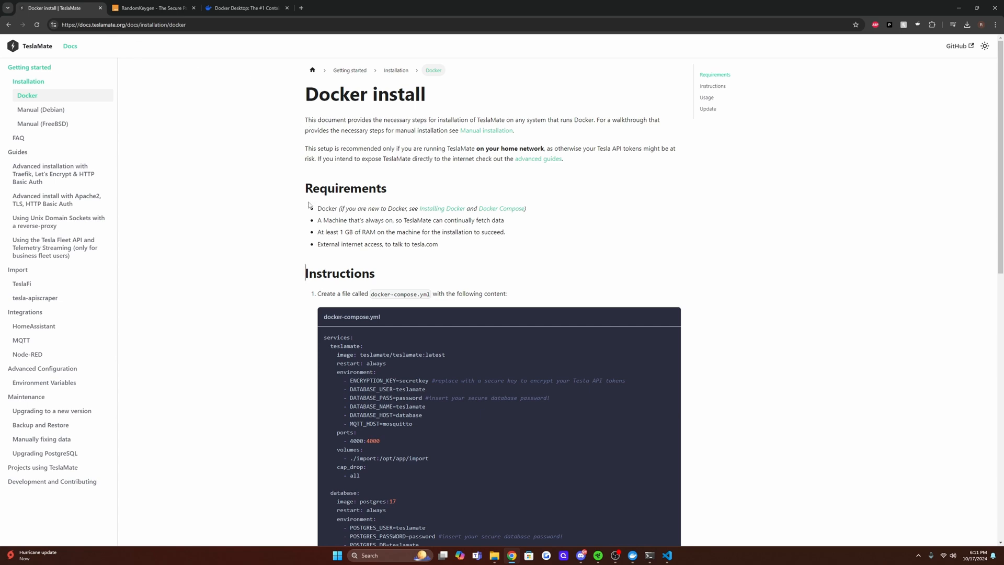
pyautogui.moveTo(413, 220)
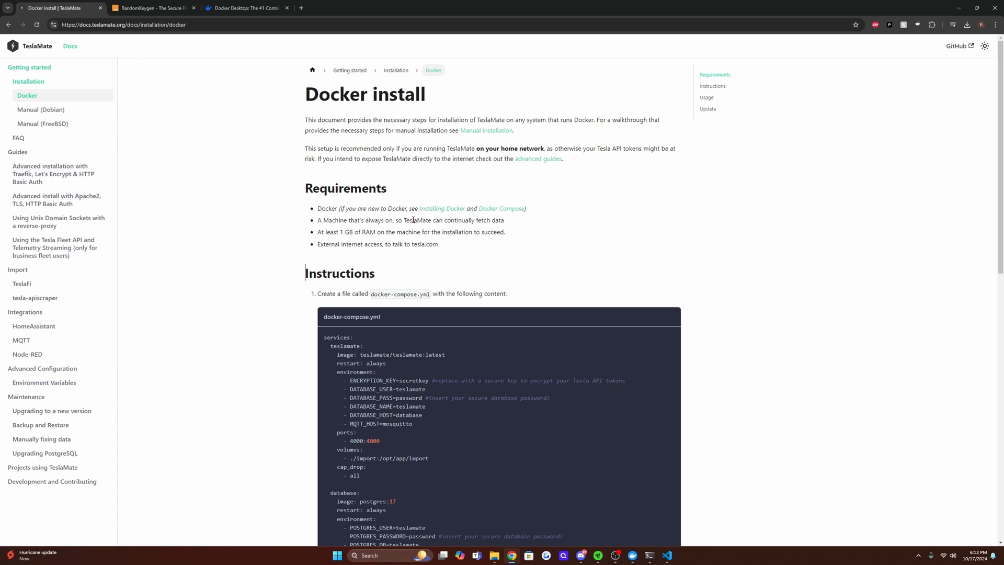
pyautogui.moveTo(404, 215)
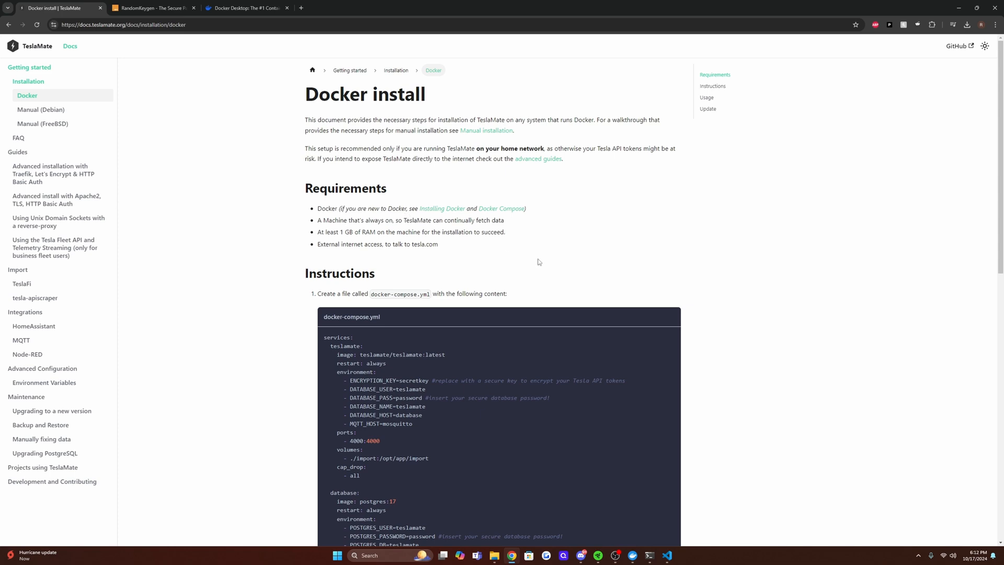
pyautogui.moveTo(477, 249)
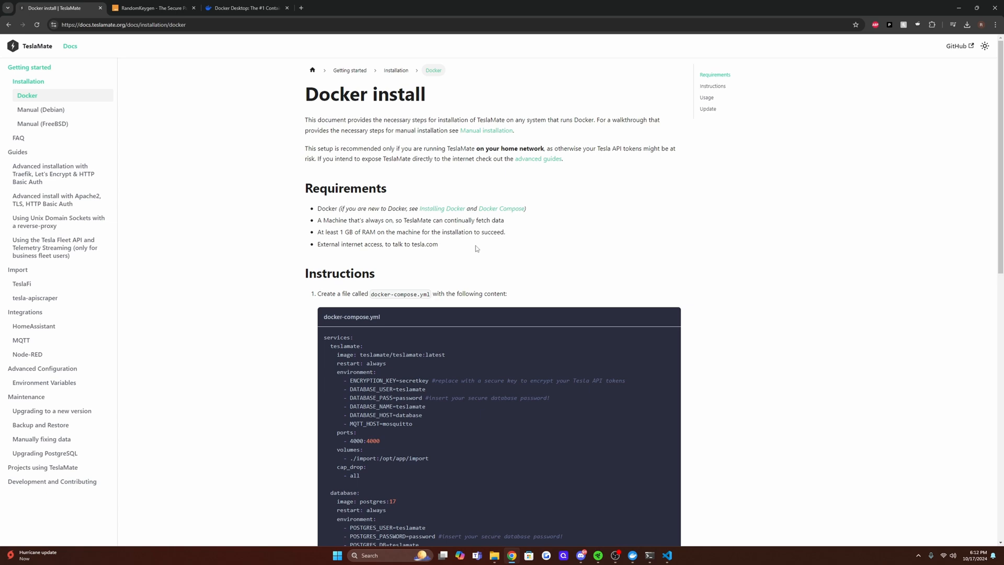
pyautogui.moveTo(484, 258)
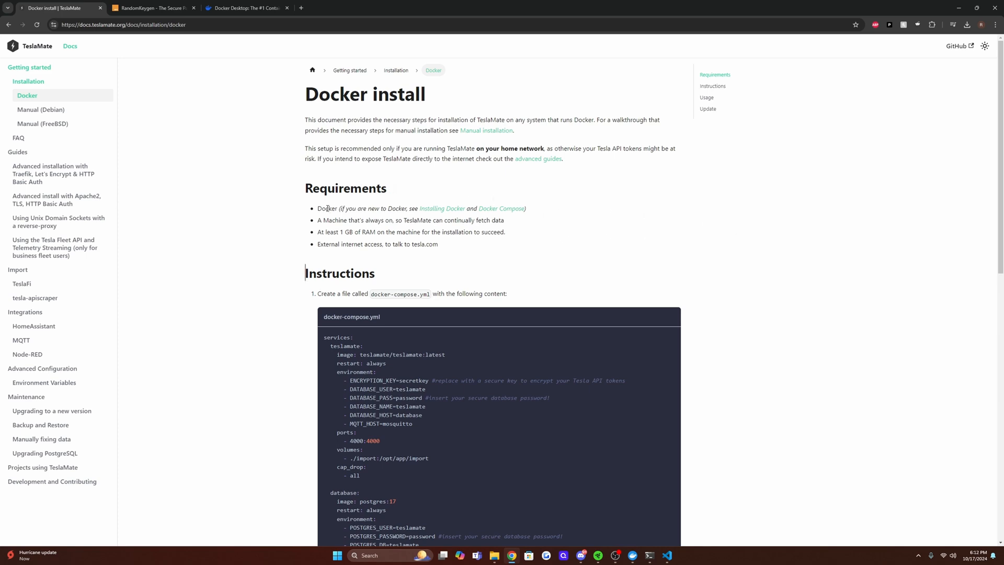
pyautogui.moveTo(261, 209)
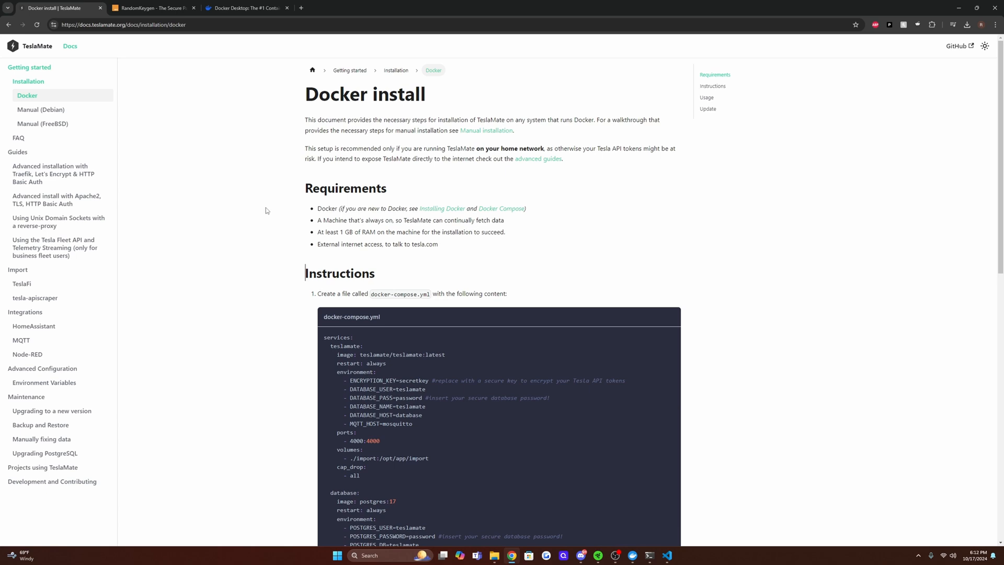
pyautogui.moveTo(360, 201)
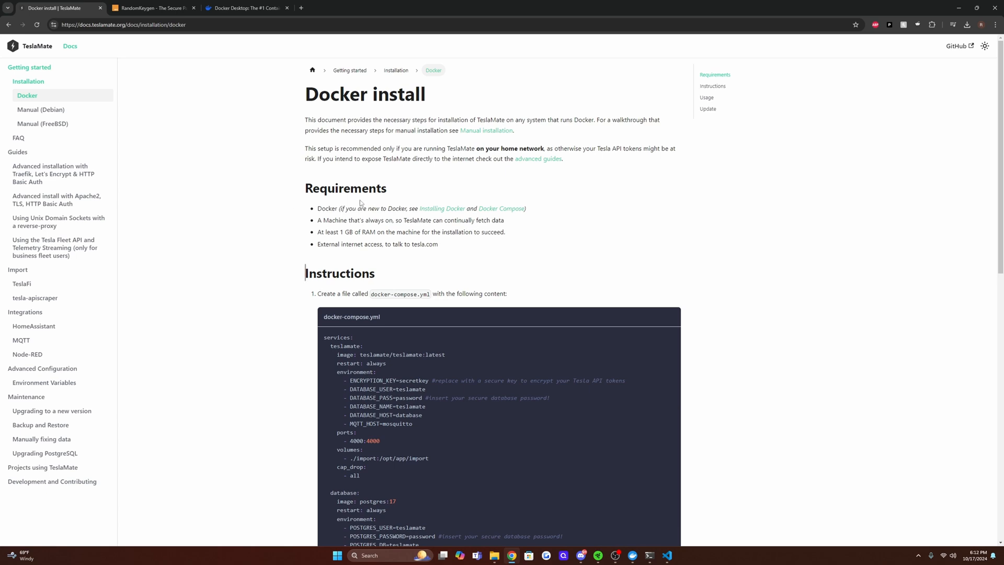
pyautogui.moveTo(327, 204)
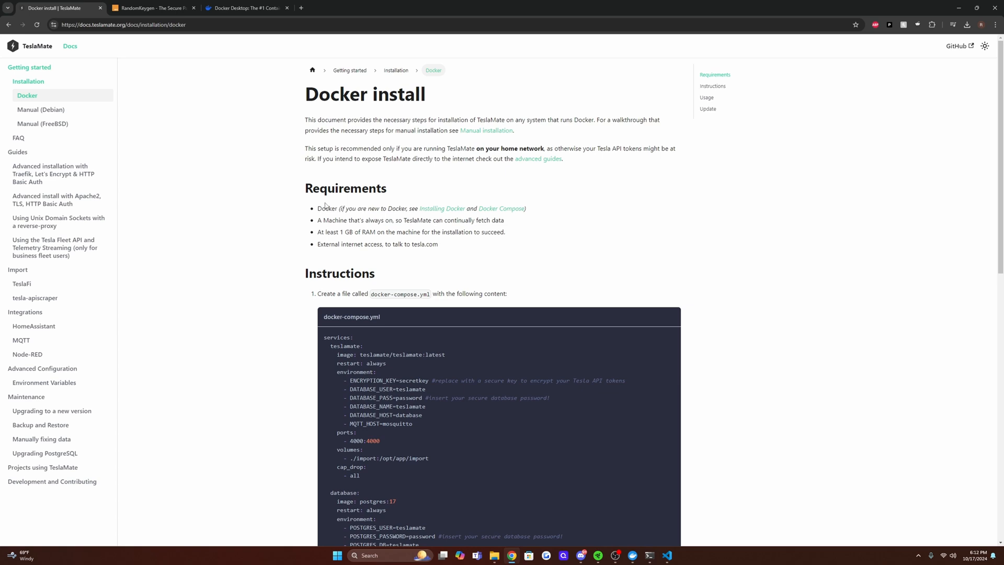
pyautogui.moveTo(737, 266)
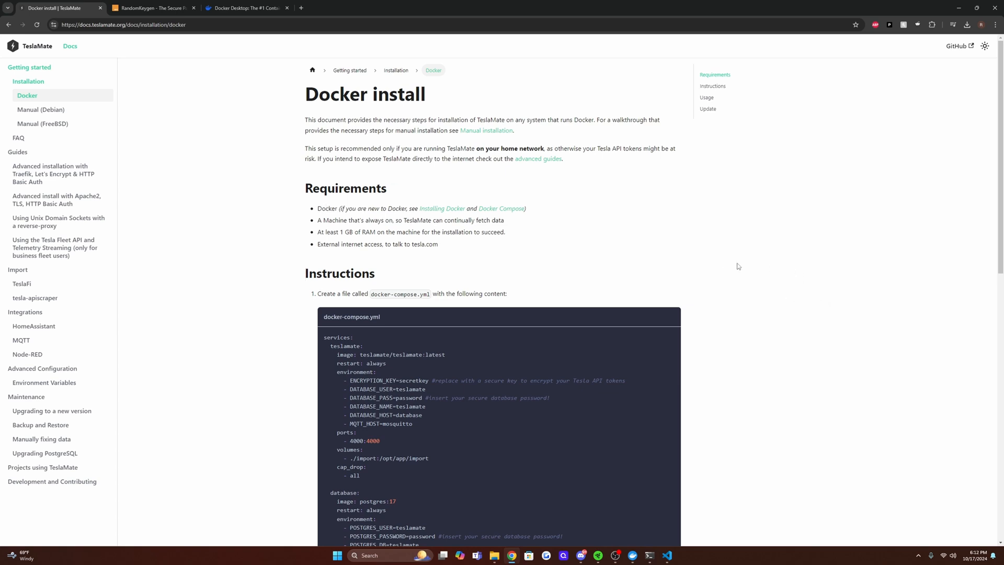
pyautogui.moveTo(501, 209)
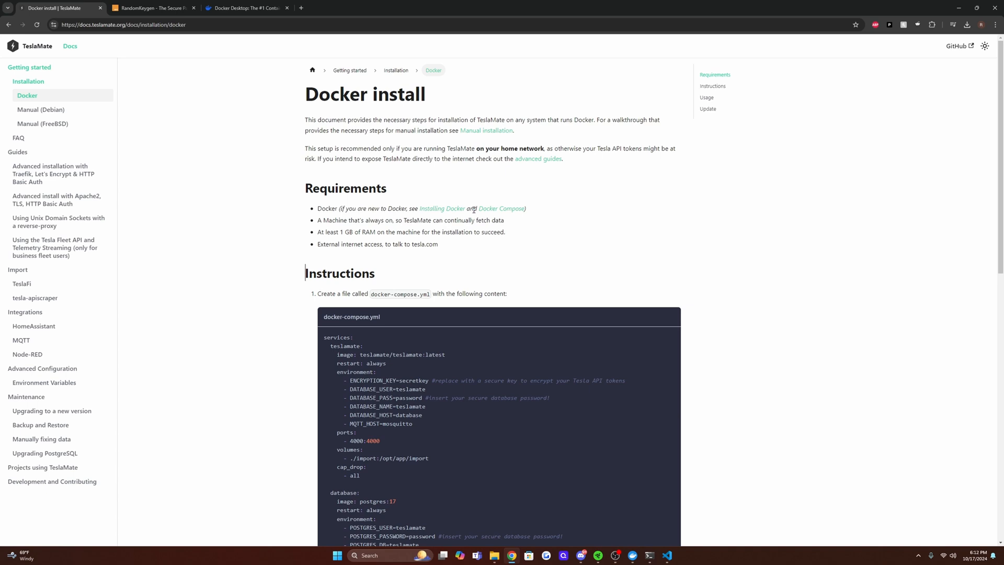
pyautogui.moveTo(820, 268)
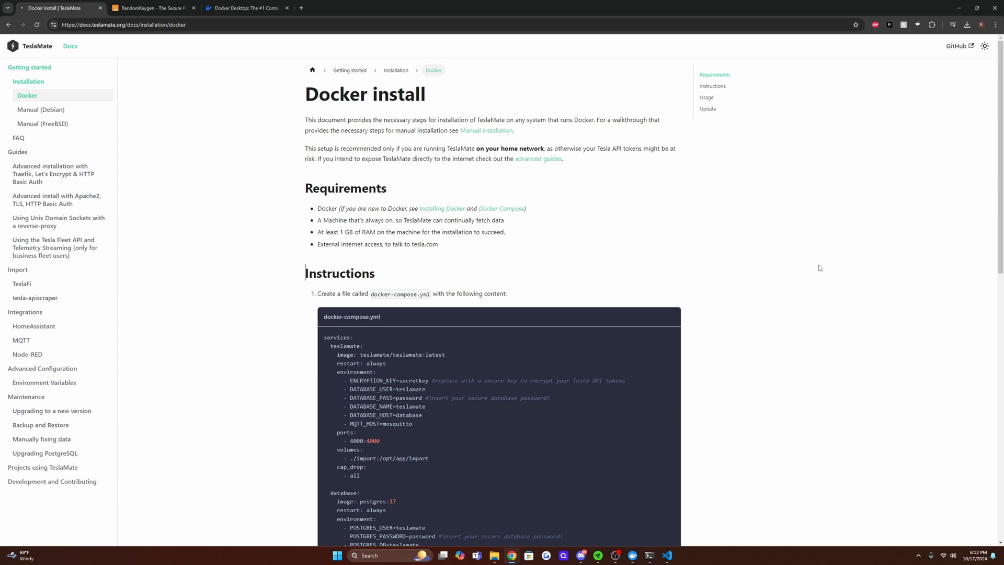
pyautogui.scroll(-3)
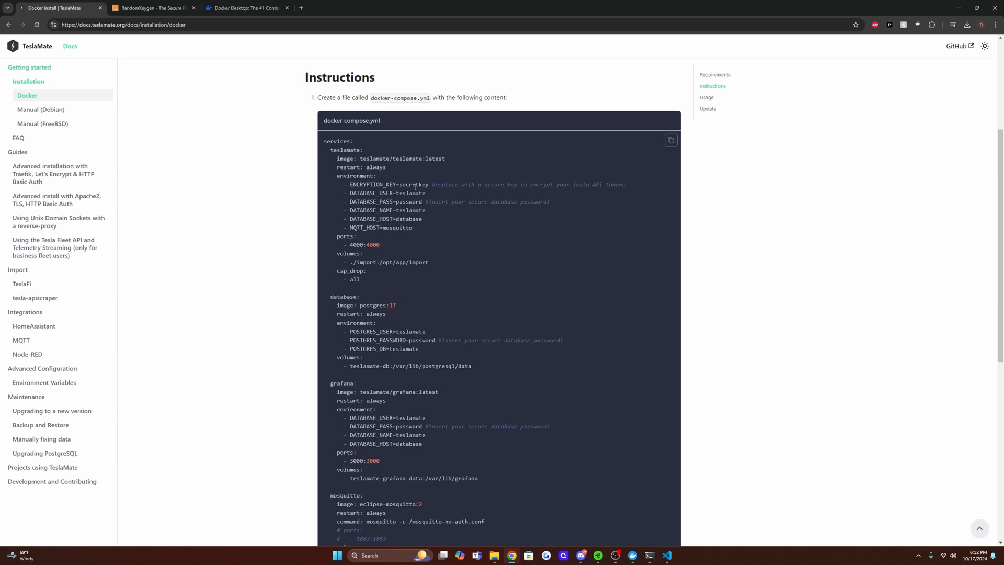
pyautogui.scroll(-3)
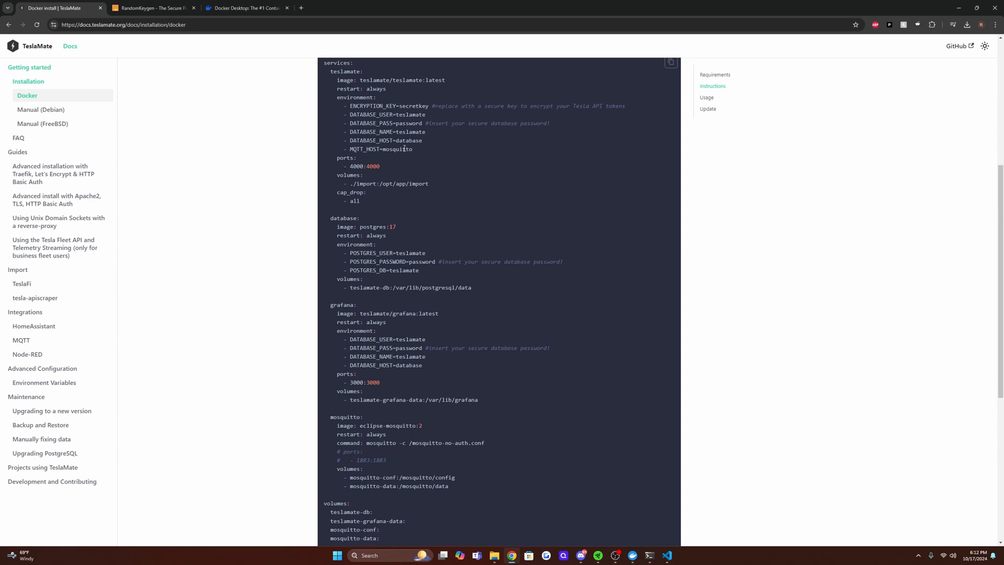
pyautogui.moveTo(466, 196)
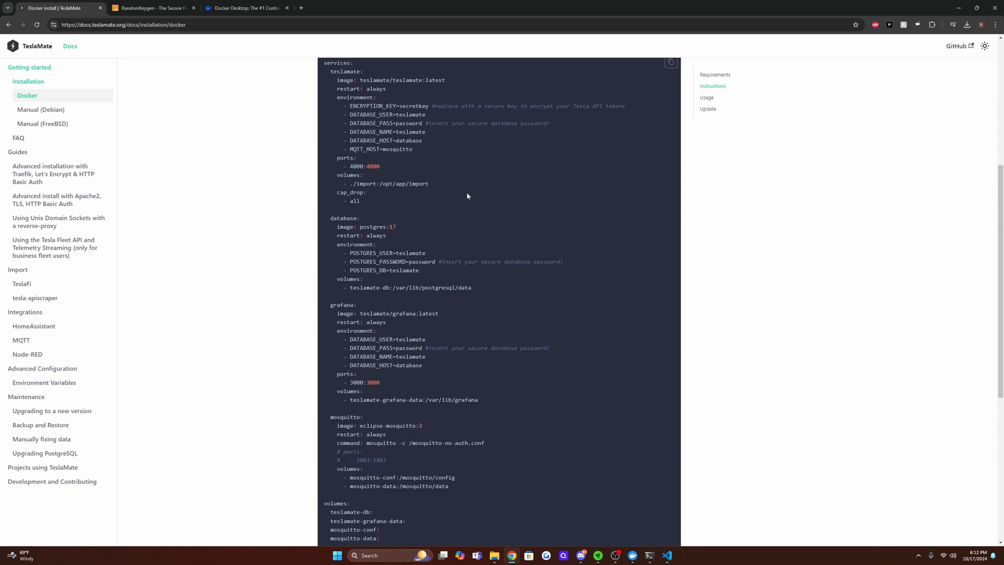
pyautogui.scroll(-3)
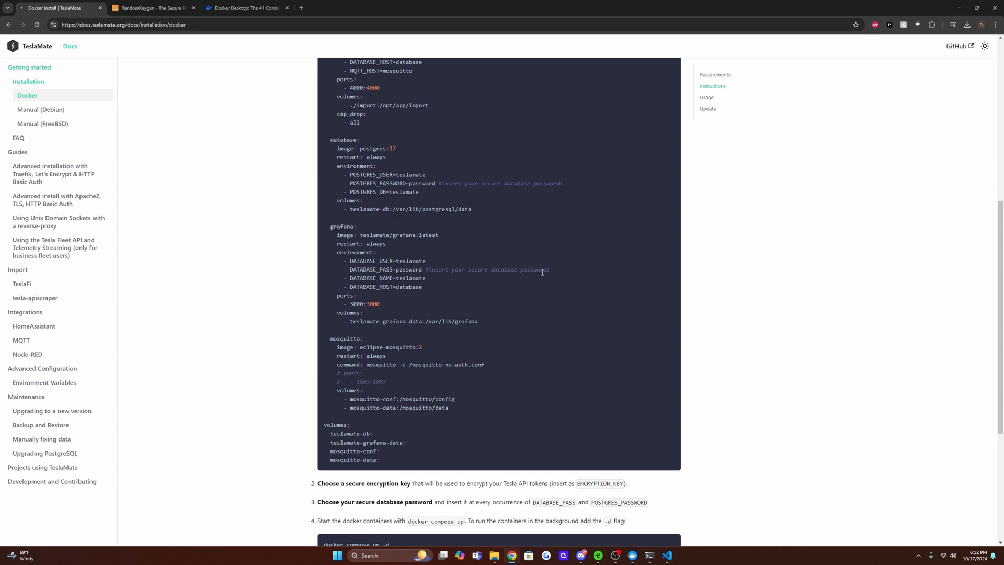
pyautogui.scroll(-3)
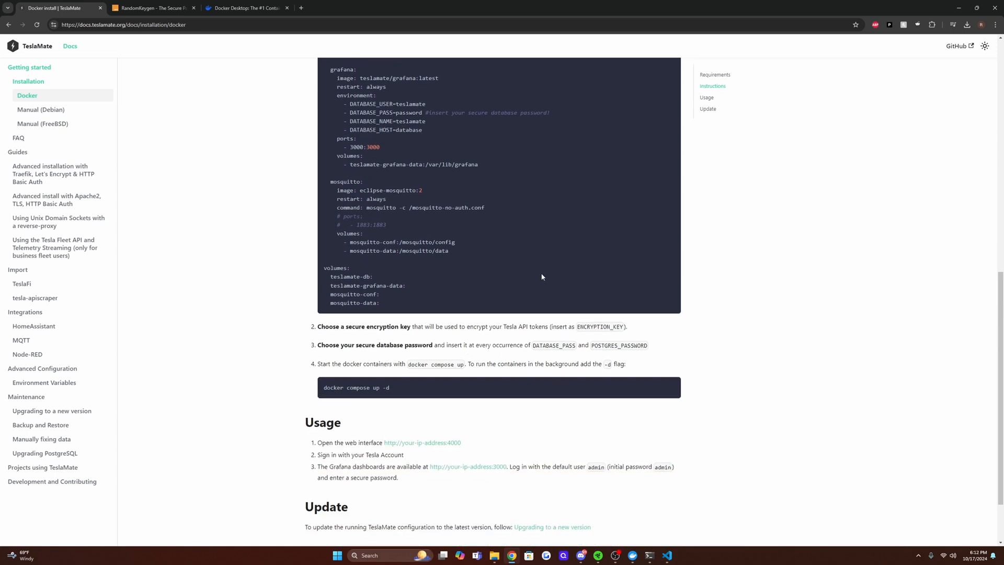
pyautogui.scroll(-3)
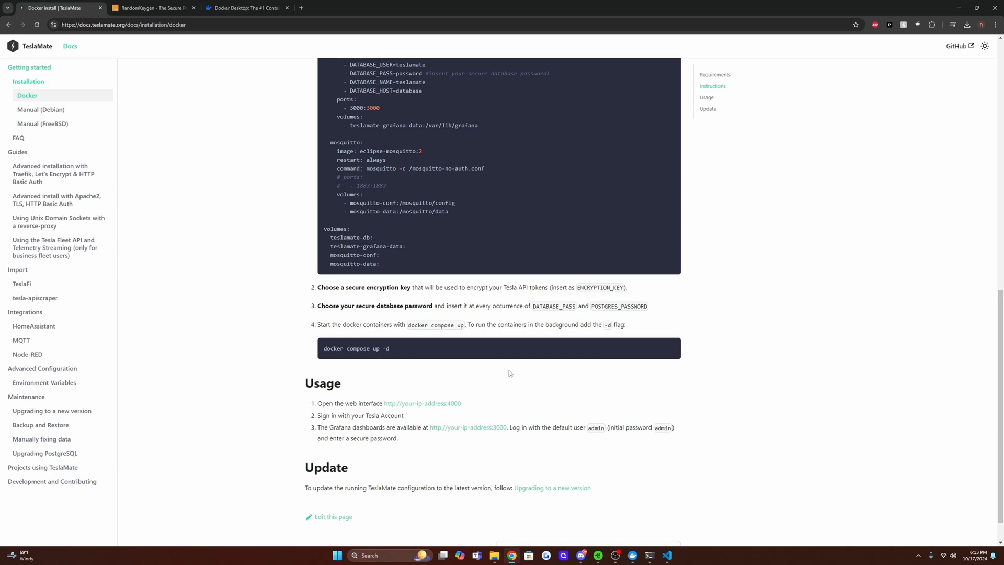
pyautogui.moveTo(700, 412)
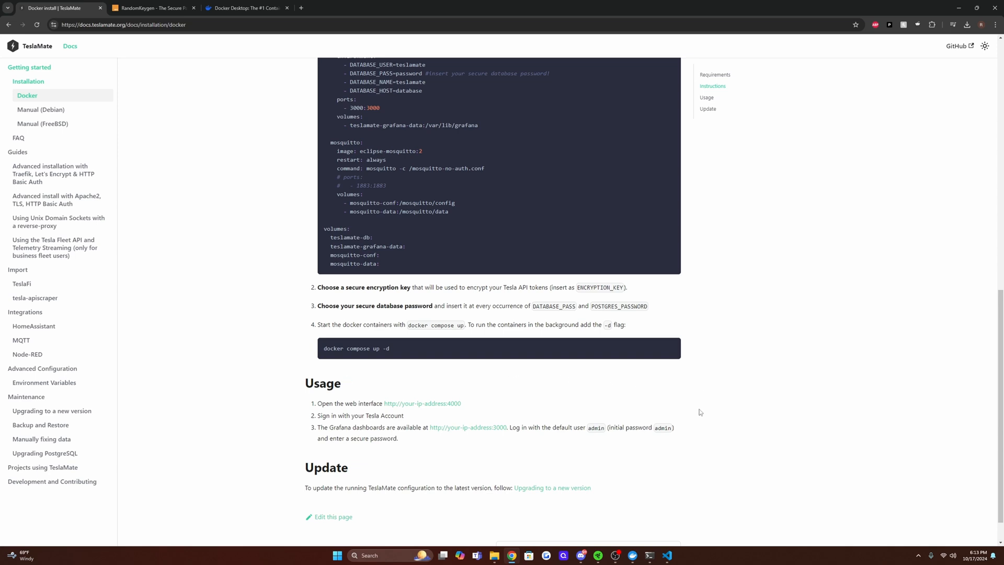
pyautogui.moveTo(637, 498)
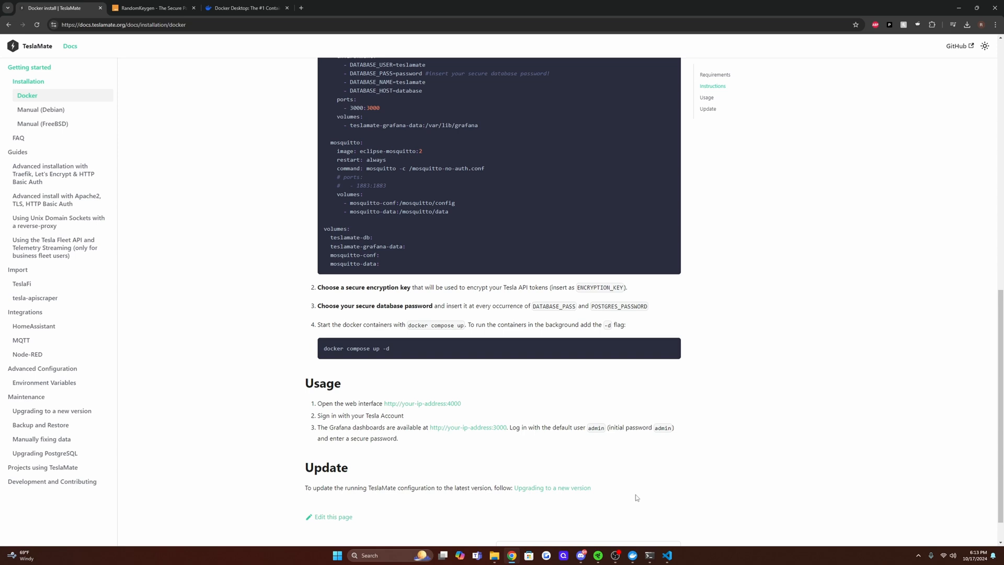
pyautogui.click(247, 7)
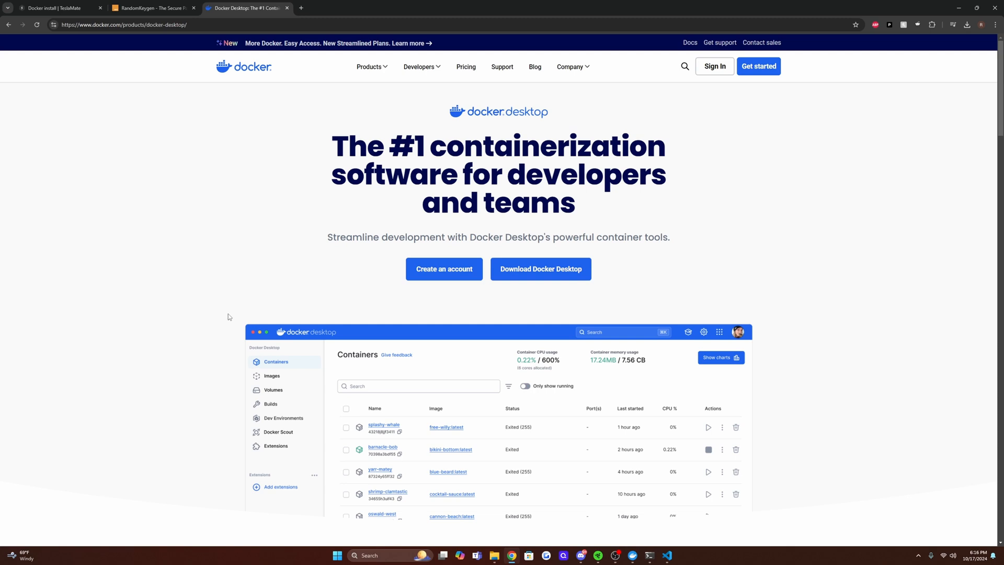
pyautogui.moveTo(588, 255)
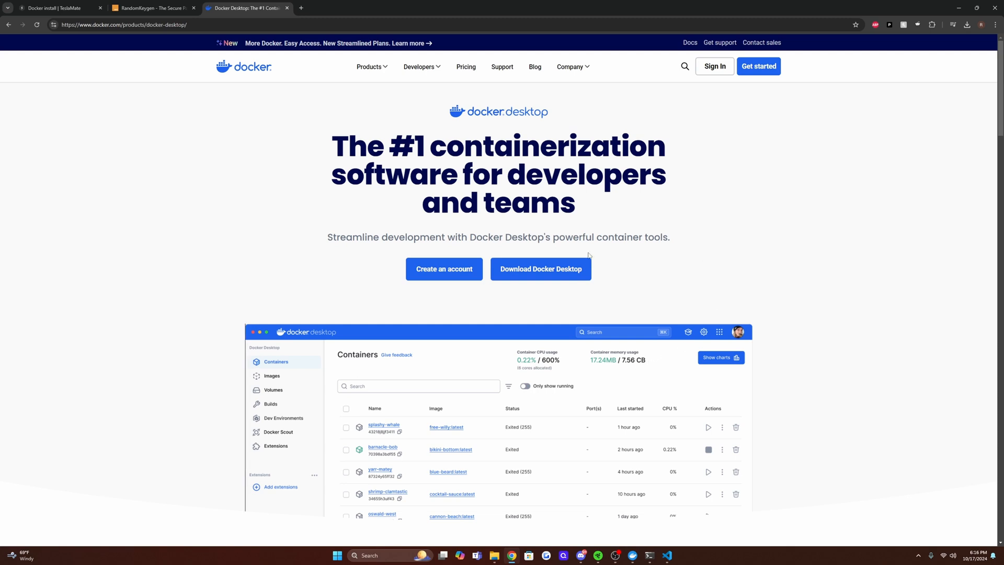
# - Reveal the Docker Desktop download choices for Mac, Windows and Linux
pyautogui.click(540, 269)
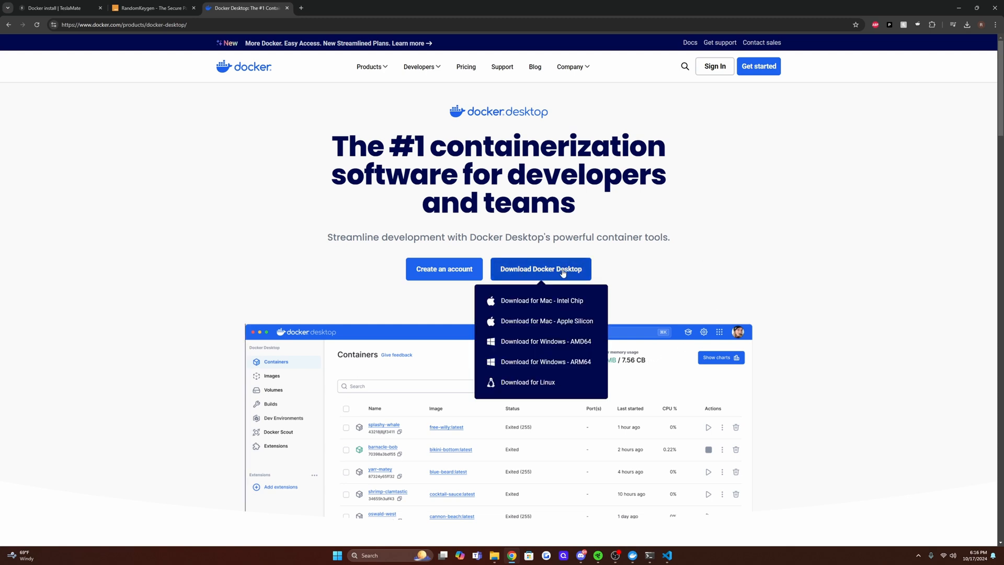
pyautogui.moveTo(571, 341)
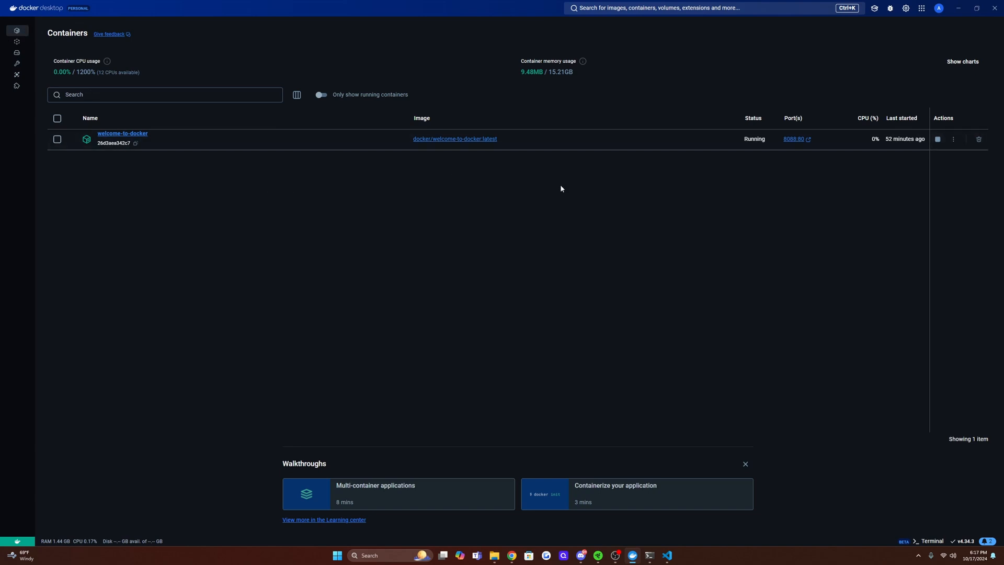
pyautogui.moveTo(791, 67)
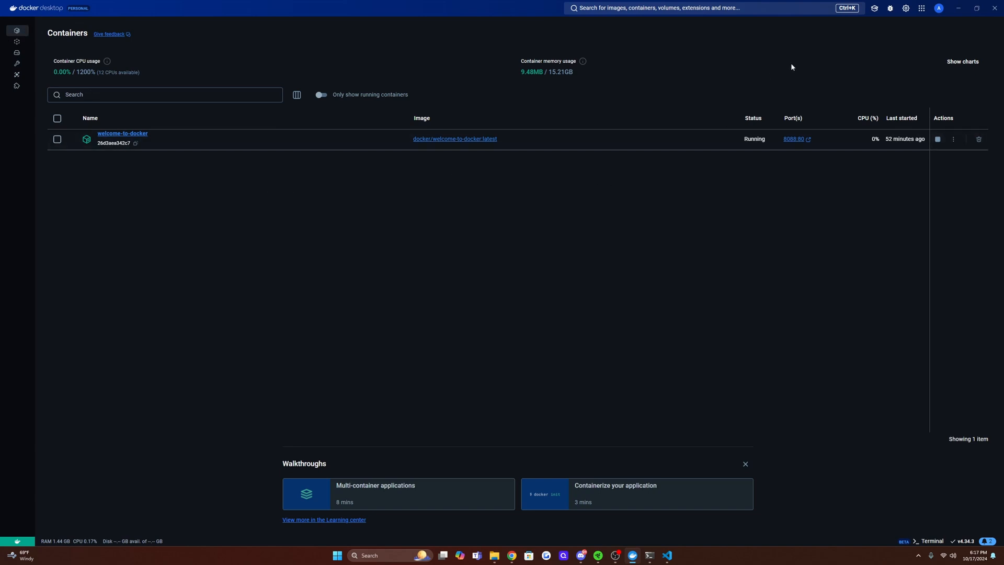
pyautogui.moveTo(653, 96)
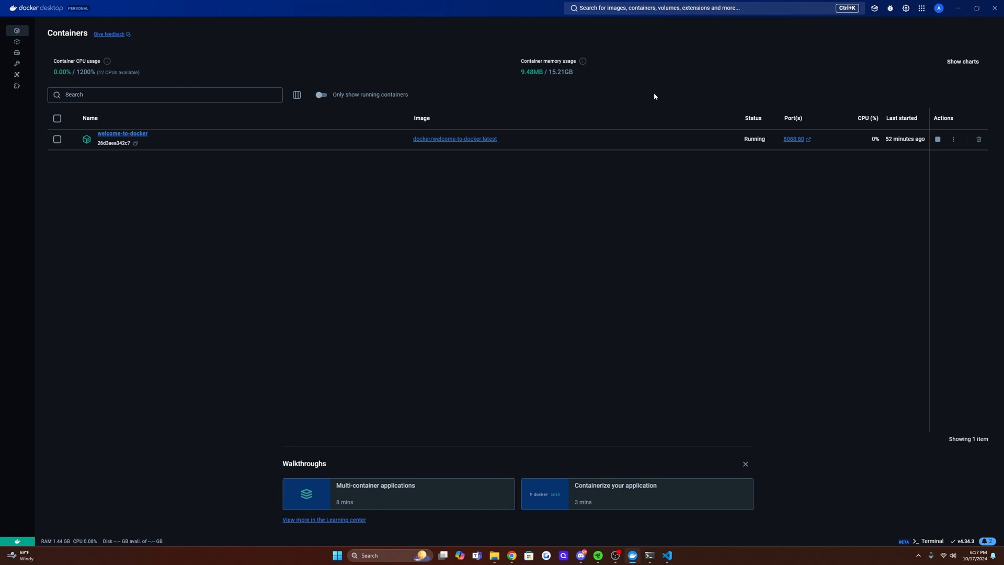
pyautogui.moveTo(420, 164)
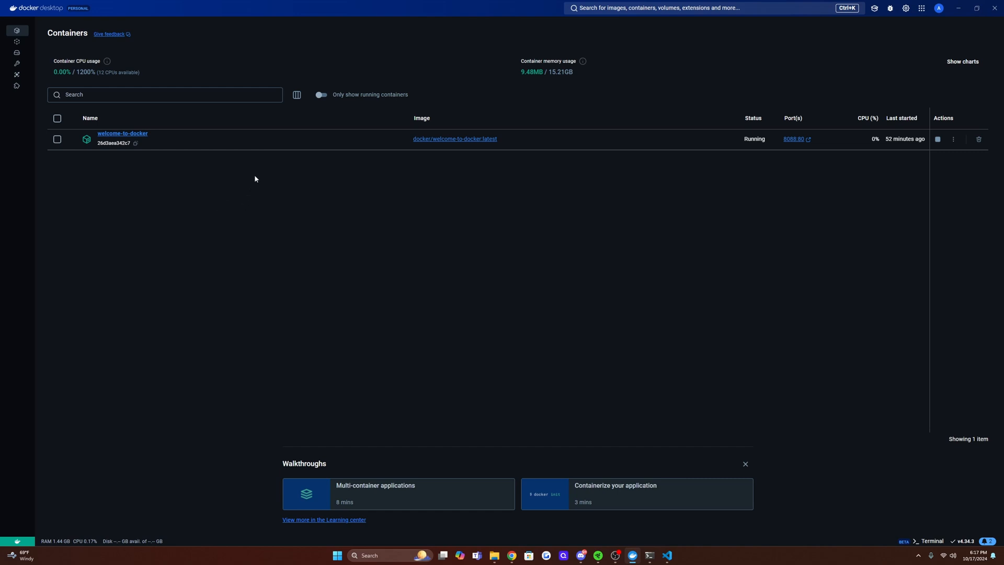
pyautogui.moveTo(238, 175)
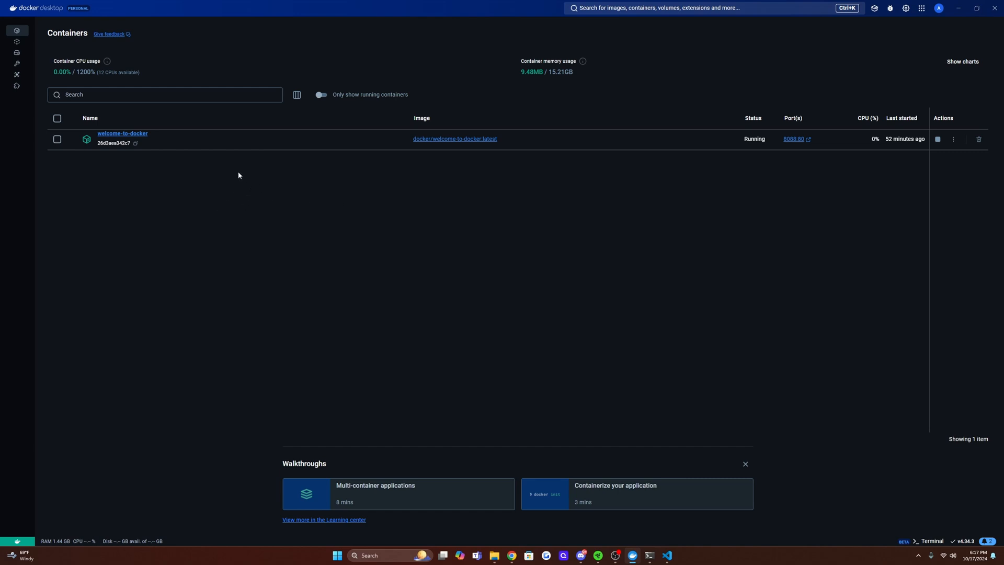
pyautogui.moveTo(235, 178)
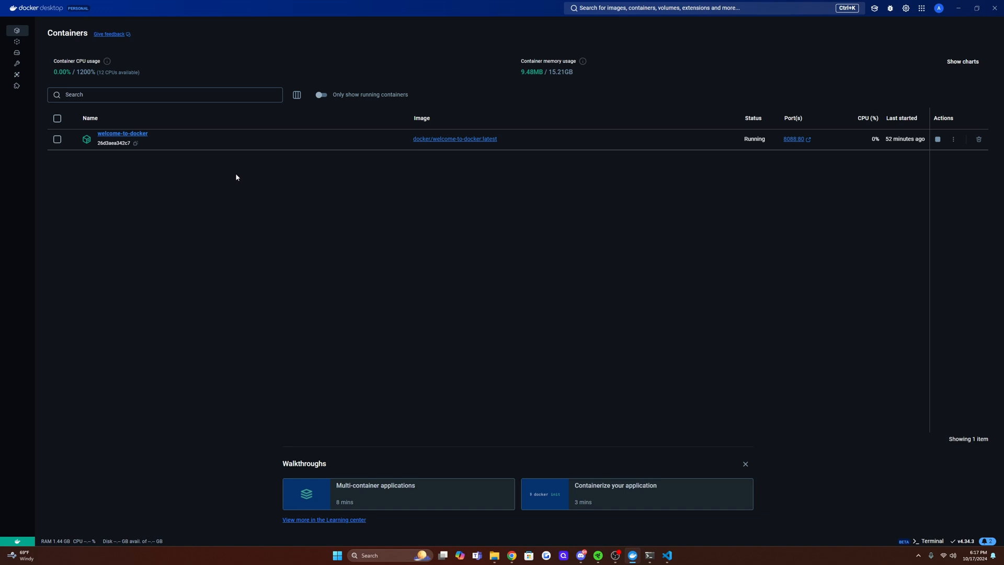
pyautogui.moveTo(241, 175)
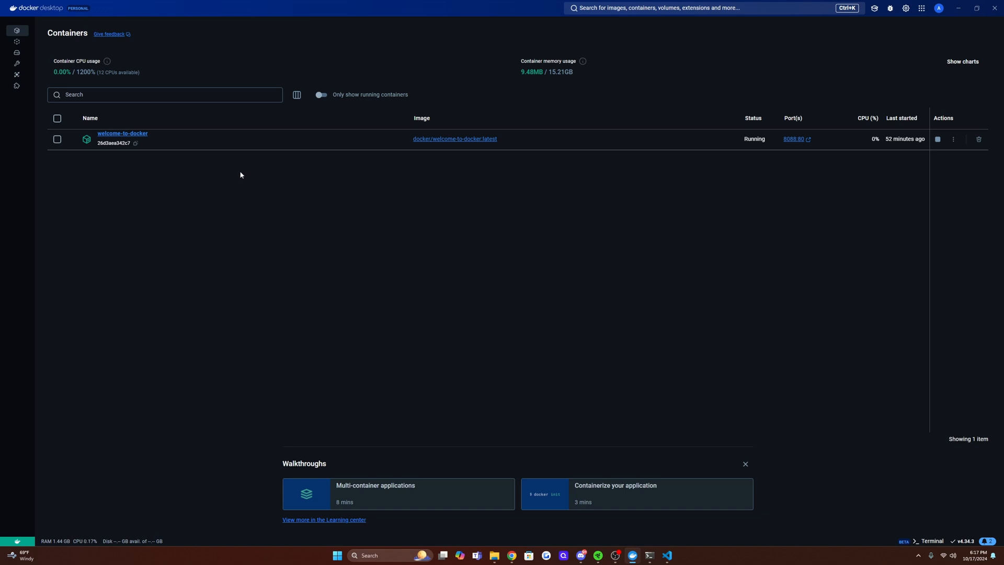
pyautogui.moveTo(248, 177)
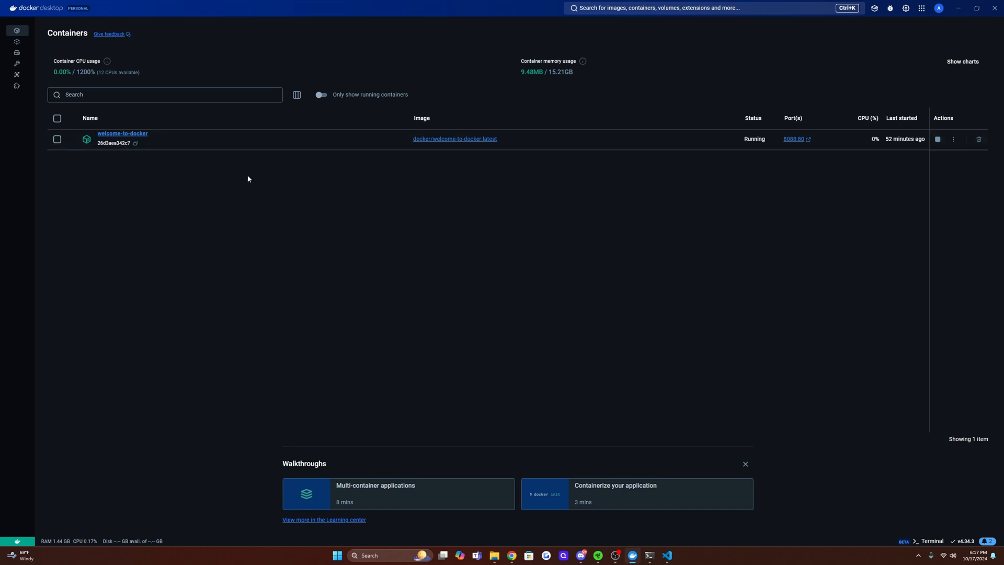
pyautogui.moveTo(582, 358)
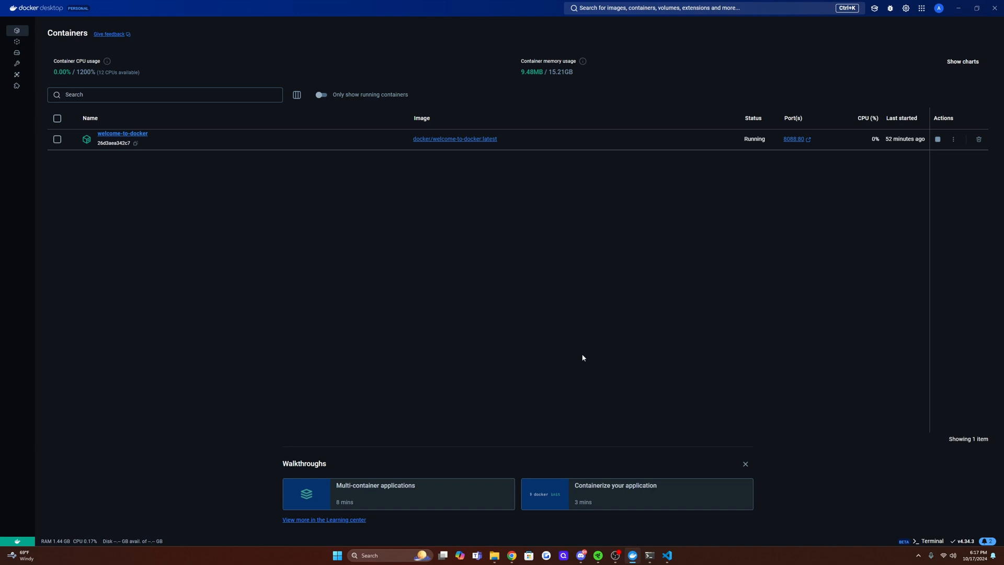
pyautogui.moveTo(583, 358)
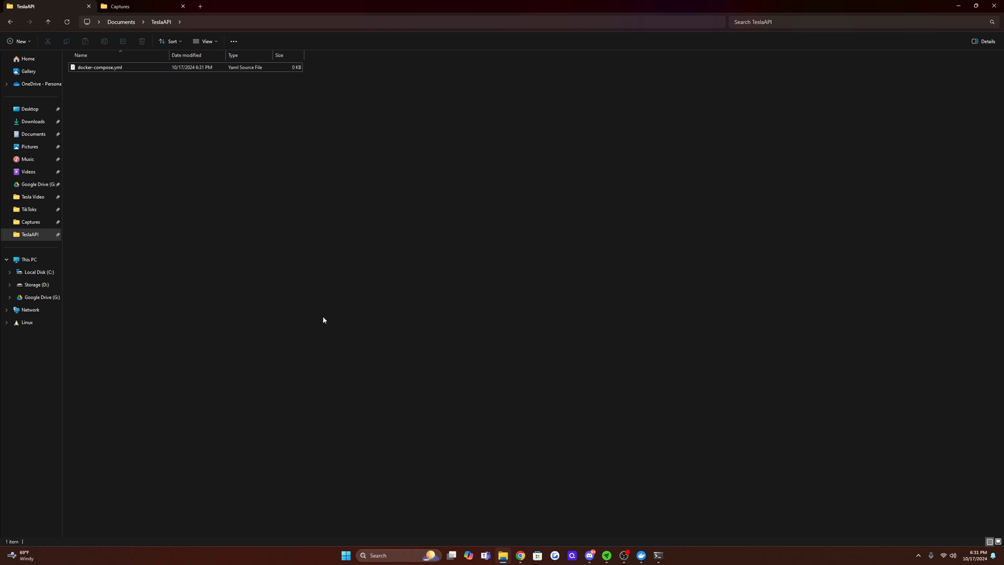
# - Open docker-compose.yml from the Documents > TeslaAPI folder in the editor
pyautogui.click(99, 67)
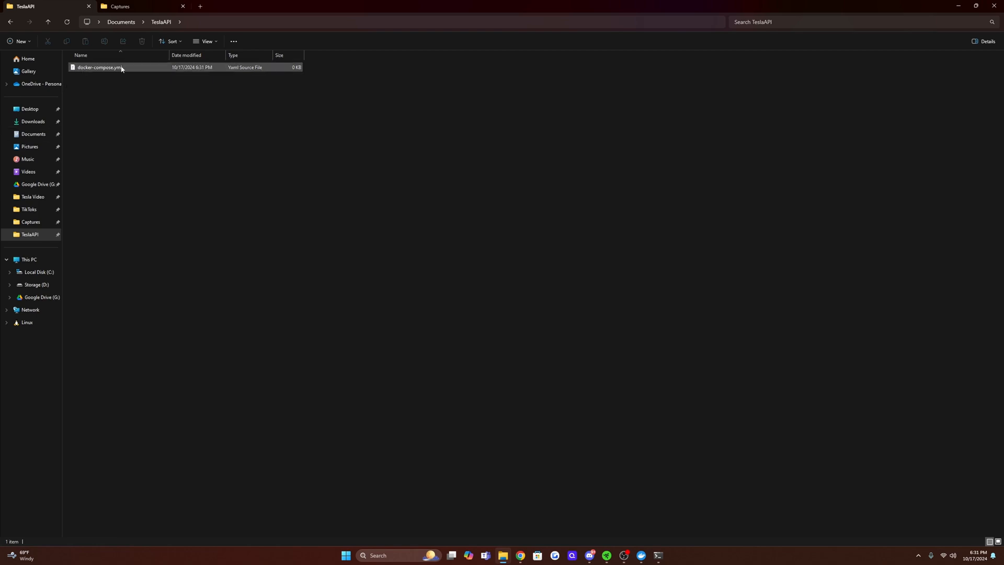
pyautogui.moveTo(100, 67)
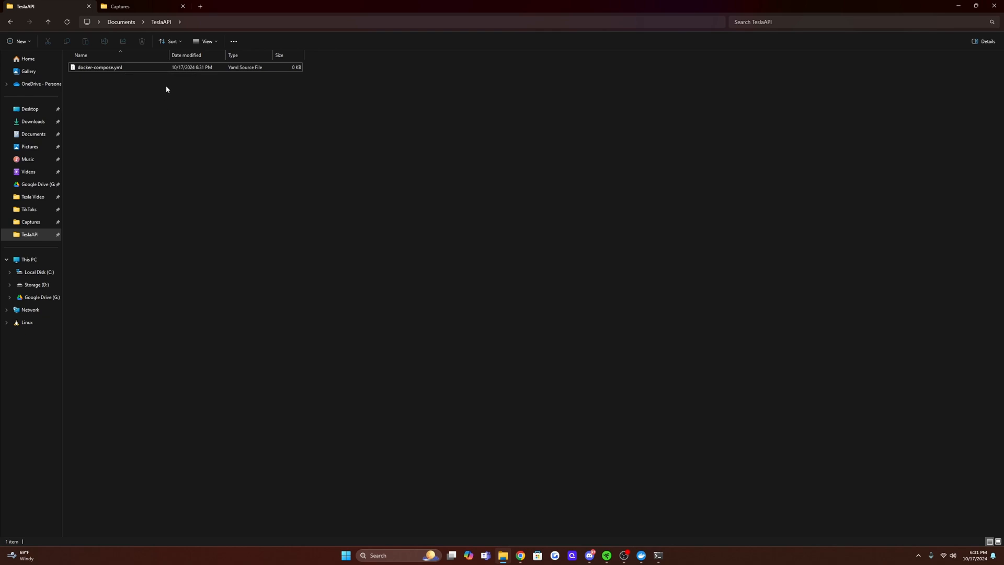
pyautogui.click(100, 67)
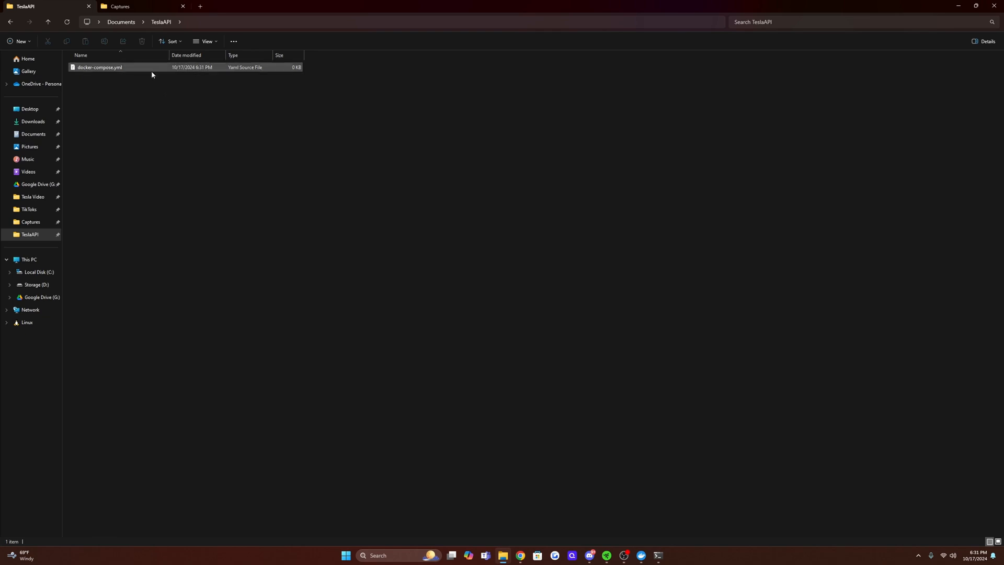
pyautogui.doubleClick(99, 67)
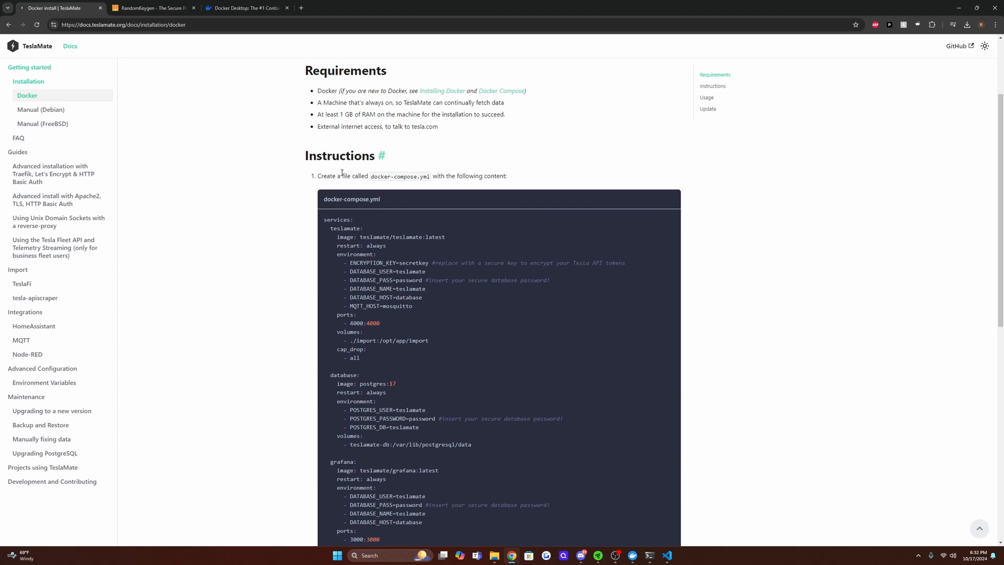
# - Scroll the TeslaMate Docker install guide to its Requirements and docker-compose.yml instructions
pyautogui.scroll(3)
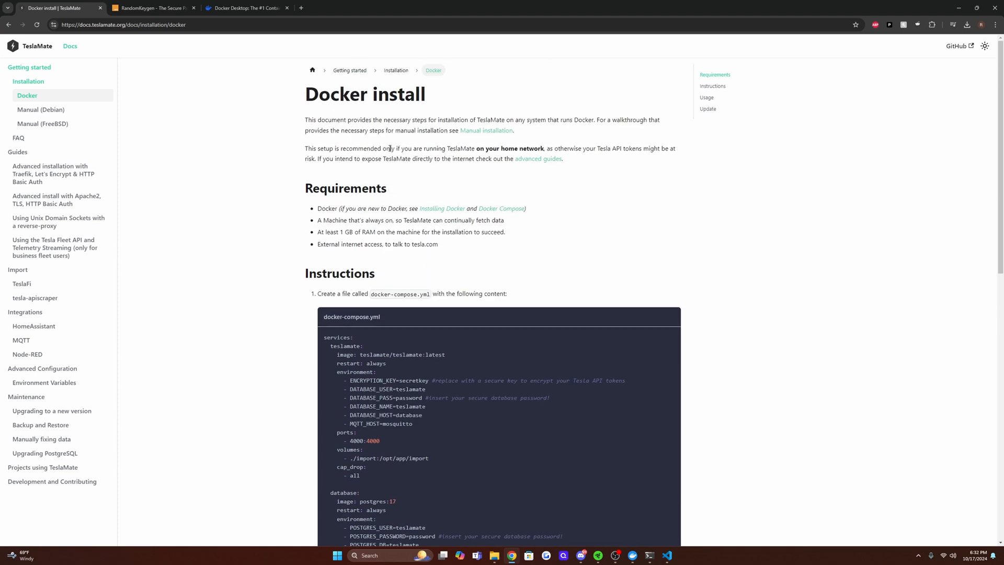
pyautogui.scroll(-3)
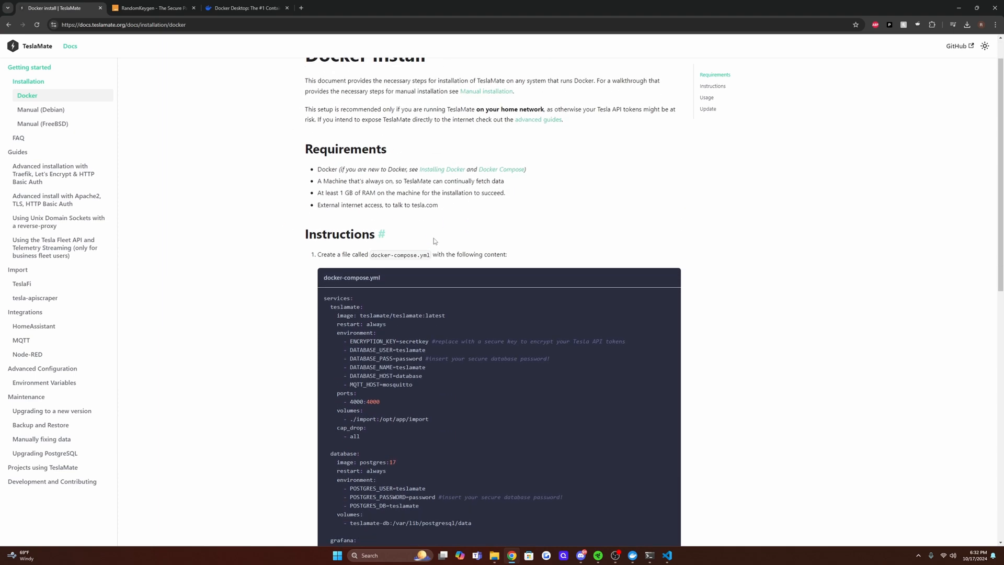
pyautogui.scroll(-3)
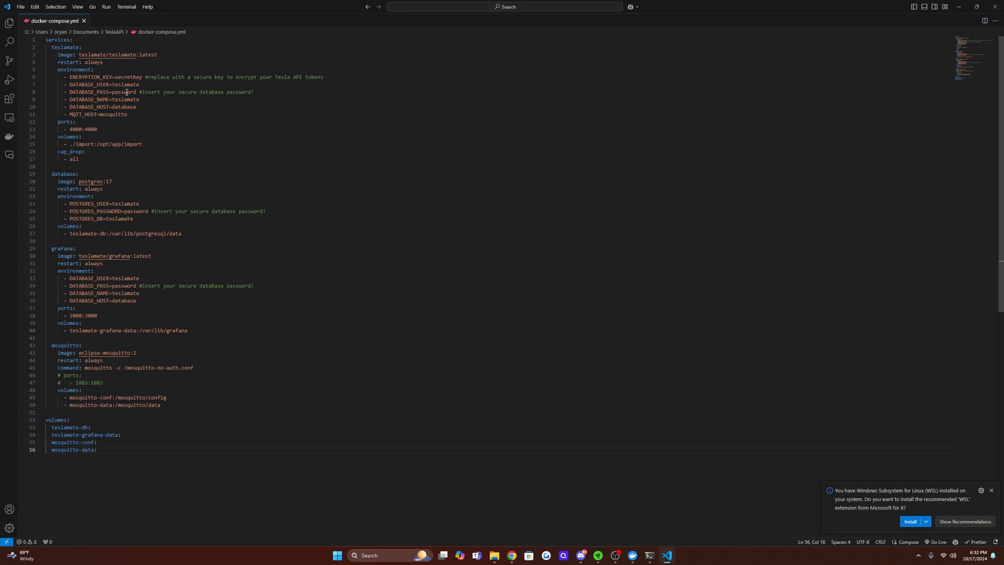
pyautogui.doubleClick(122, 92)
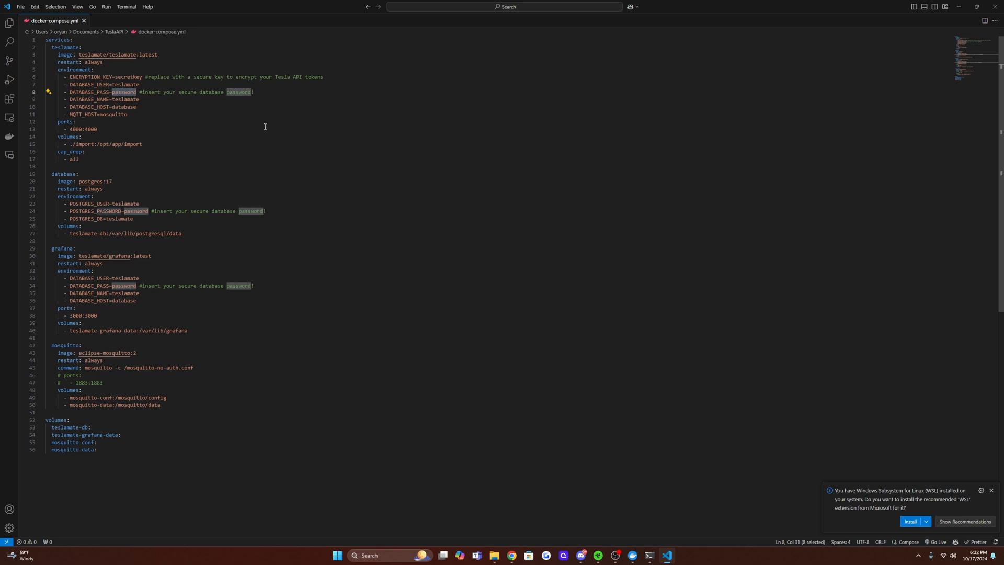
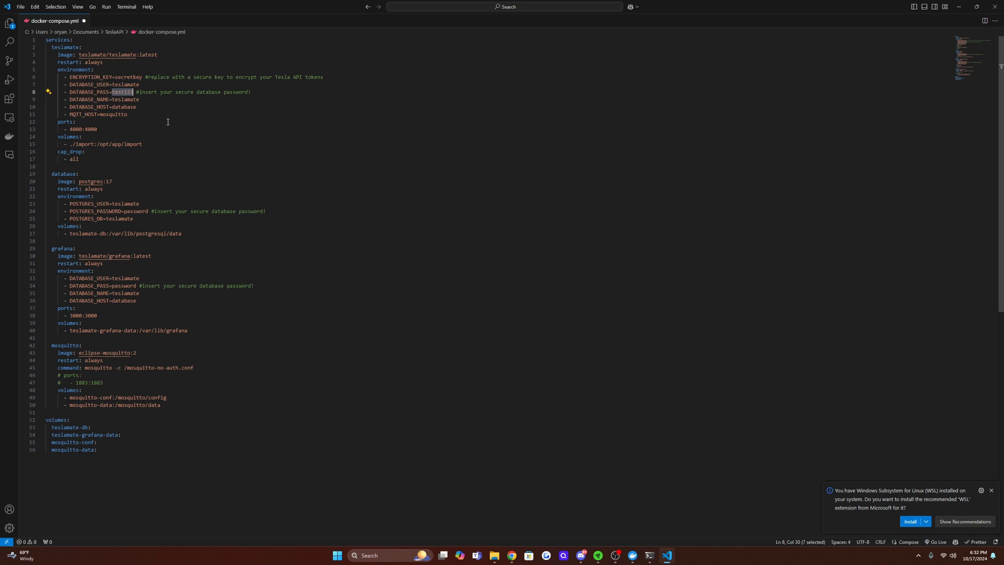
pyautogui.moveTo(167, 125)
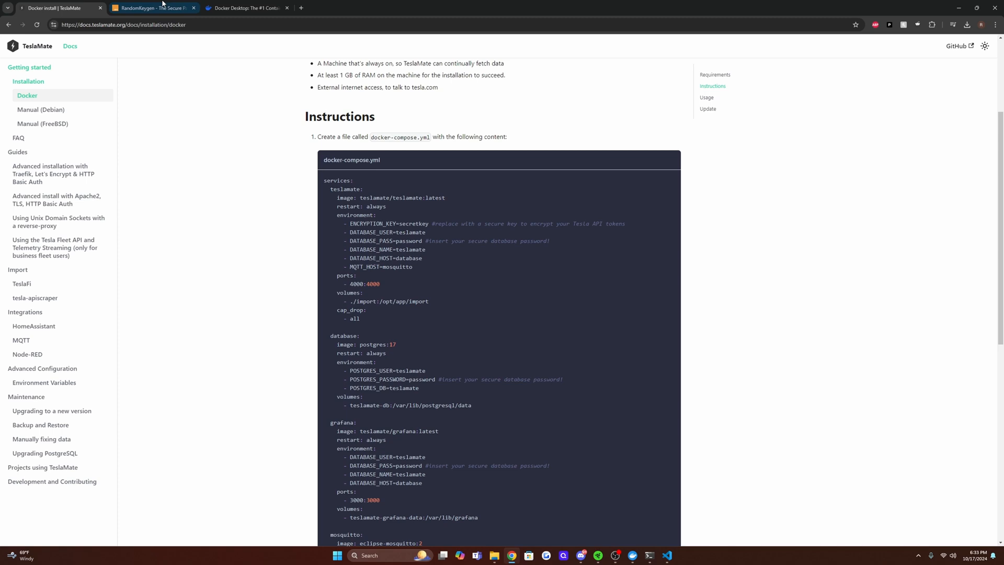
# - Generate a fresh RandomKeygen key set and copy one key for the encryption key
pyautogui.click(154, 7)
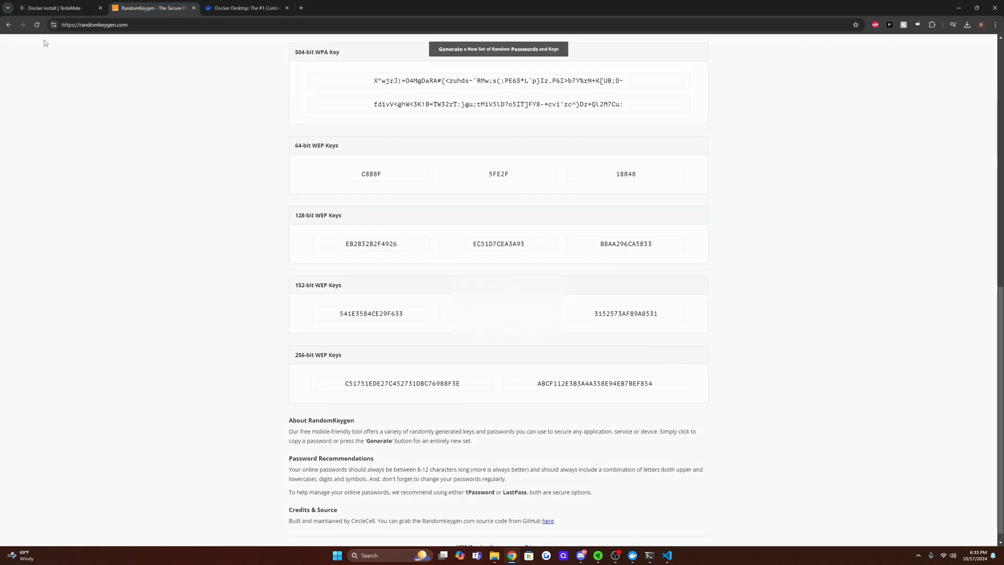
pyautogui.click(498, 49)
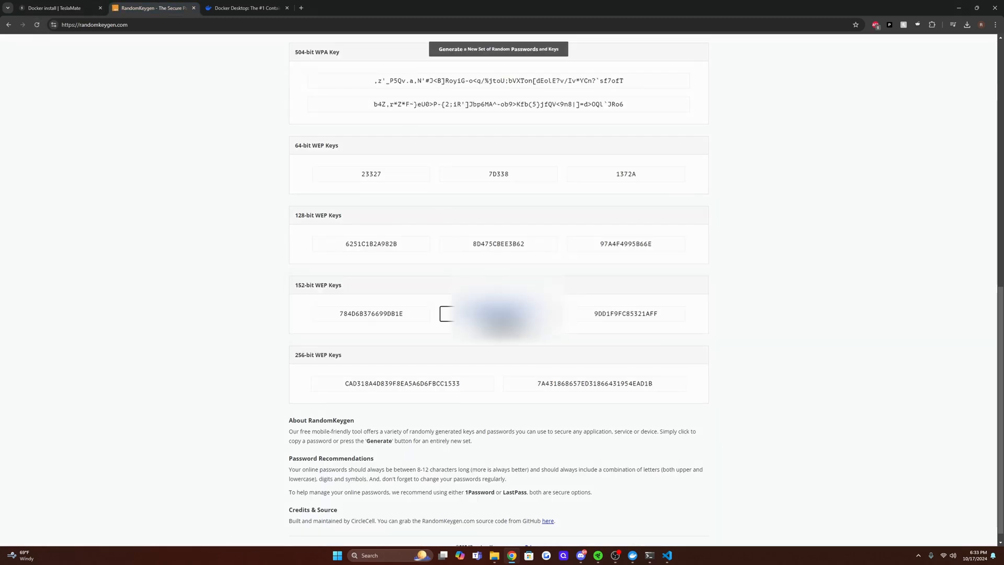
pyautogui.click(668, 555)
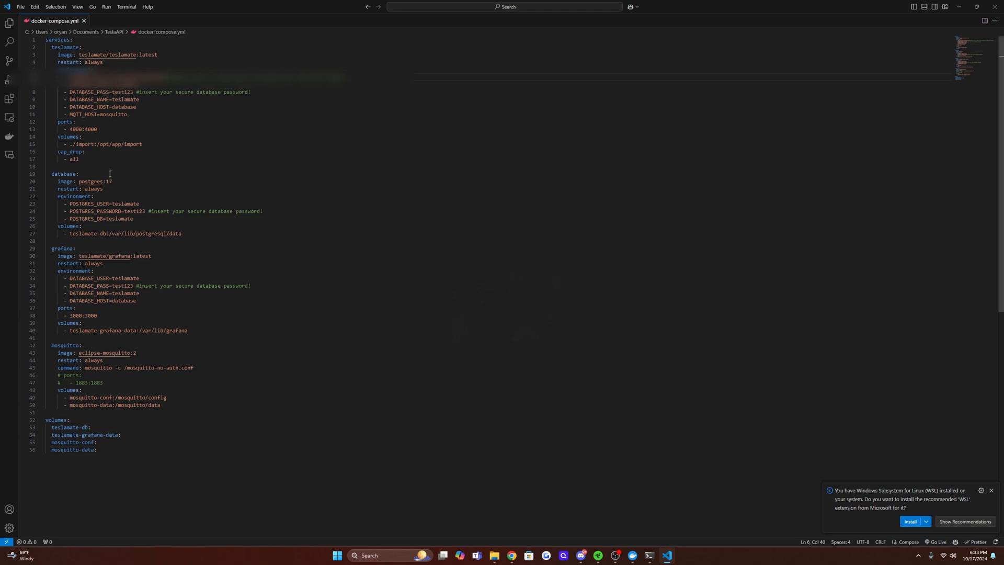
pyautogui.moveTo(99, 165)
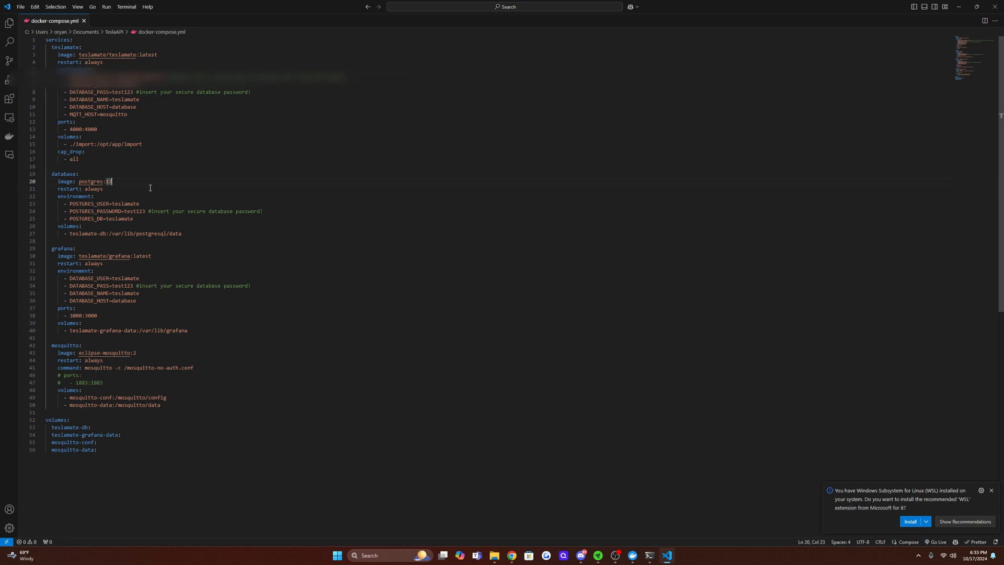
# - Set the database image to postgres:16 in docker-compose.yml
pyautogui.write('6')
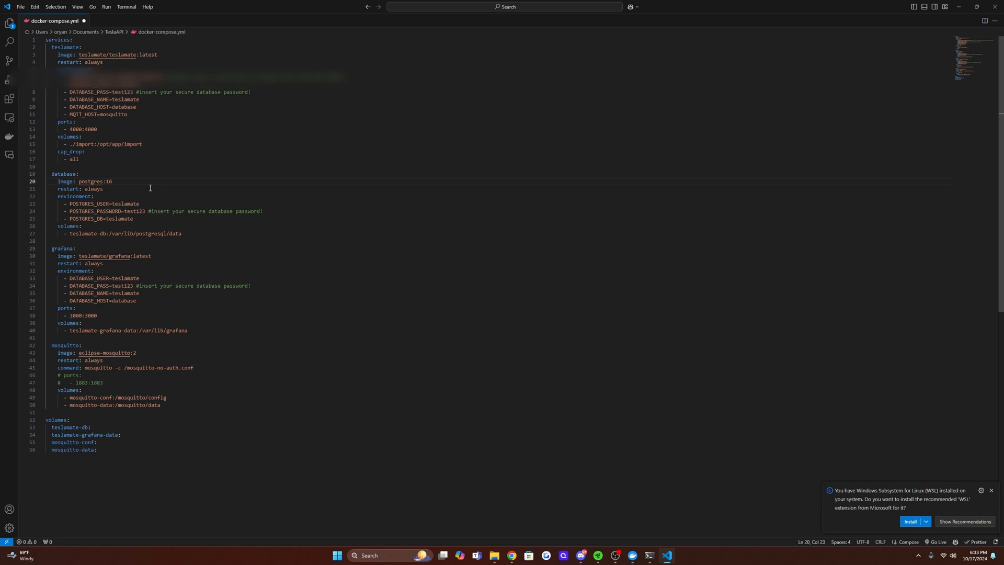
pyautogui.click(78, 173)
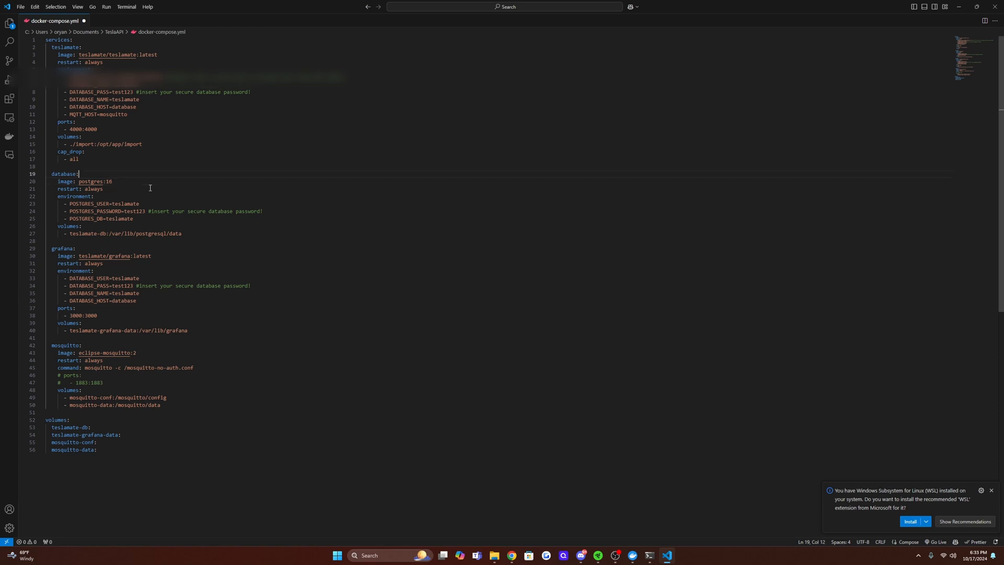
pyautogui.doubleClick(108, 181)
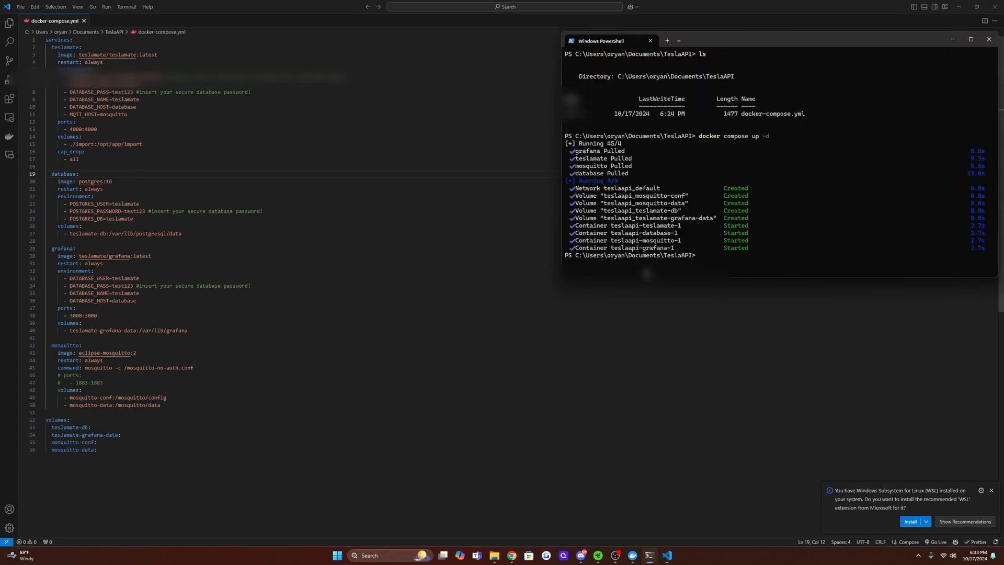
# - Clear PowerShell, confirm docker-compose.yml with ls, and run docker compose up -d
pyautogui.write('cle')
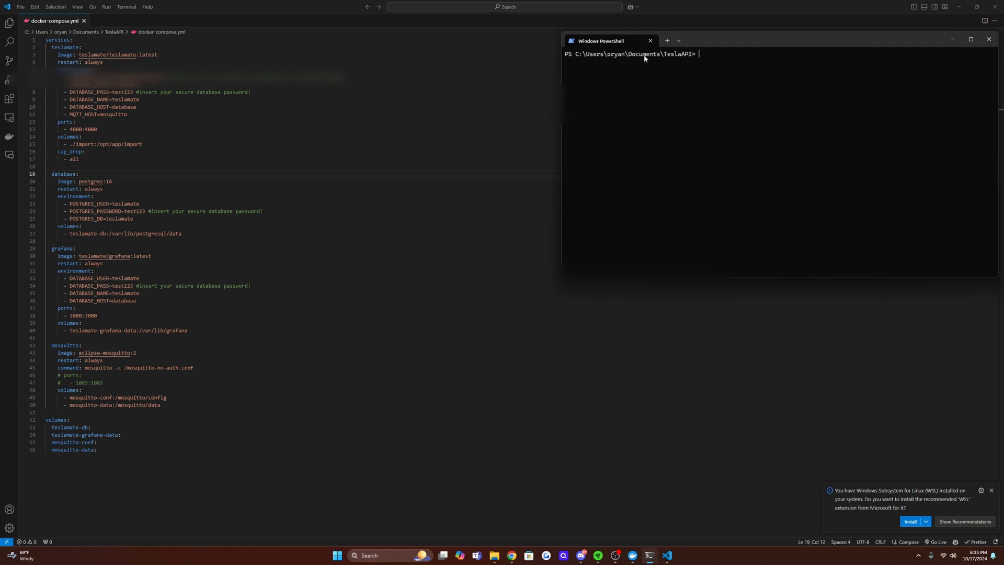
pyautogui.moveTo(657, 57)
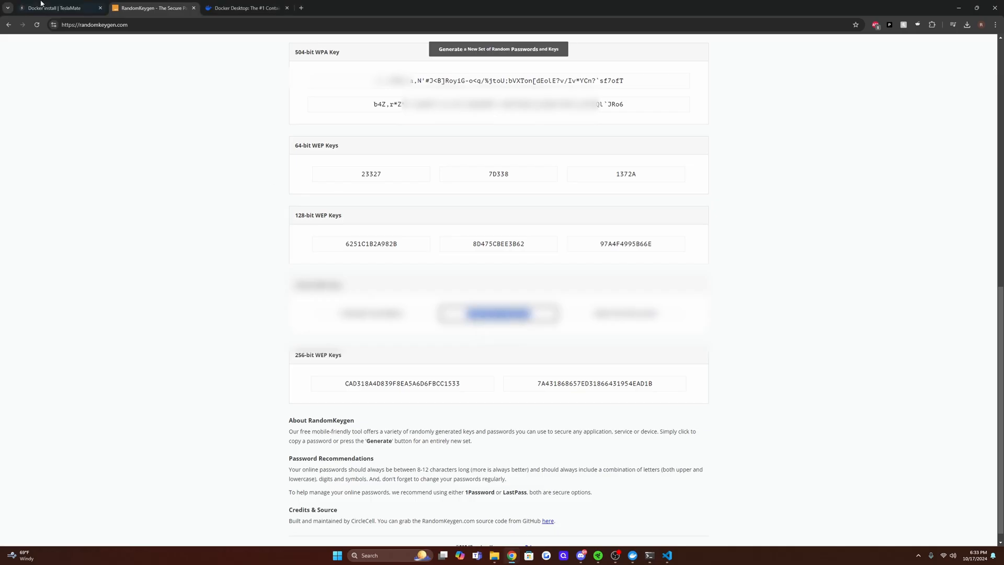
pyautogui.click(58, 8)
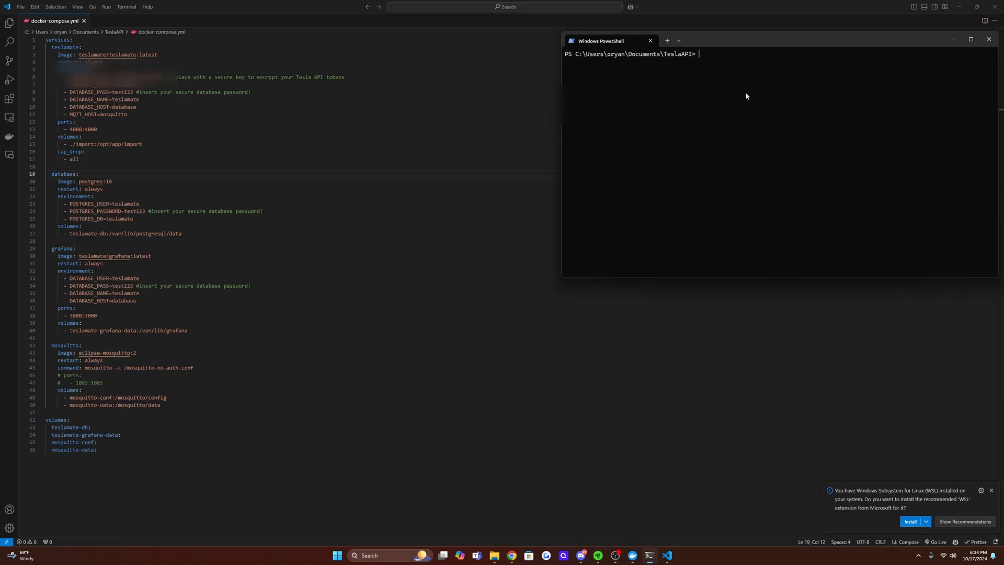
pyautogui.write('docker compose up -')
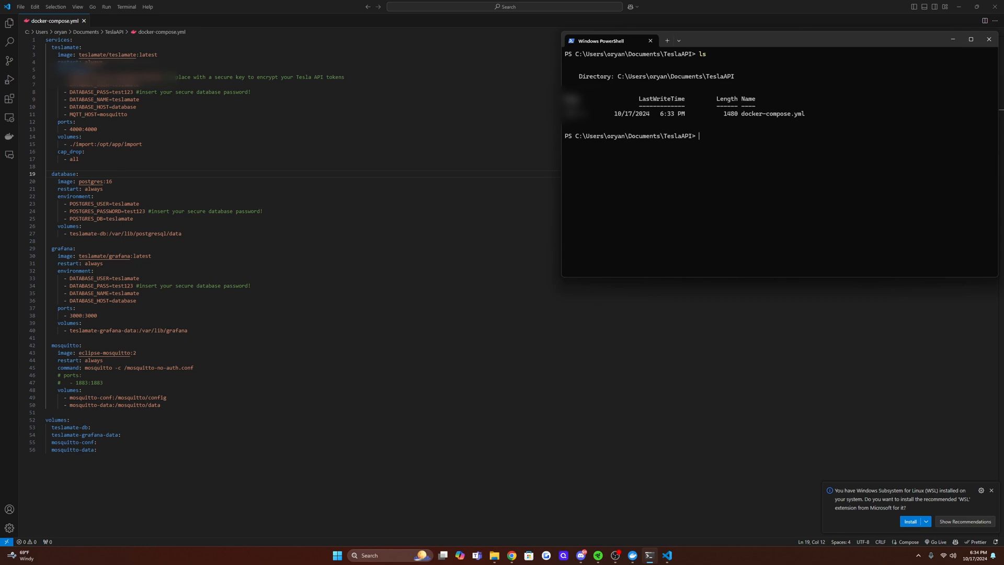
pyautogui.moveTo(814, 117)
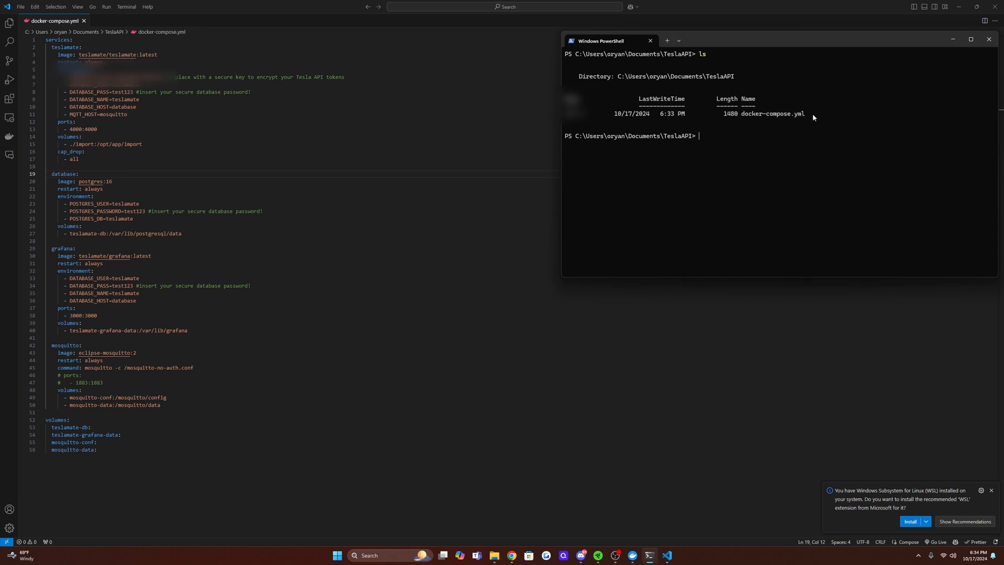
pyautogui.write('ls')
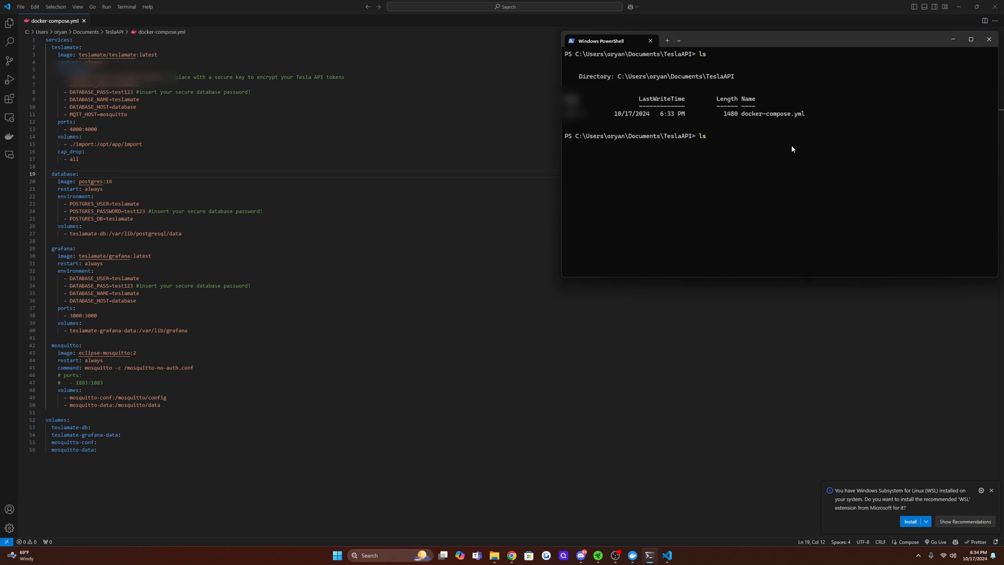
pyautogui.write('docker compose up -d')
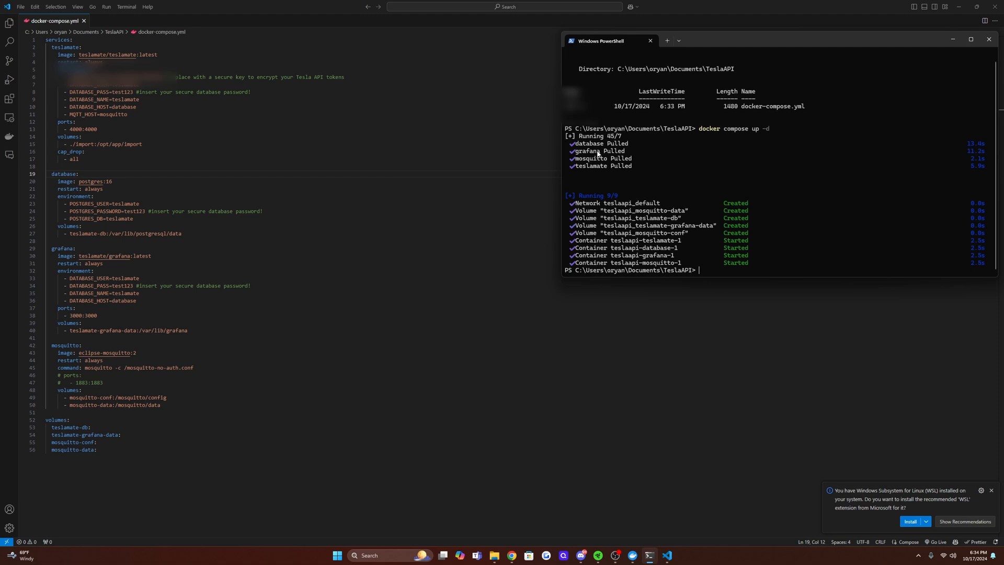
pyautogui.moveTo(675, 169)
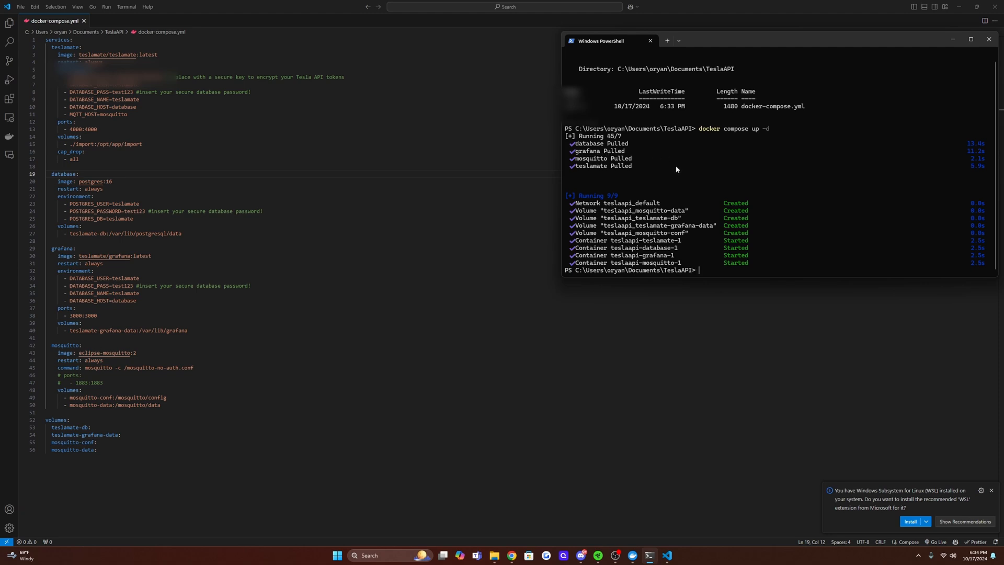
pyautogui.moveTo(697, 426)
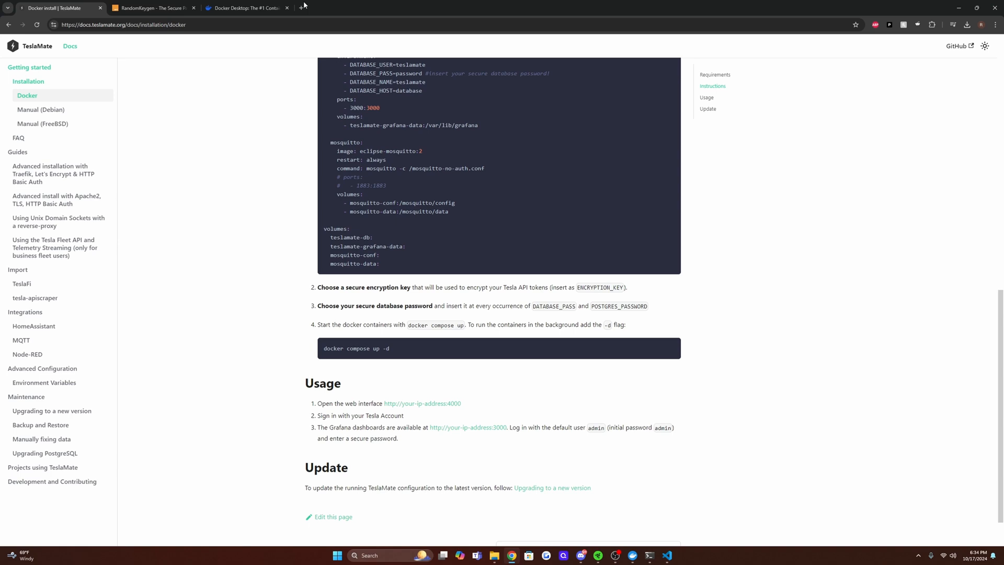
# - Open the TeslaMate sign-in page at localhost:4000 in a new browser tab
pyautogui.click(298, 7)
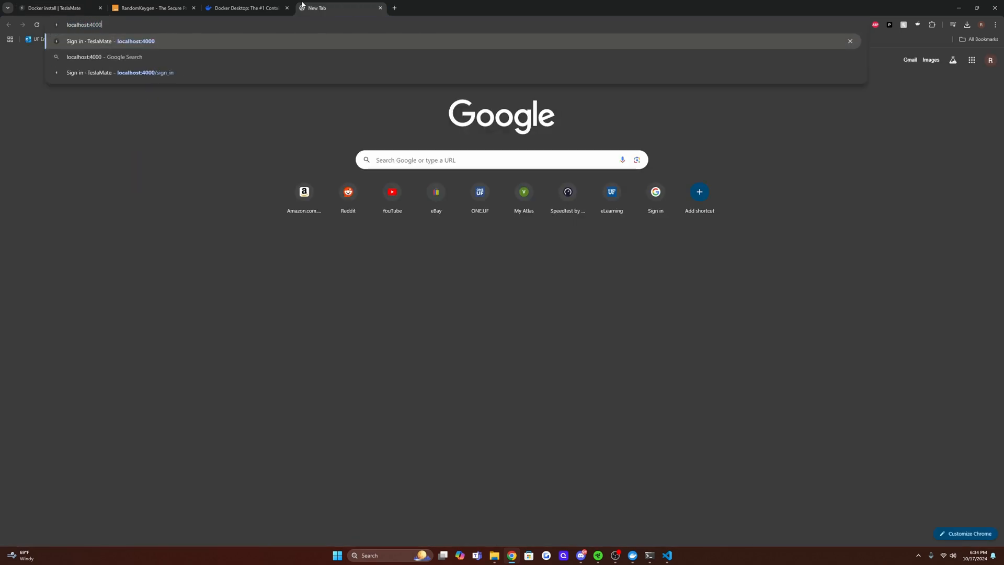
pyautogui.click(112, 41)
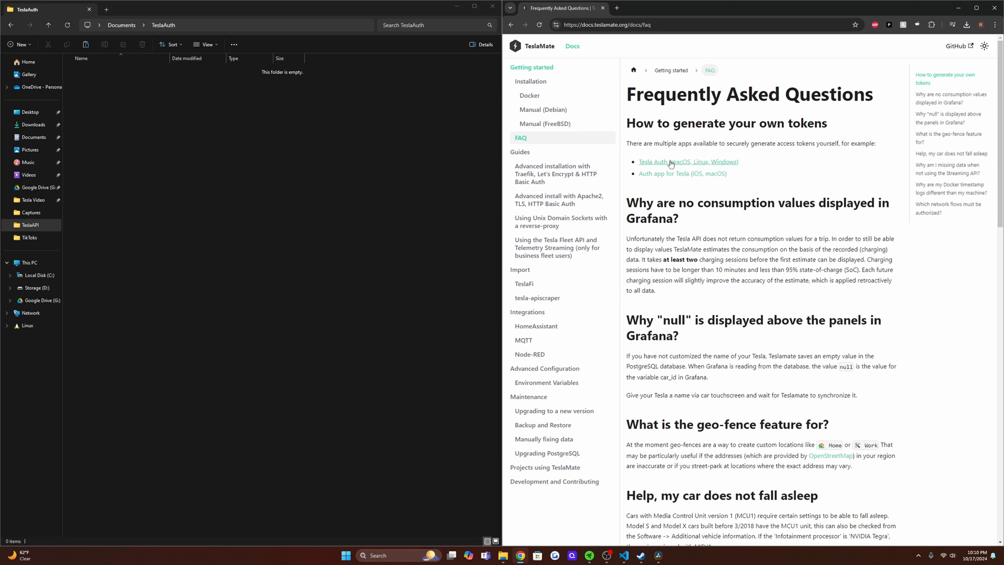
pyautogui.moveTo(680, 157)
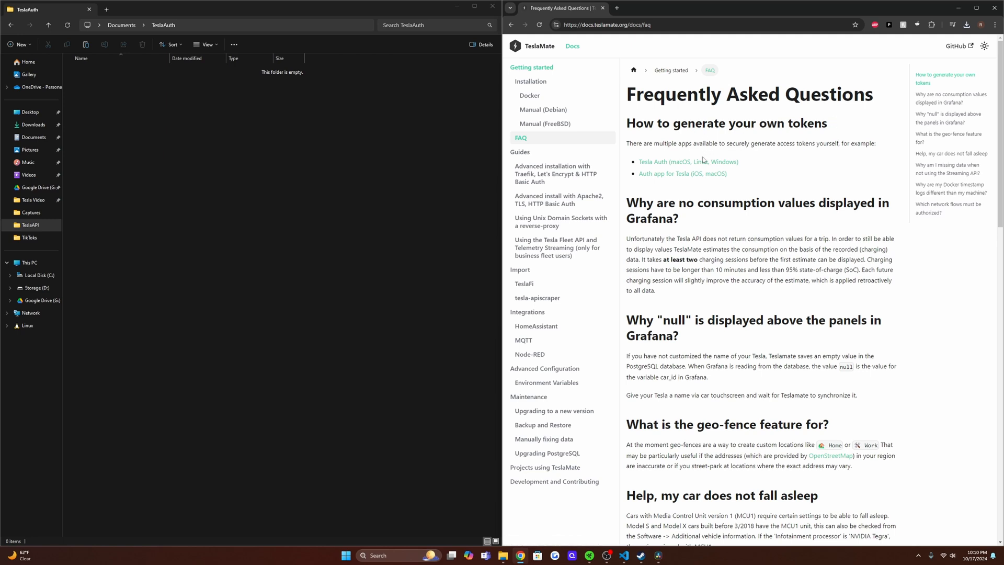
pyautogui.moveTo(688, 161)
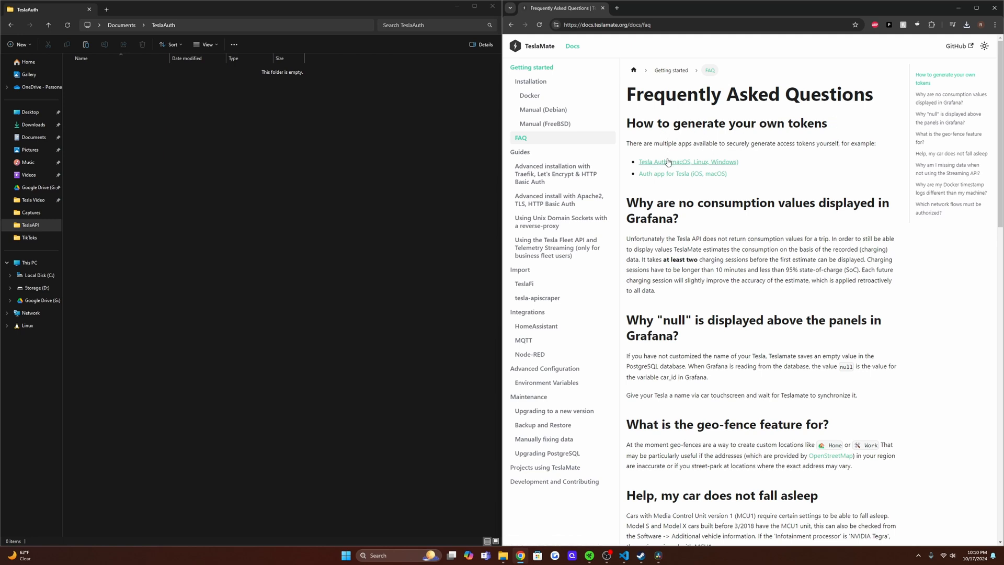
pyautogui.moveTo(626, 146)
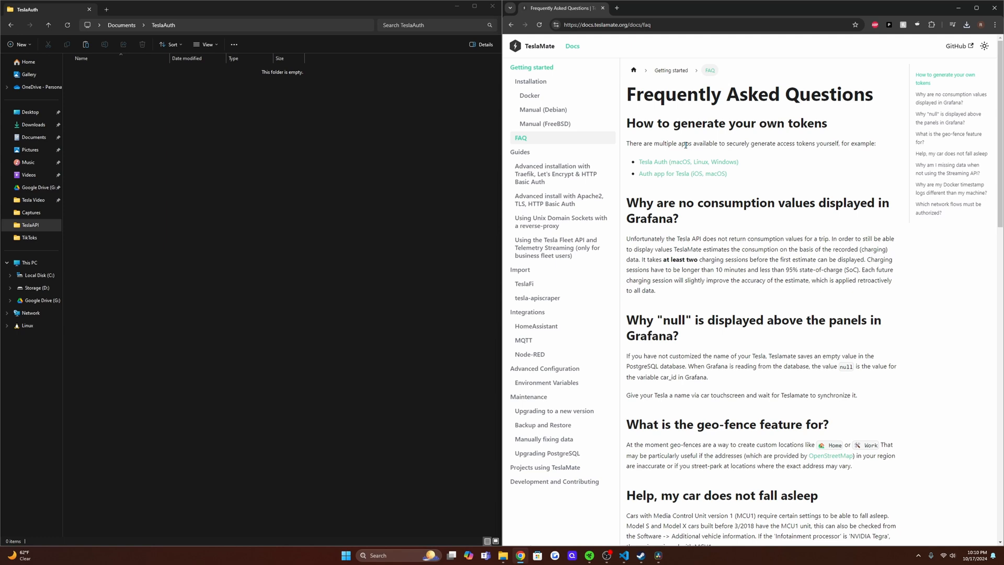
pyautogui.moveTo(660, 155)
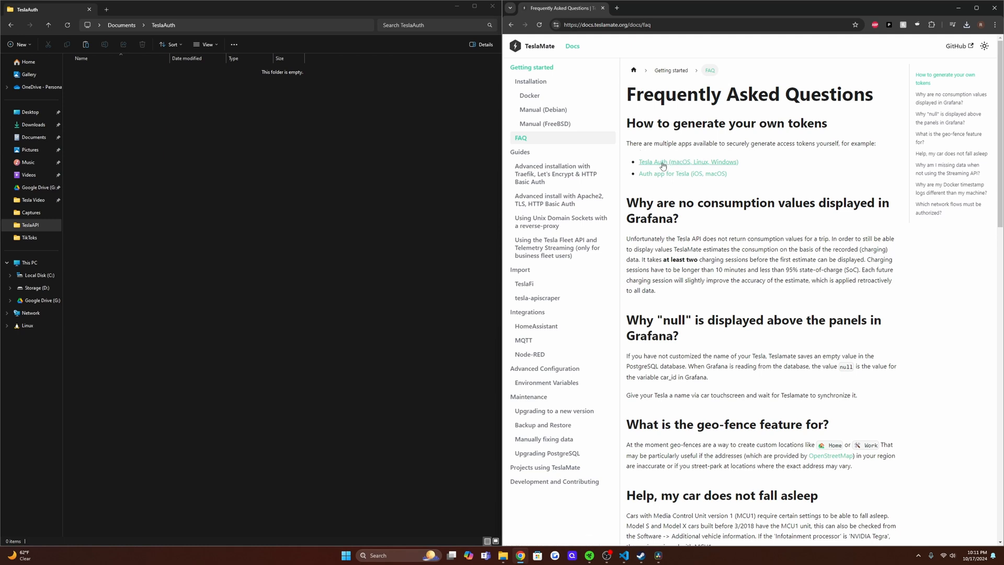
# - Open the Tesla Auth GitHub page from the FAQ and locate the Windows download
pyautogui.click(688, 161)
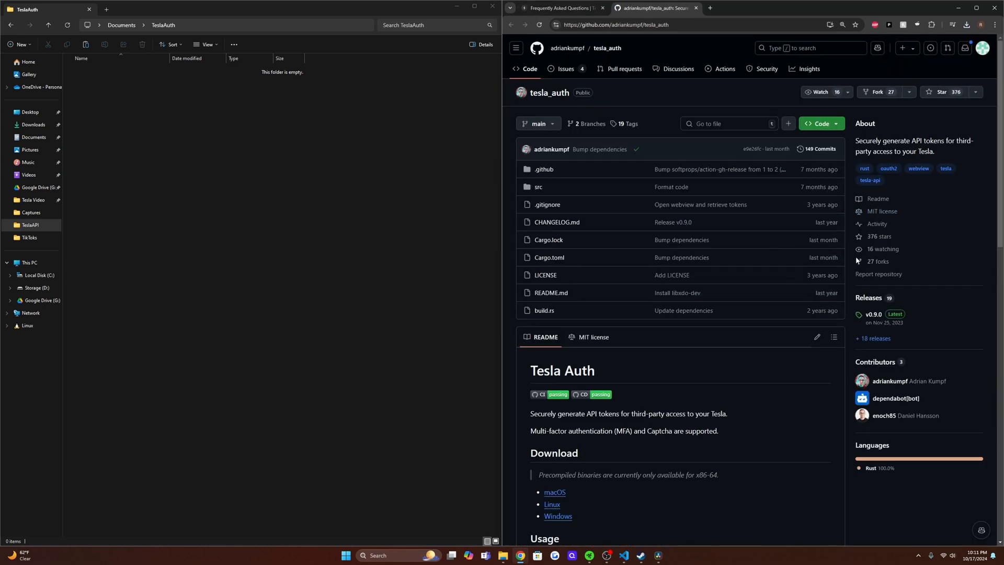
pyautogui.scroll(-3)
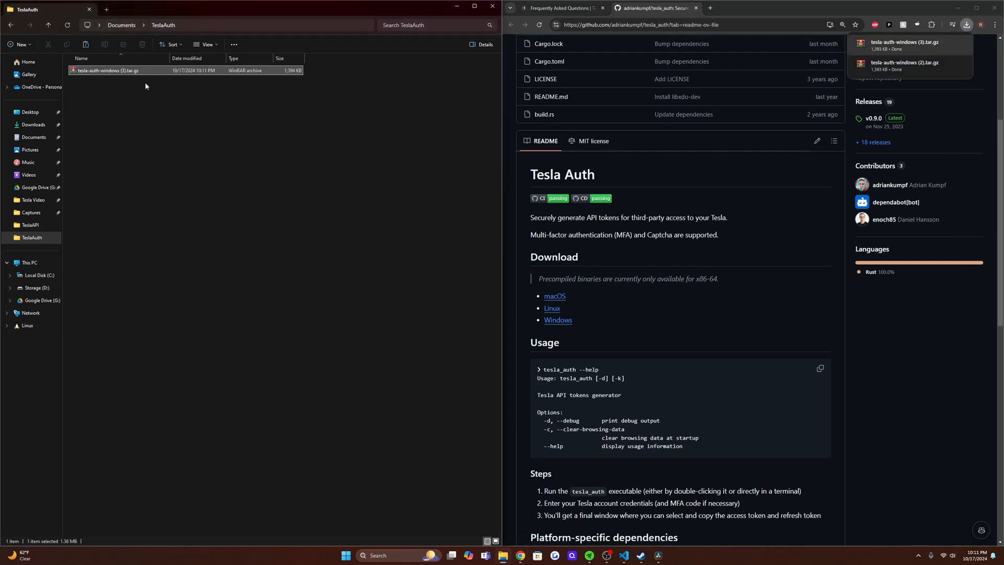
# - Extract the tesla-auth-windows archive into the TeslaAuth folder
pyautogui.click(246, 44)
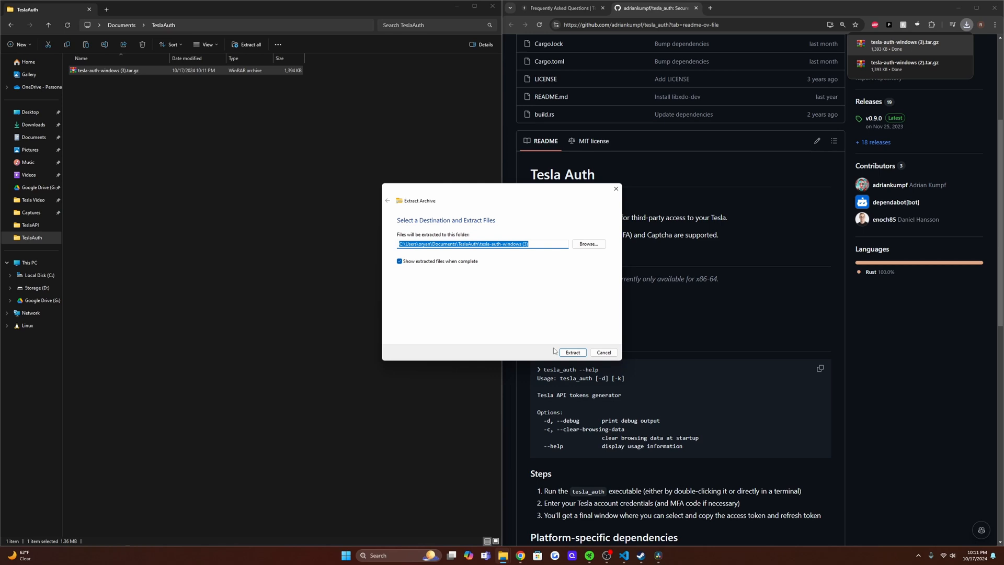
pyautogui.click(572, 352)
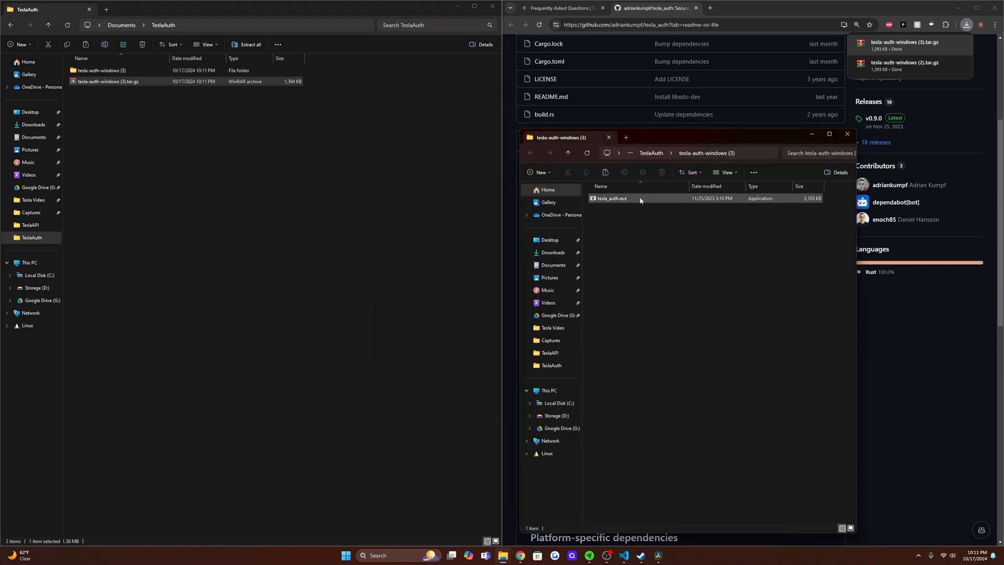
# - Launch tesla_auth.exe, dismissing the Windows SmartScreen warning and running it again
pyautogui.doubleClick(612, 198)
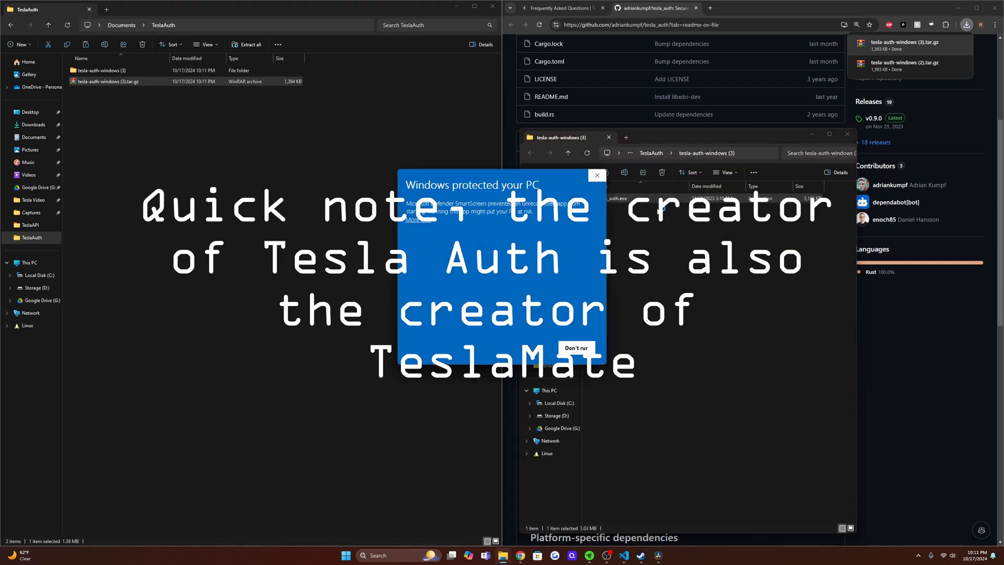
pyautogui.click(413, 219)
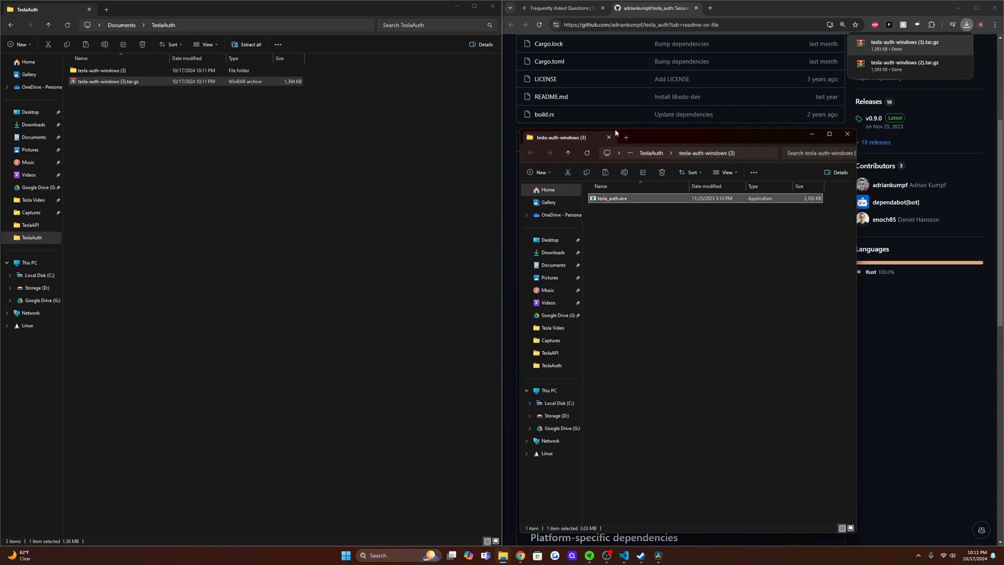
pyautogui.doubleClick(610, 198)
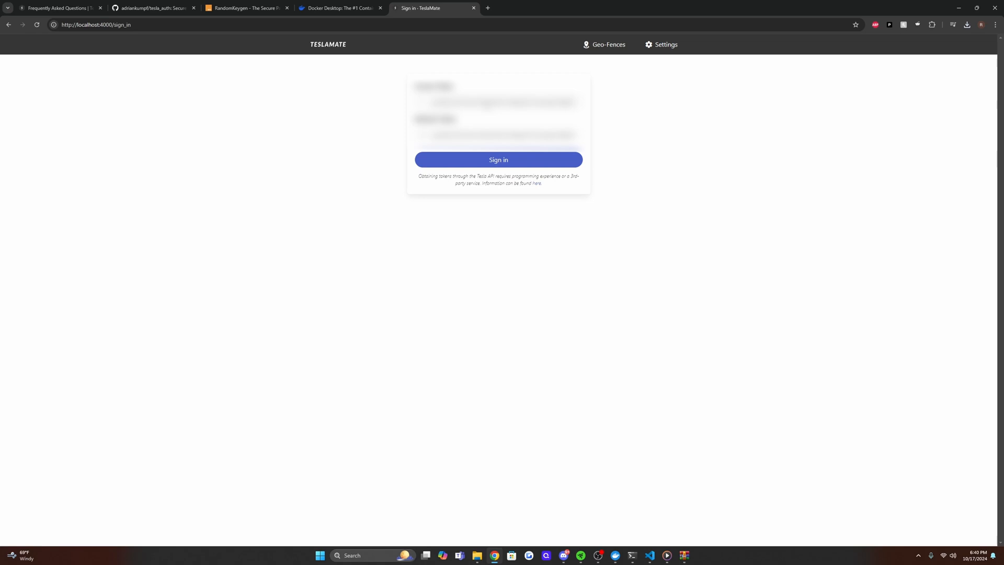
# - Sign in to TeslaMate with the pasted access and refresh tokens
pyautogui.click(498, 159)
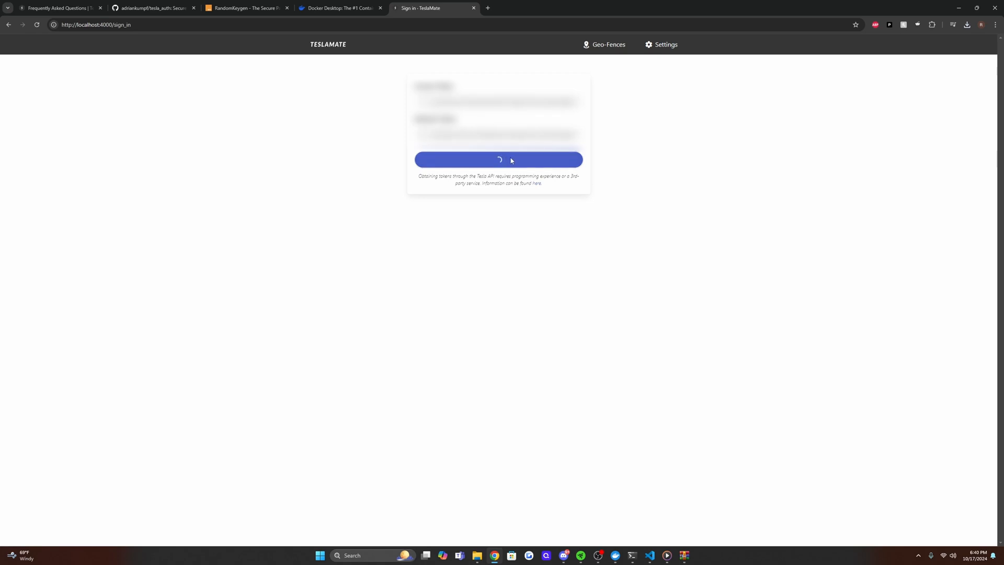
pyautogui.click(498, 159)
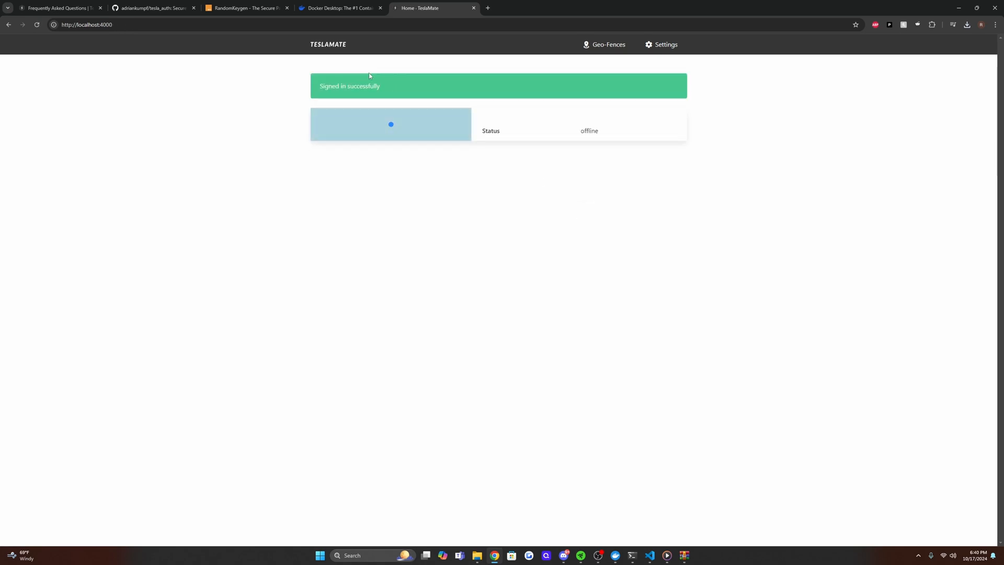
pyautogui.moveTo(396, 81)
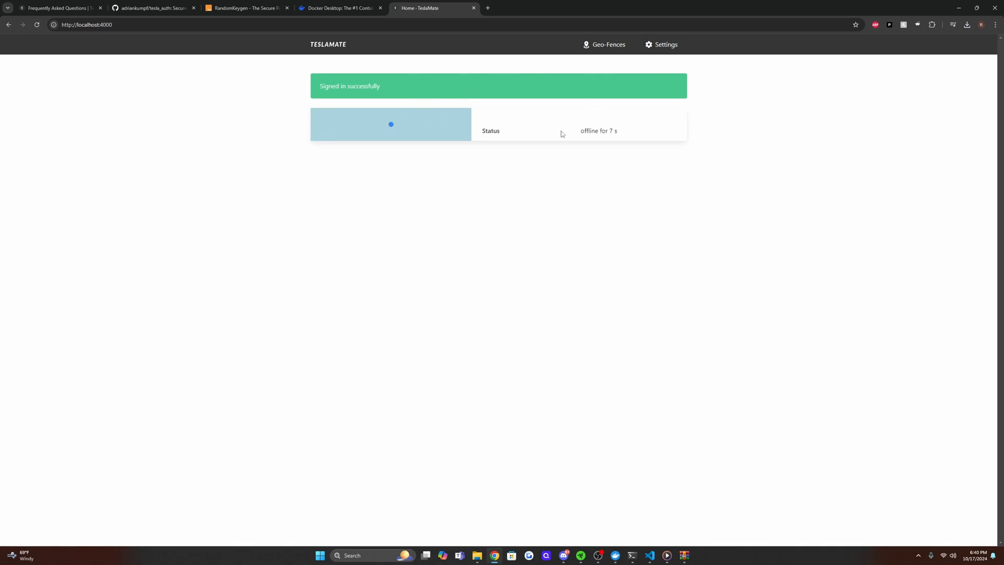
pyautogui.moveTo(412, 110)
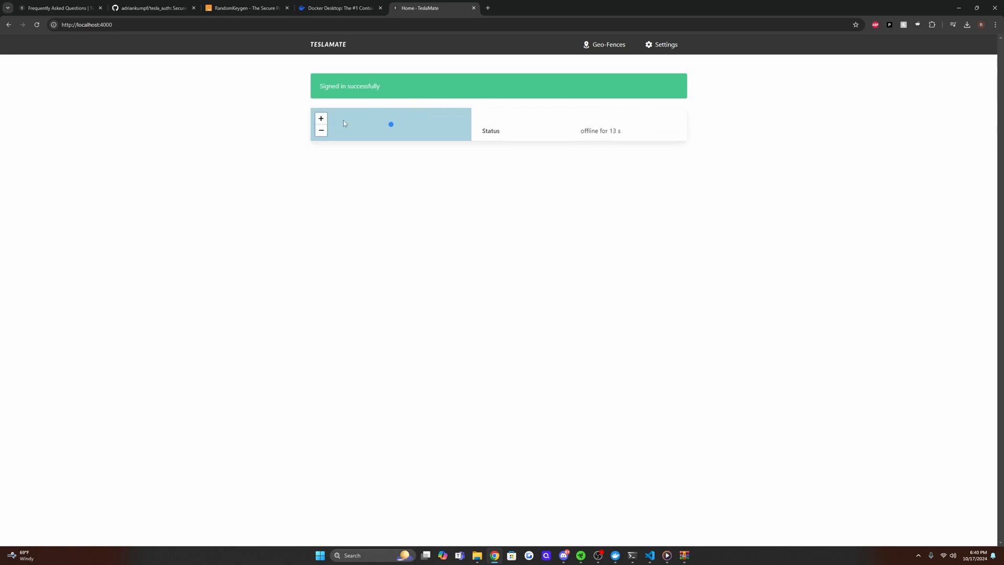
pyautogui.moveTo(435, 114)
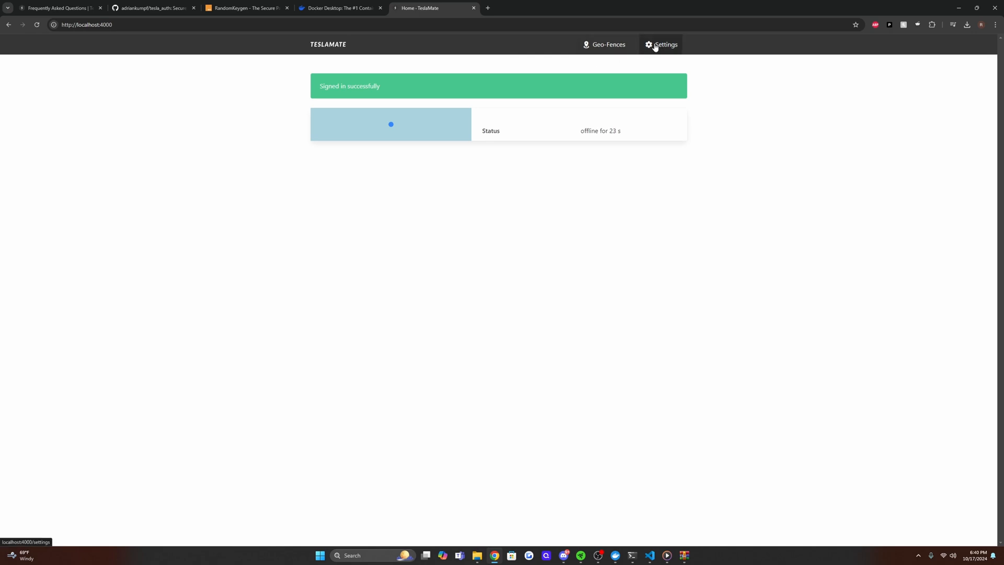
pyautogui.click(661, 44)
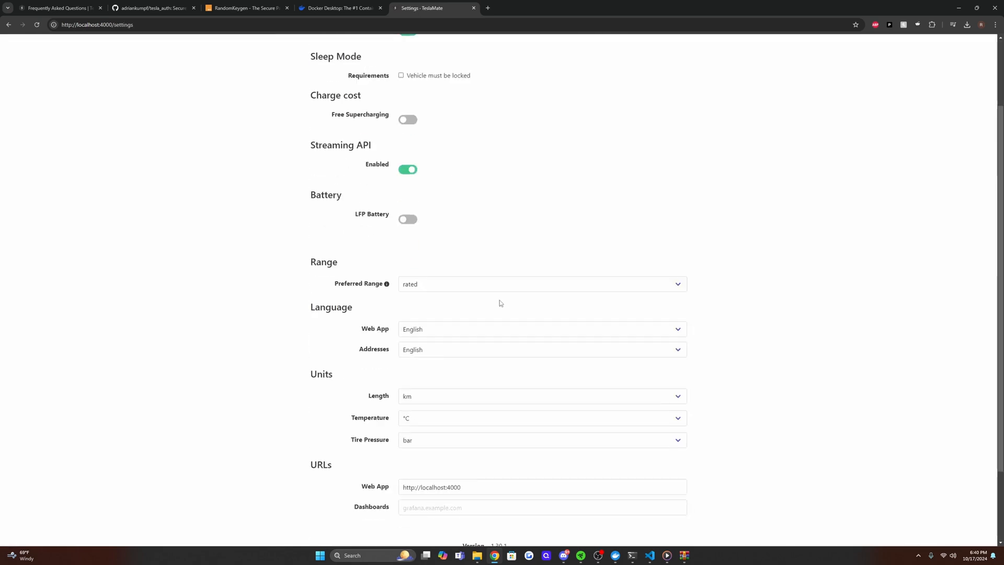
pyautogui.scroll(-3)
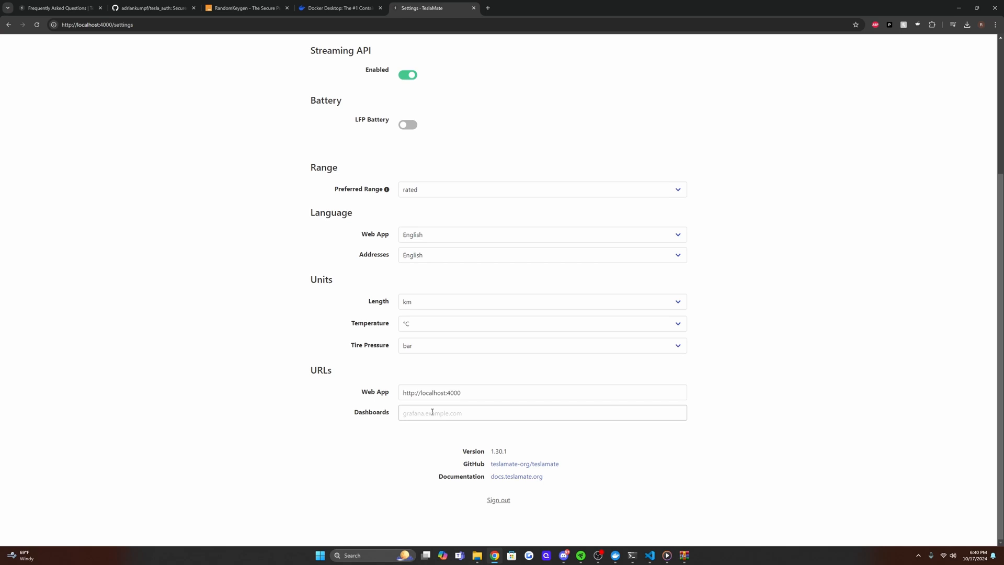
pyautogui.click(542, 412)
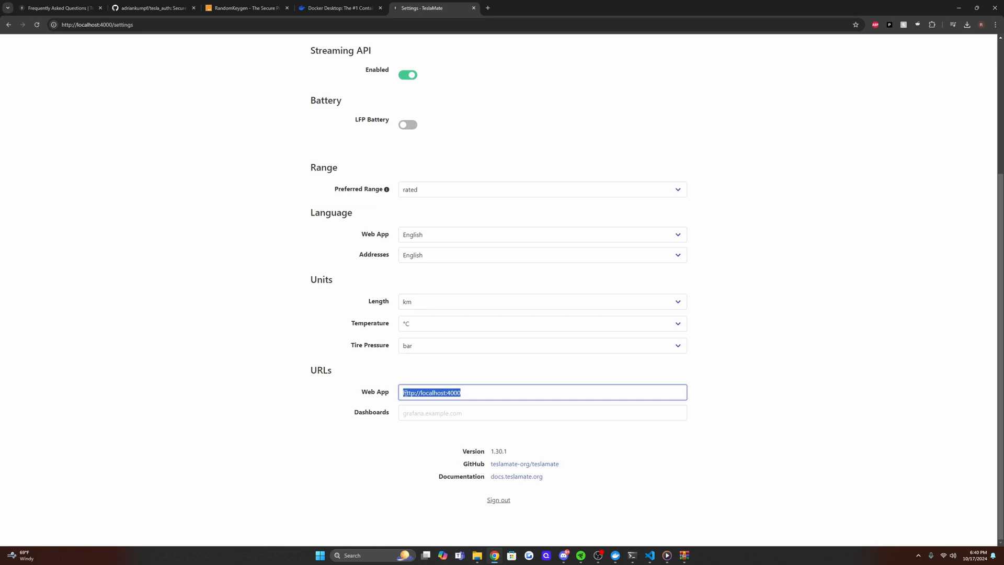
pyautogui.write('http://localhost:')
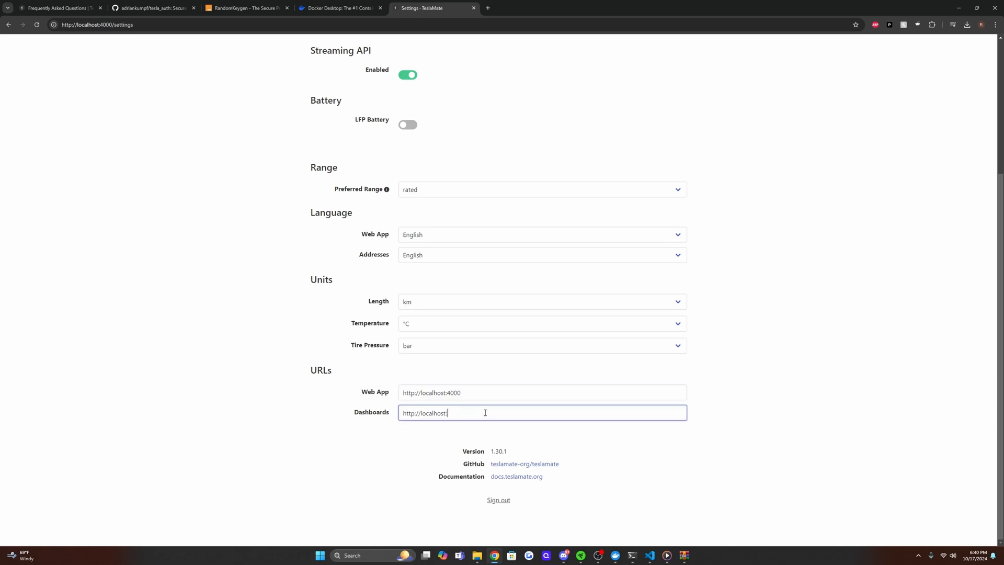
pyautogui.write('3000')
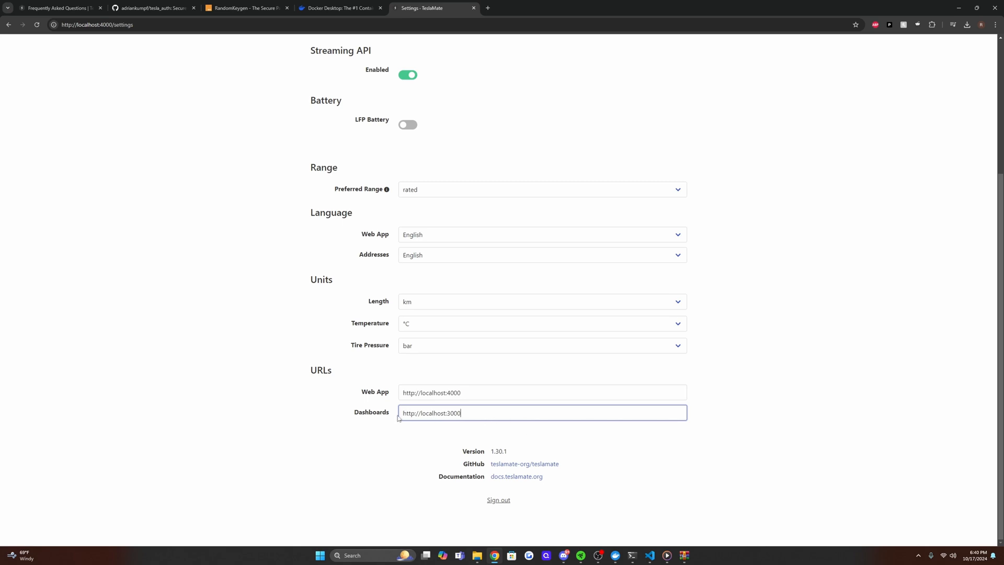
pyautogui.moveTo(393, 449)
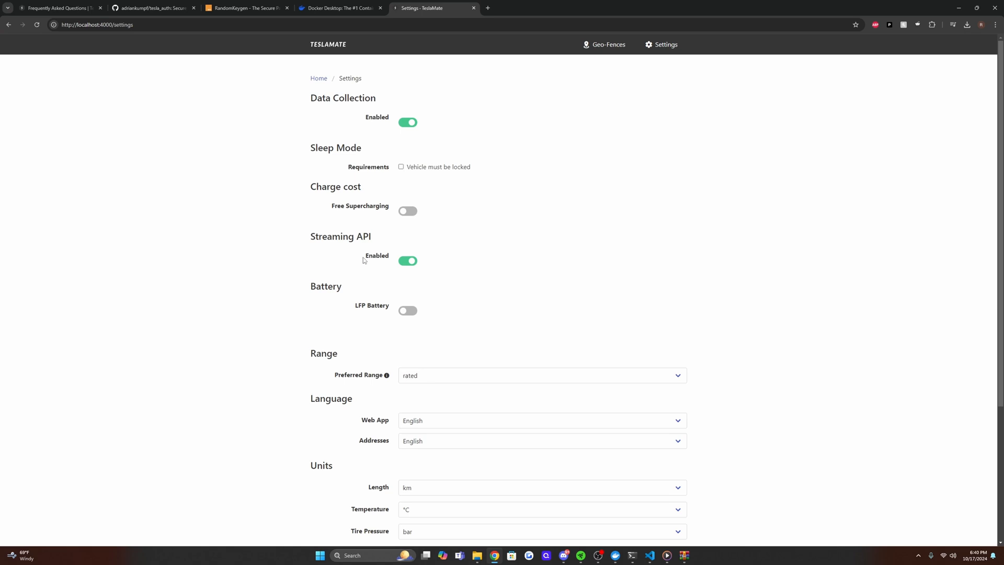
# - Switch length units to mi and temperature units to °F
pyautogui.scroll(-3)
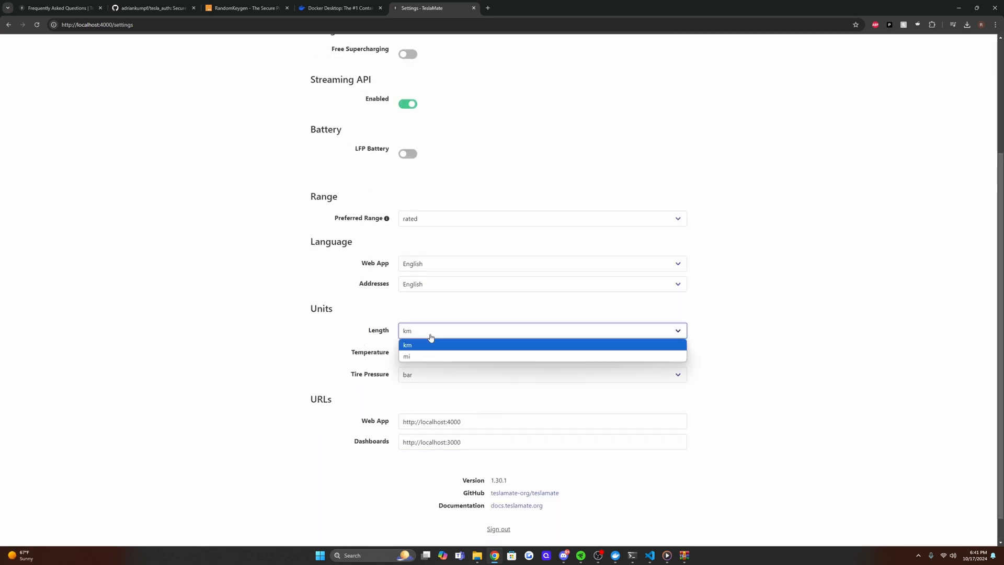
pyautogui.click(407, 344)
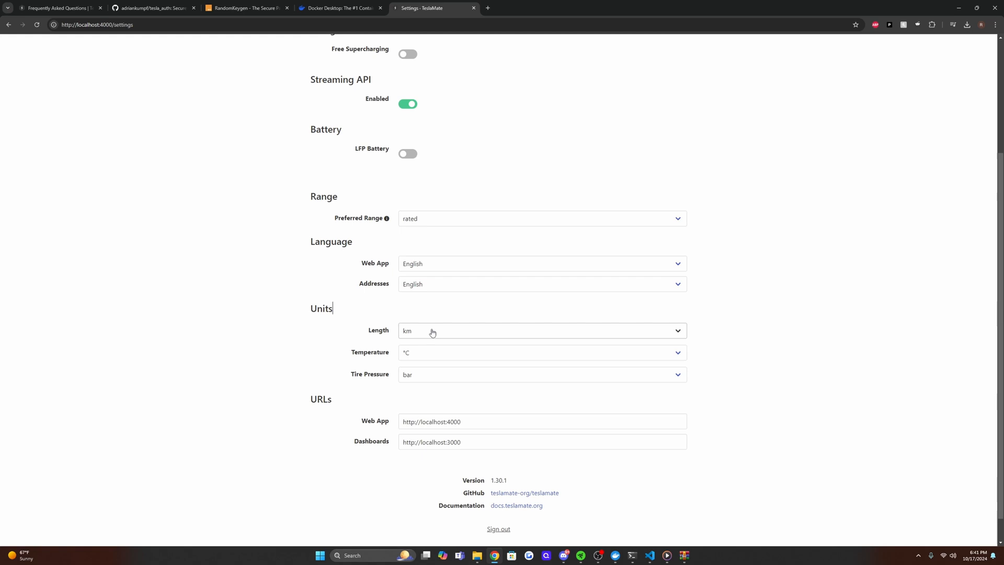
pyautogui.click(540, 352)
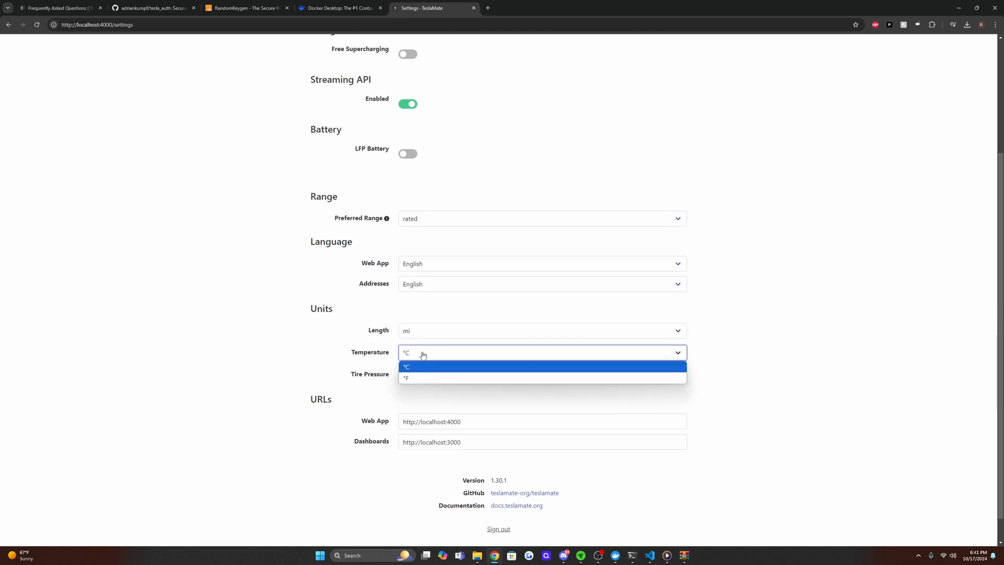
pyautogui.click(407, 378)
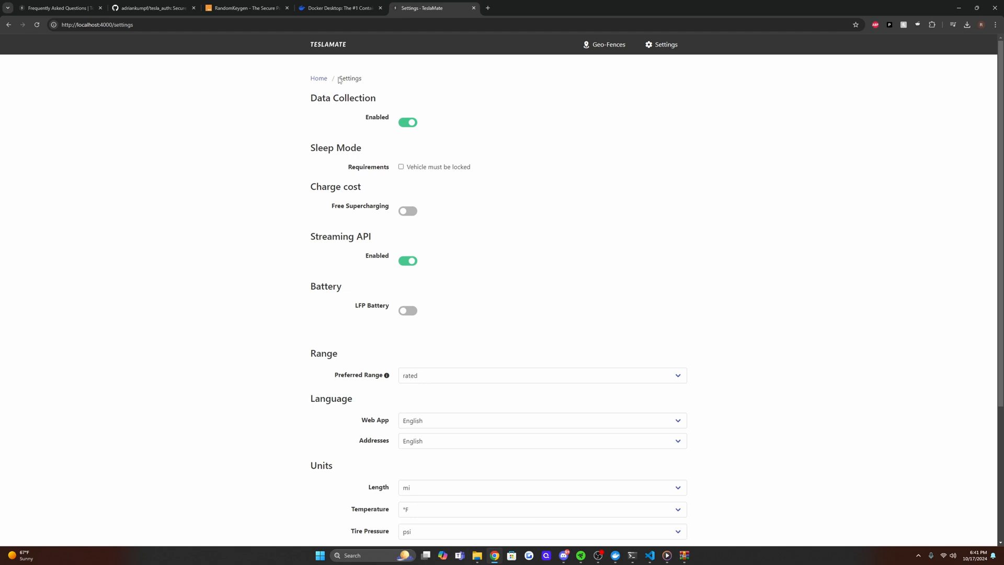
# - Return to the TeslaMate home page and check the new Dashboards menu listing Battery Health, Drives and others
pyautogui.click(318, 78)
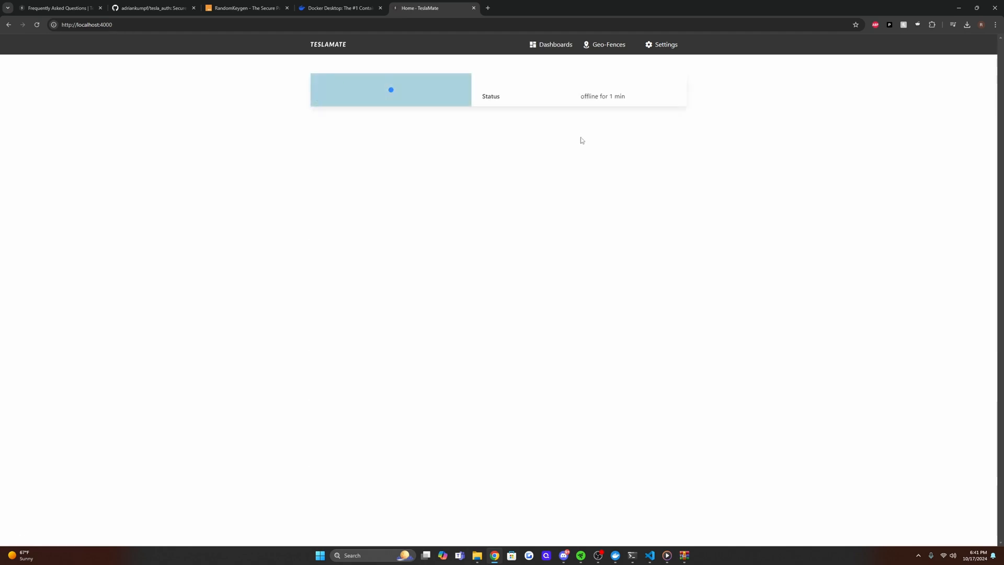
pyautogui.click(551, 44)
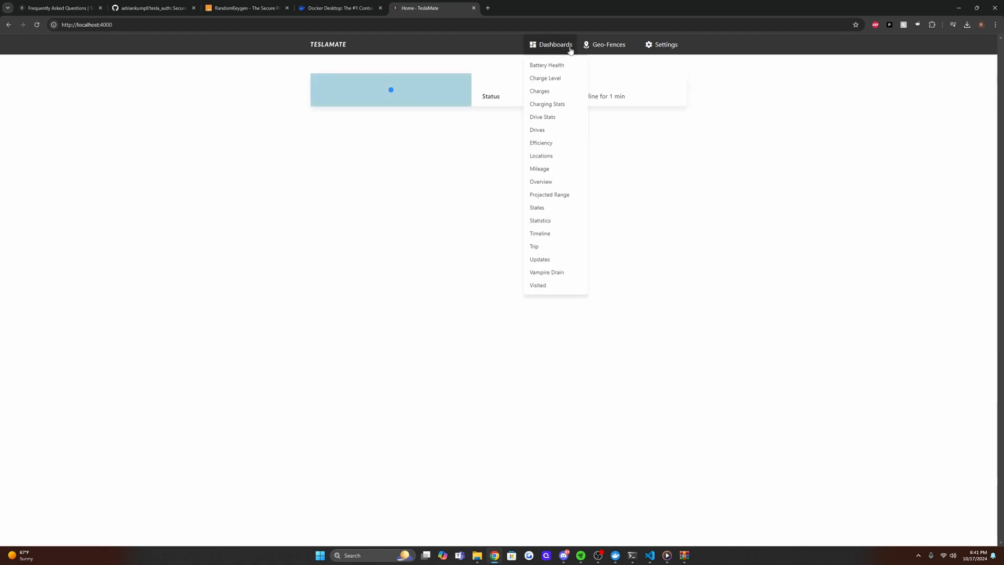
pyautogui.moveTo(559, 55)
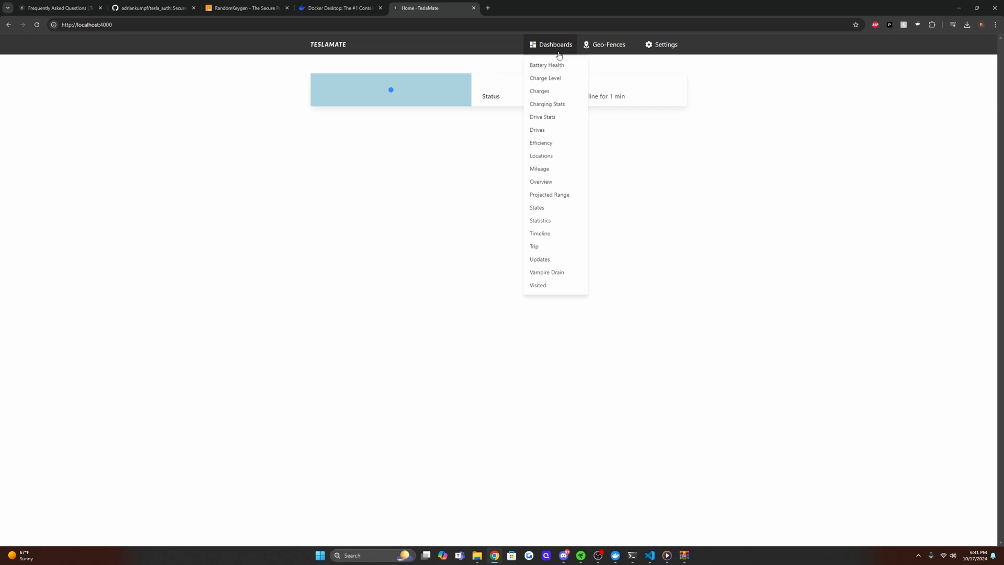
pyautogui.click(587, 90)
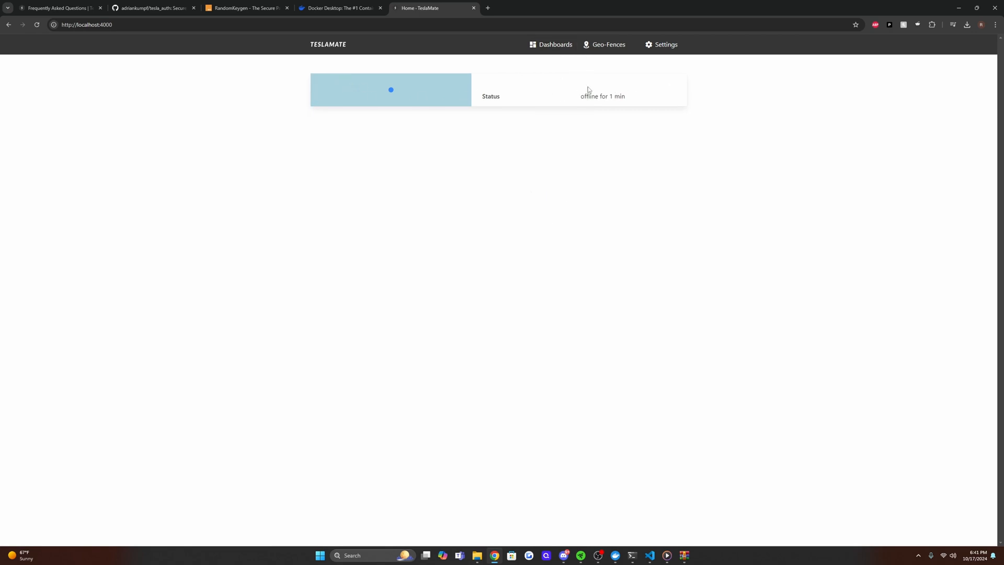
pyautogui.moveTo(609, 331)
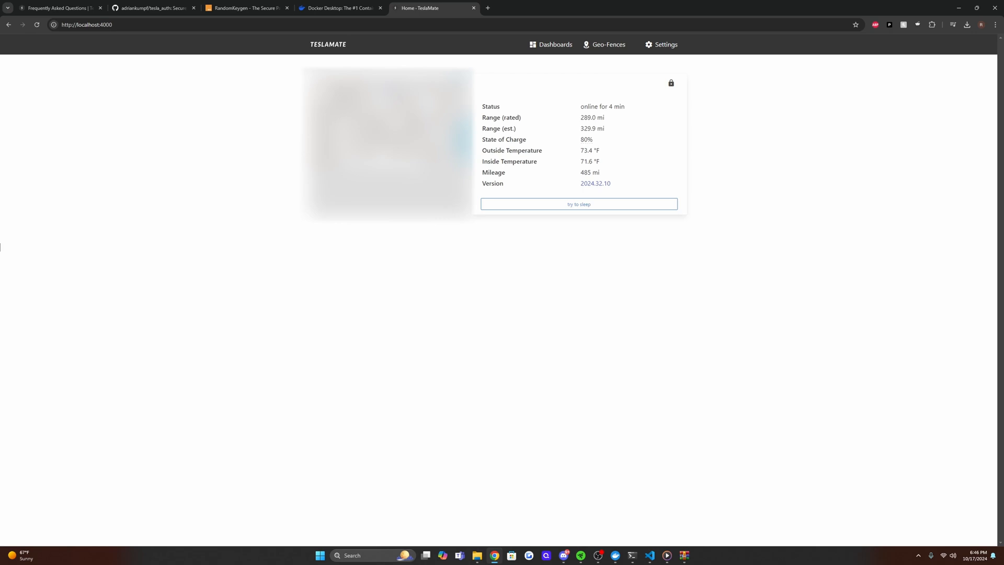
pyautogui.moveTo(579, 91)
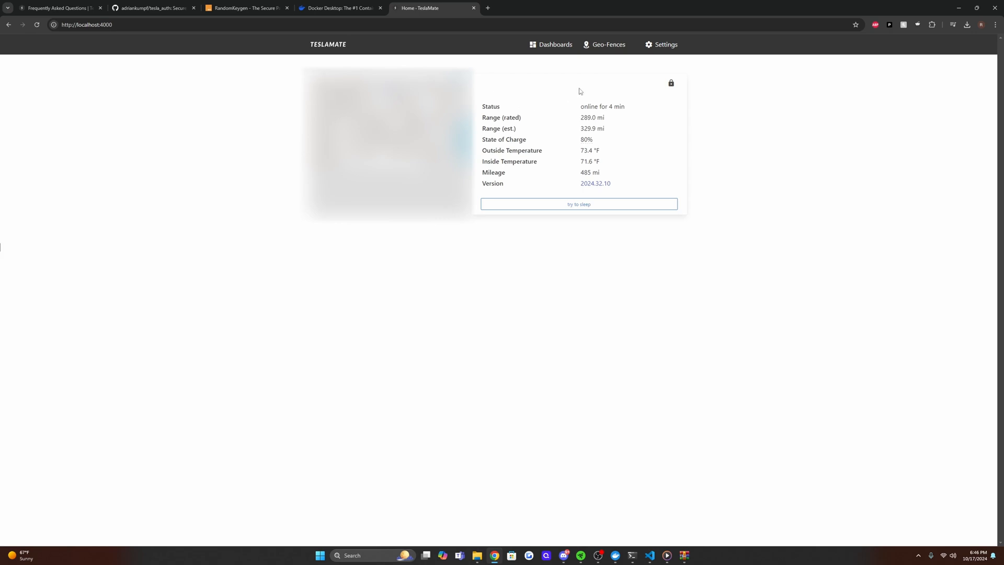
pyautogui.moveTo(586, 84)
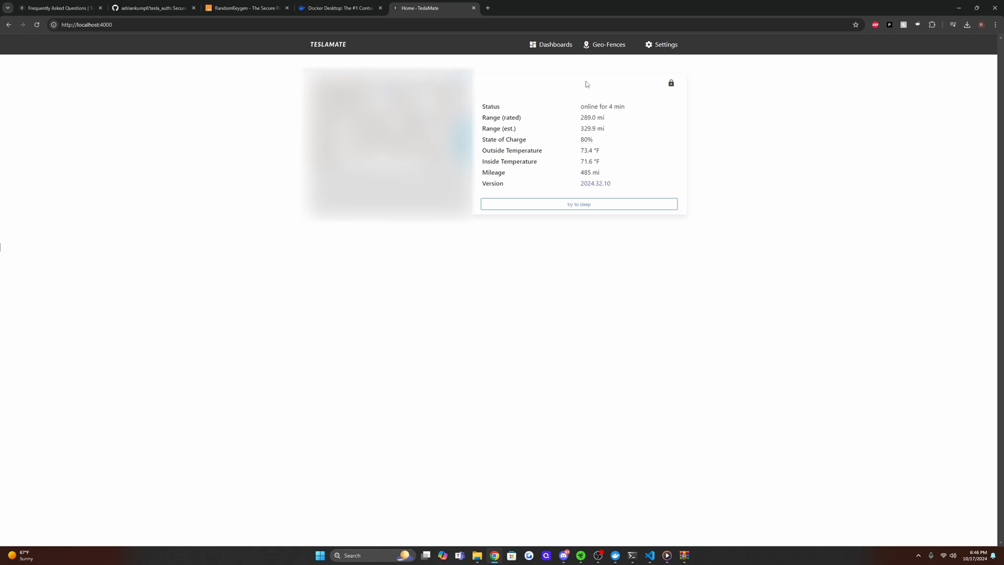
# - Open the TeslaMate Dashboards list to reach the Battery Health dashboard
pyautogui.click(551, 44)
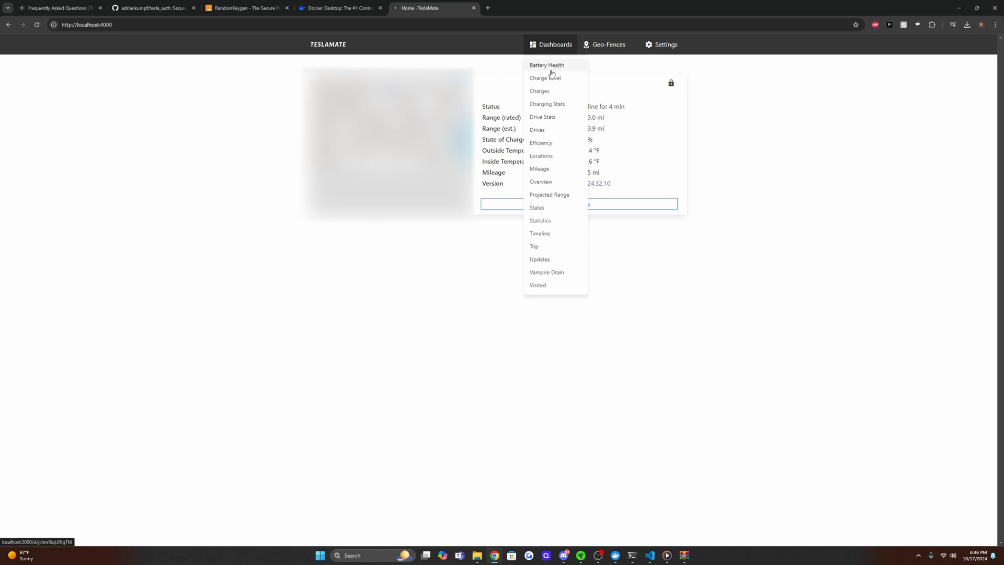
pyautogui.moveTo(562, 70)
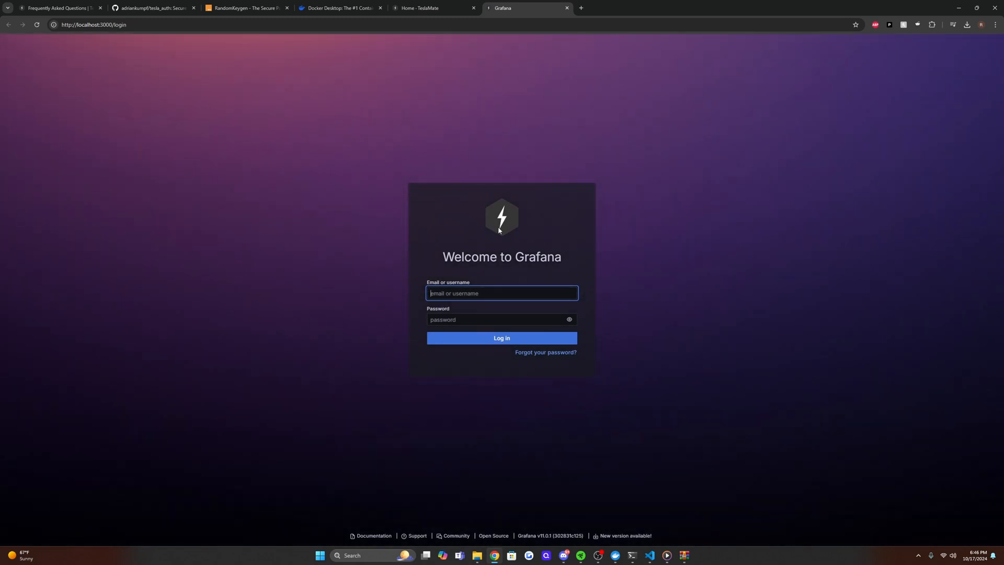
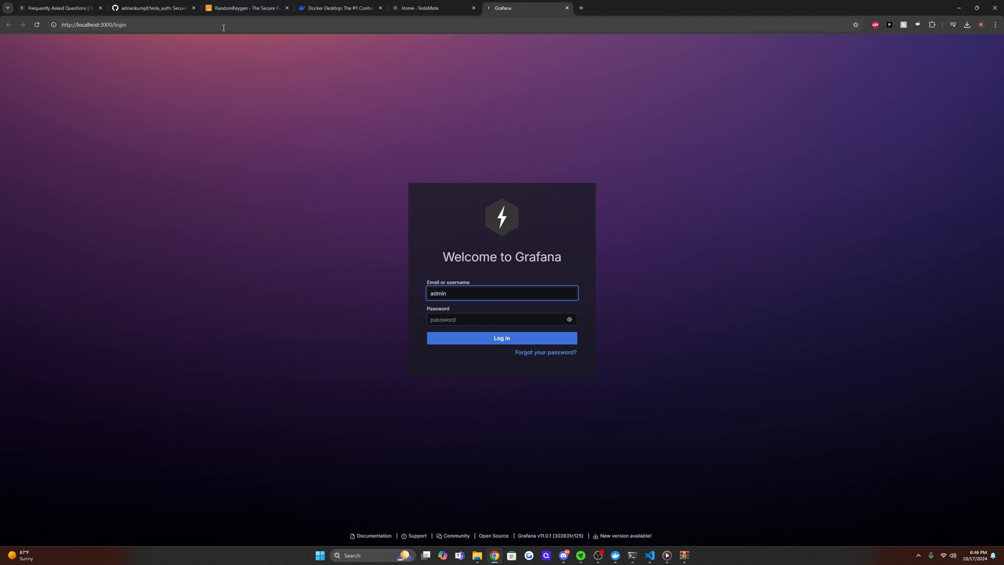
pyautogui.click(58, 7)
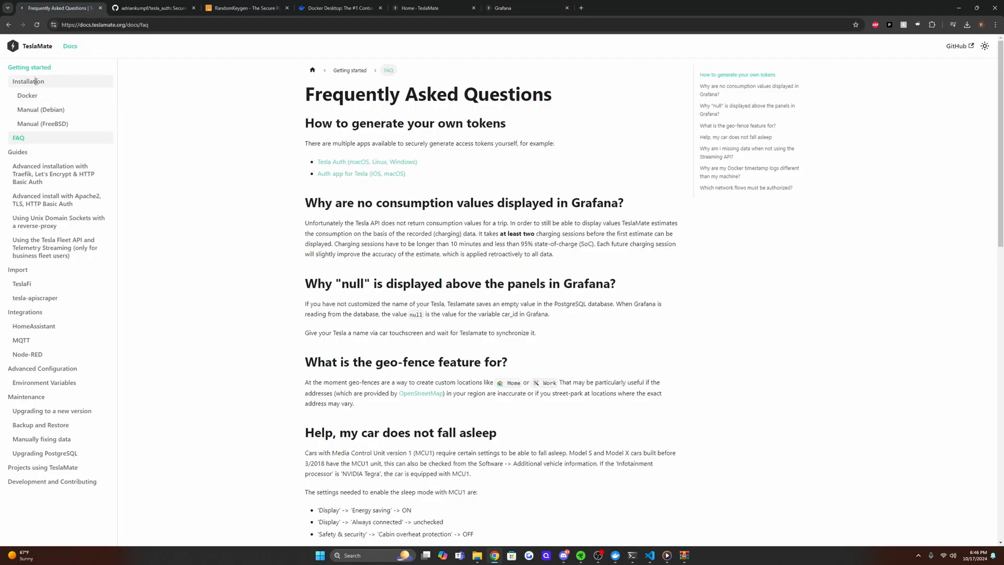
pyautogui.click(27, 95)
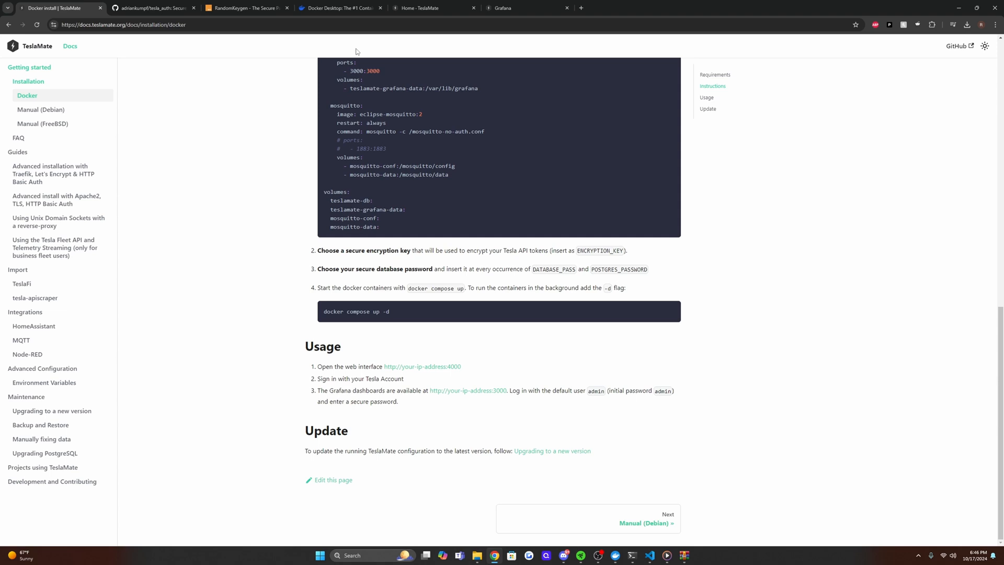
pyautogui.click(524, 8)
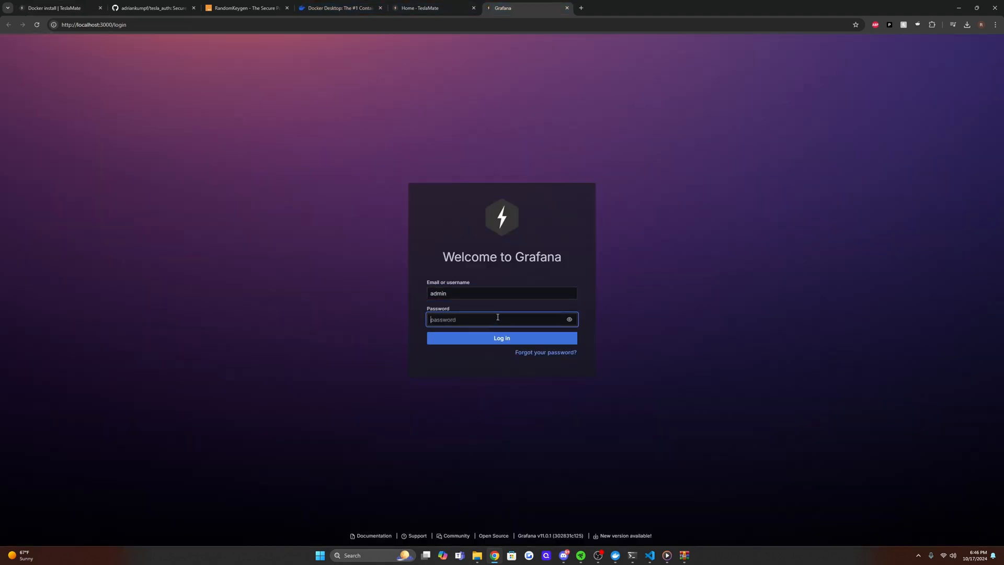
pyautogui.click(501, 341)
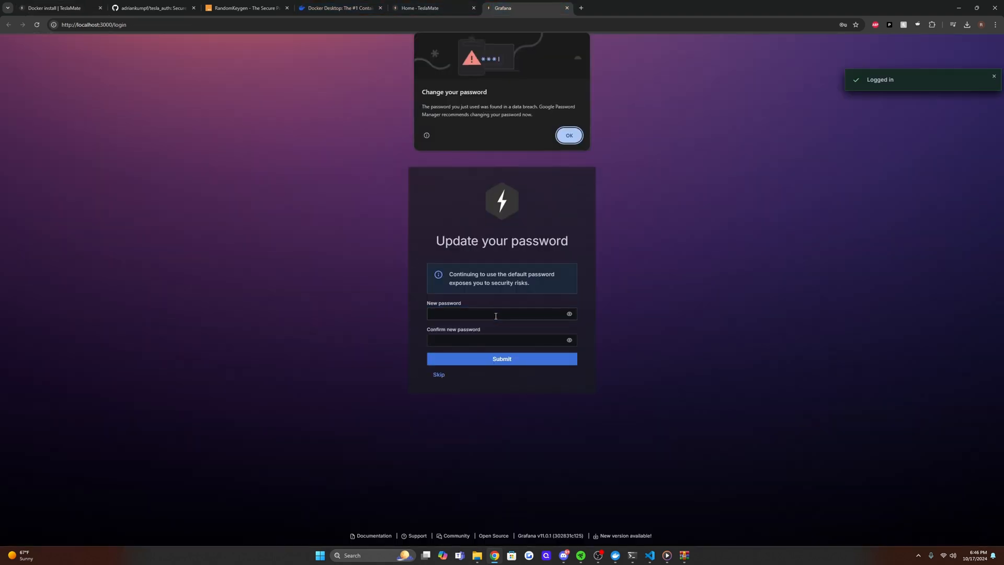
# - Set and submit a new Grafana admin password, landing on the Battery Health dashboard
pyautogui.click(566, 135)
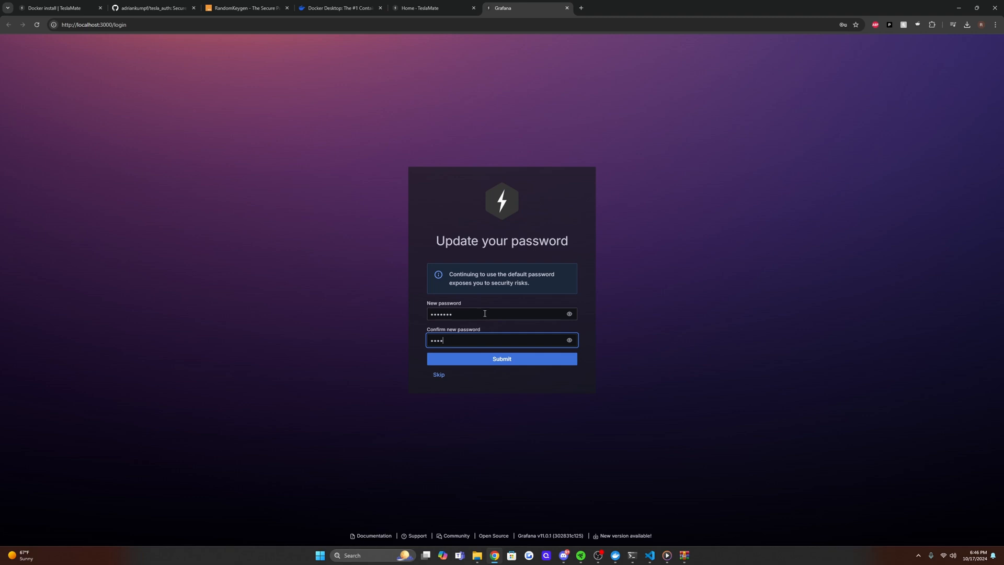
pyautogui.write('•••')
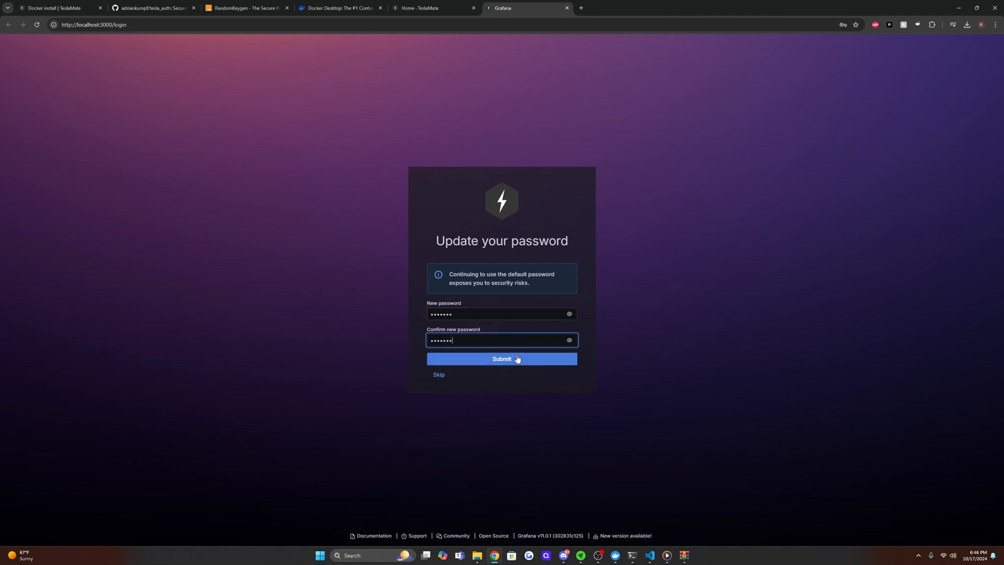
pyautogui.click(501, 359)
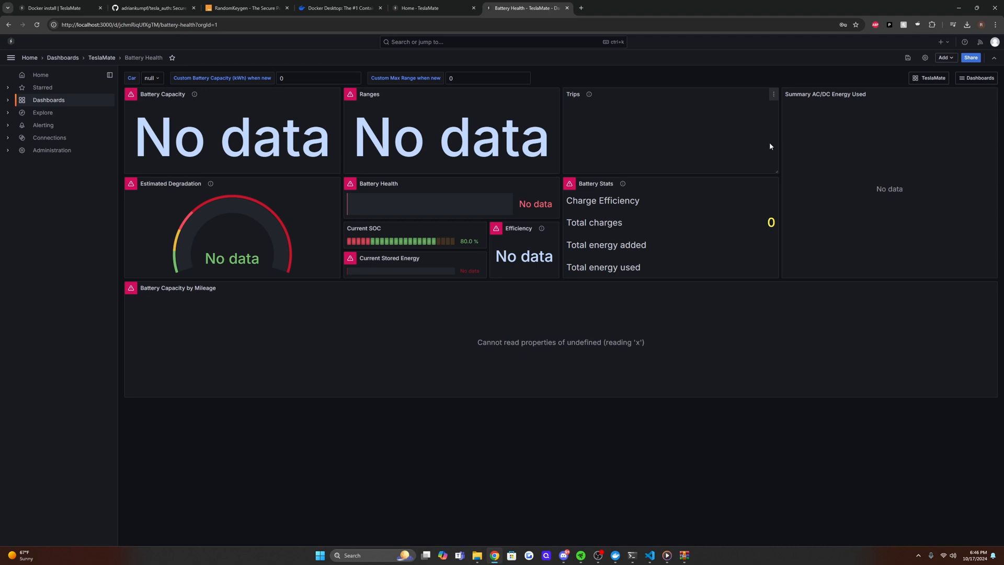
pyautogui.moveTo(771, 154)
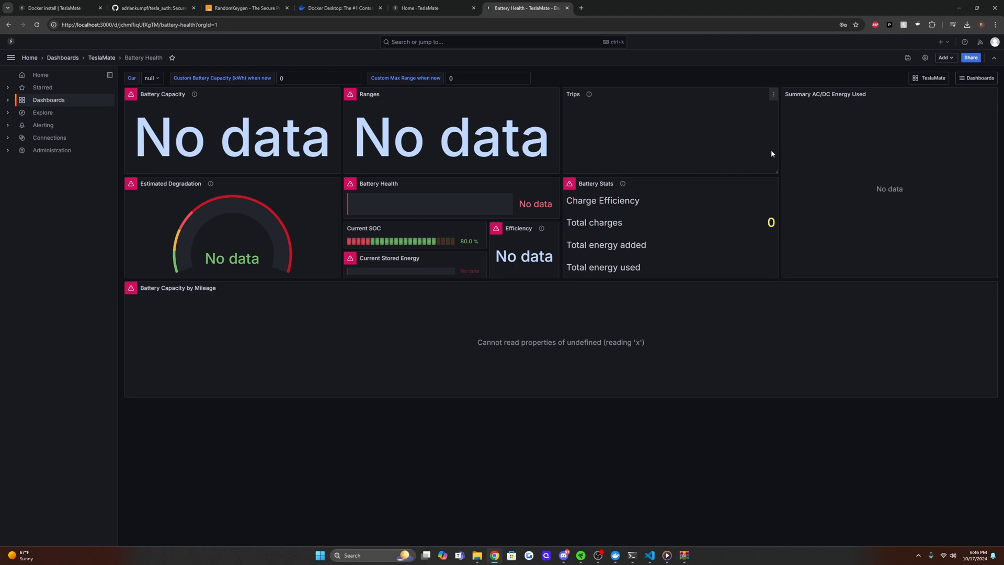
pyautogui.moveTo(908, 72)
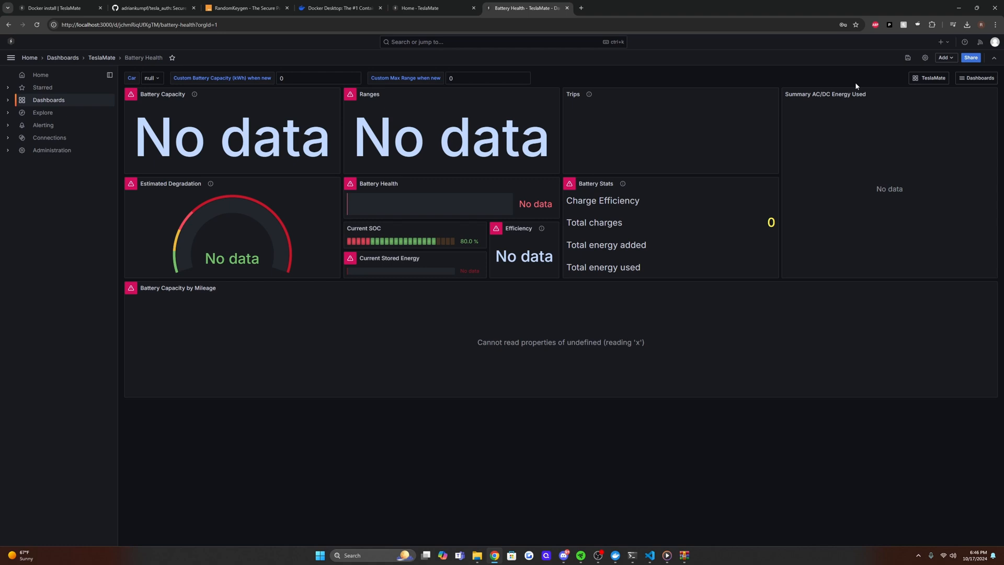
# - Switch Grafana to the Mileage dashboard, then return to the TeslaMate home tab
pyautogui.click(426, 8)
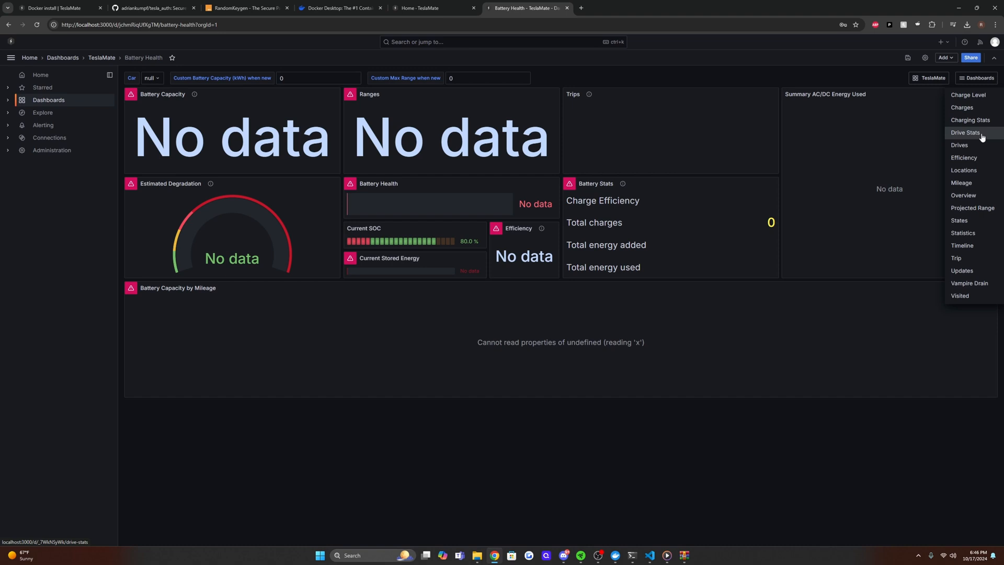
pyautogui.moveTo(971, 207)
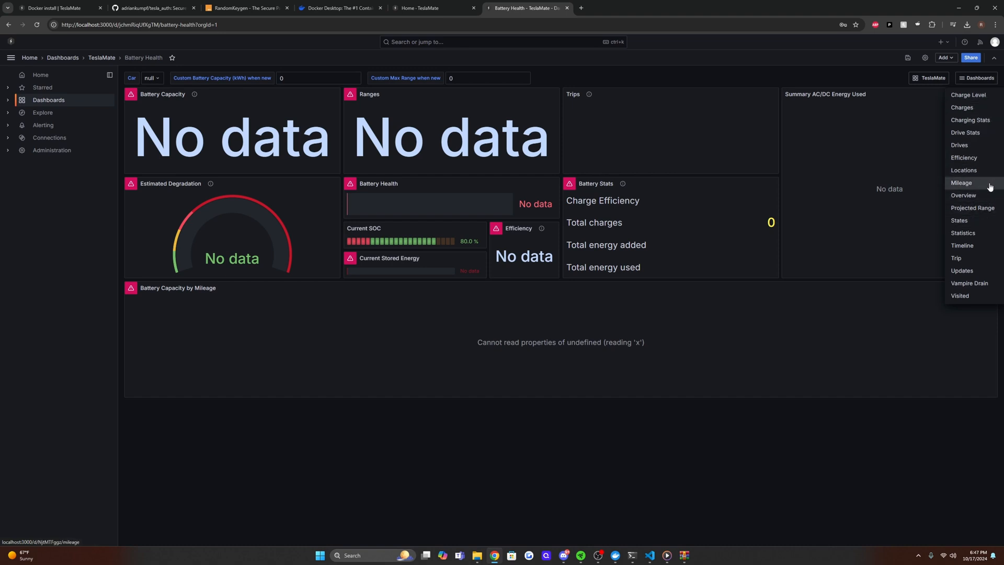
pyautogui.click(961, 184)
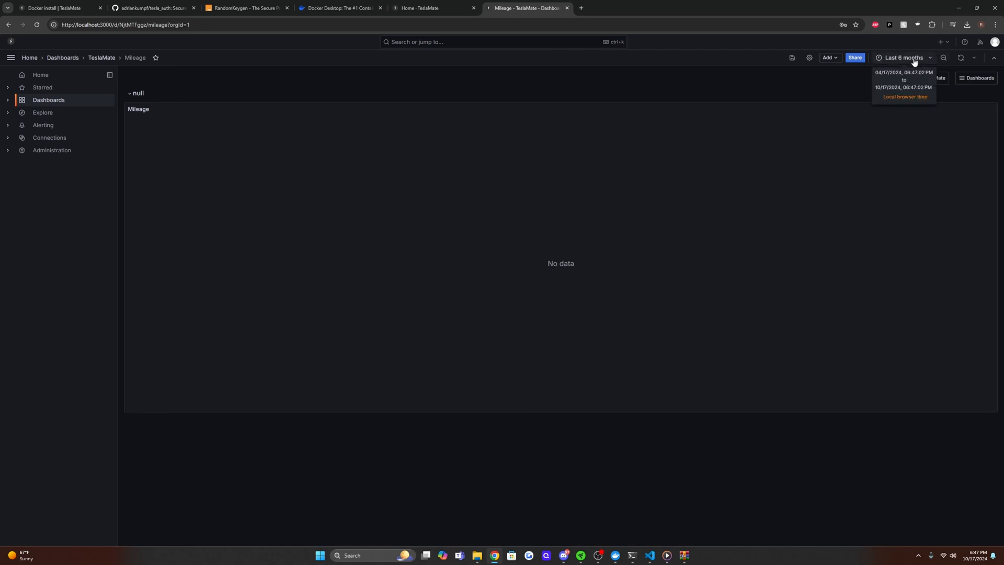
pyautogui.moveTo(902, 64)
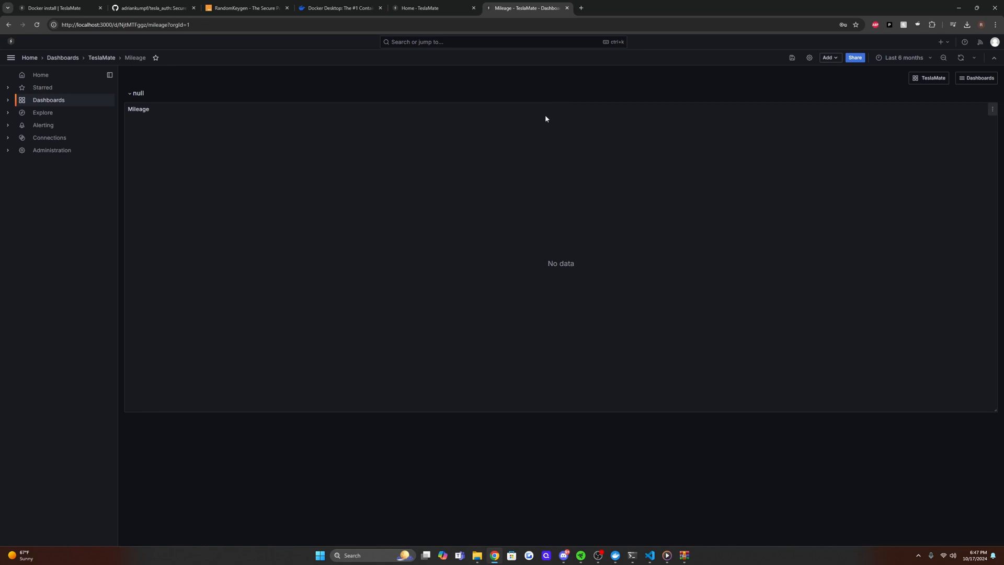
pyautogui.moveTo(487, 106)
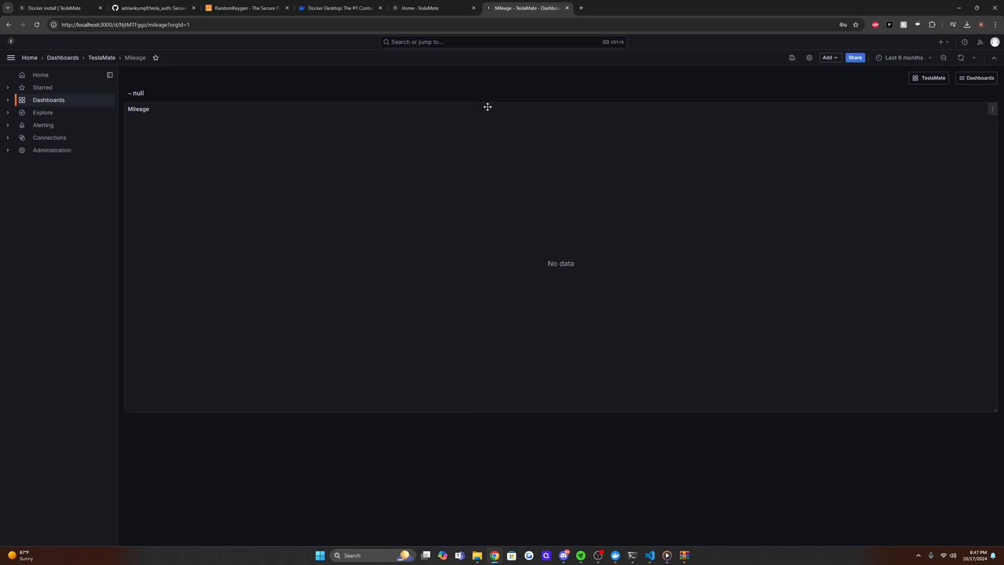
pyautogui.click(425, 7)
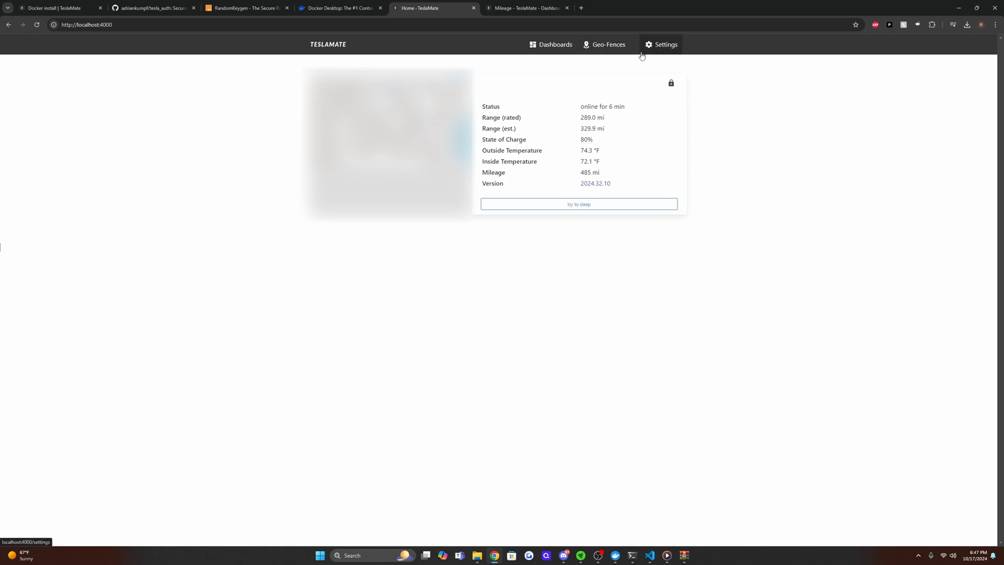
# - Review the TeslaMate settings showing mi and °F, then return to the home page
pyautogui.click(661, 44)
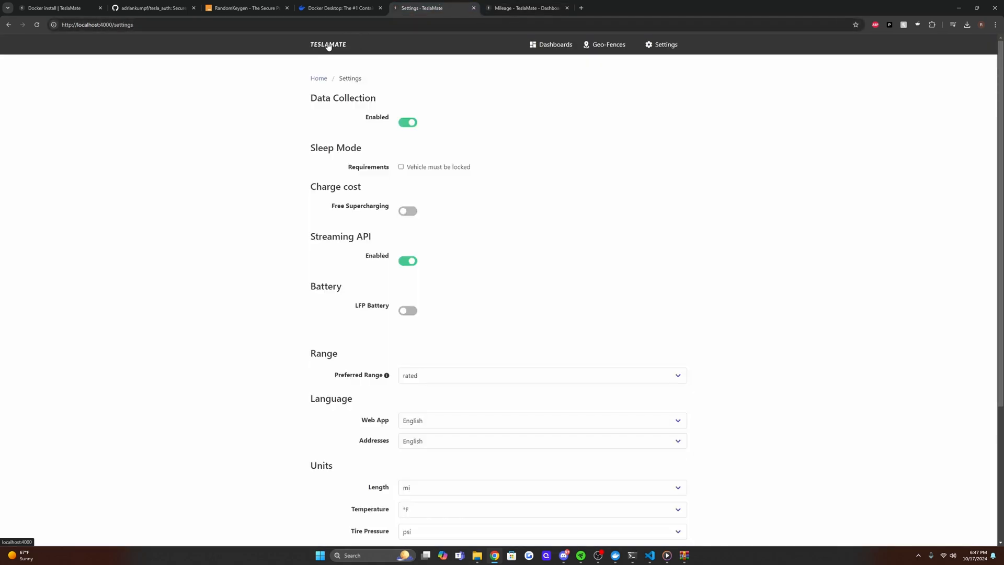
pyautogui.click(550, 44)
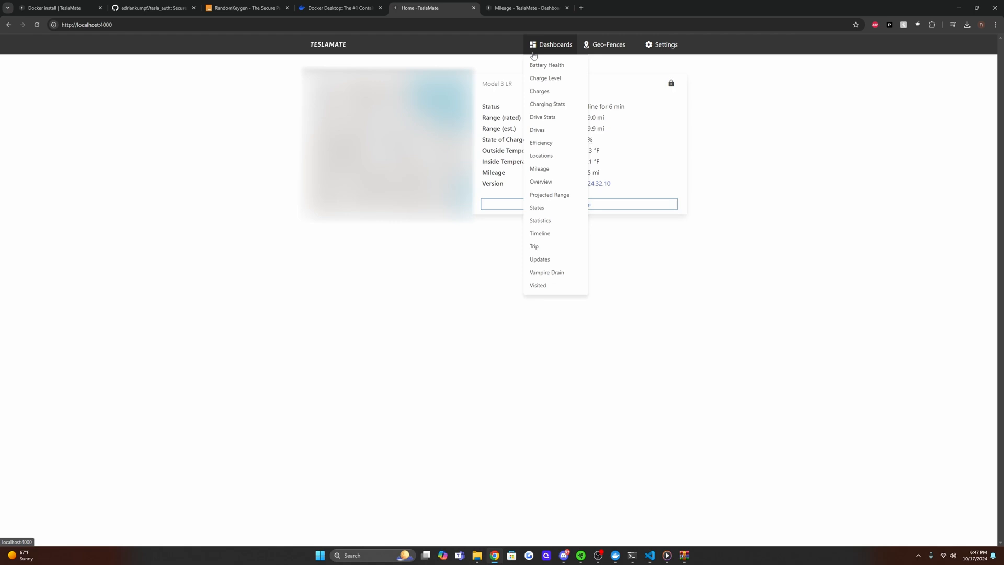
pyautogui.moveTo(566, 79)
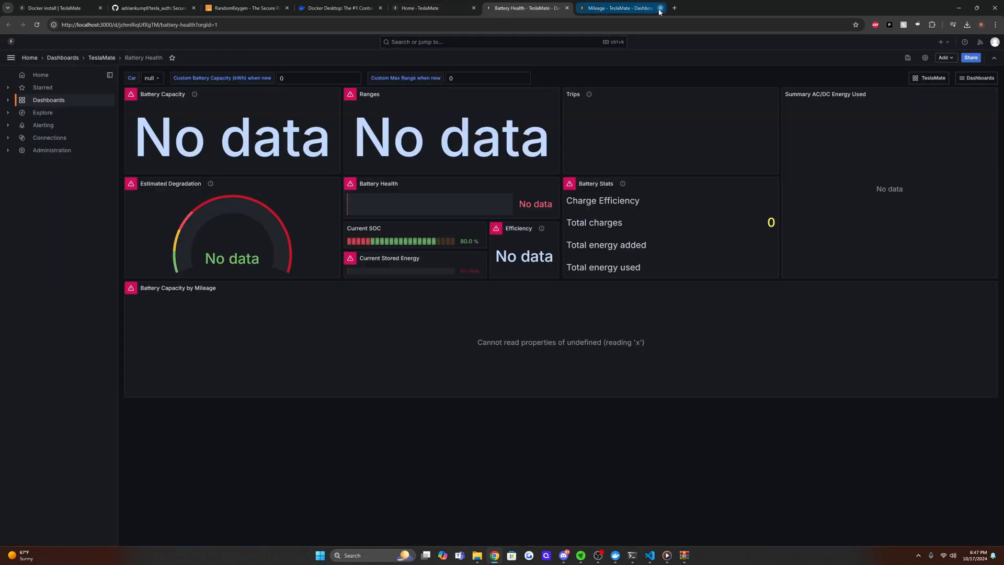
# - Close the extra Mileage dashboard and switch to the Efficiency dashboard (232 Wh/mi, 300 mi logged)
pyautogui.click(660, 8)
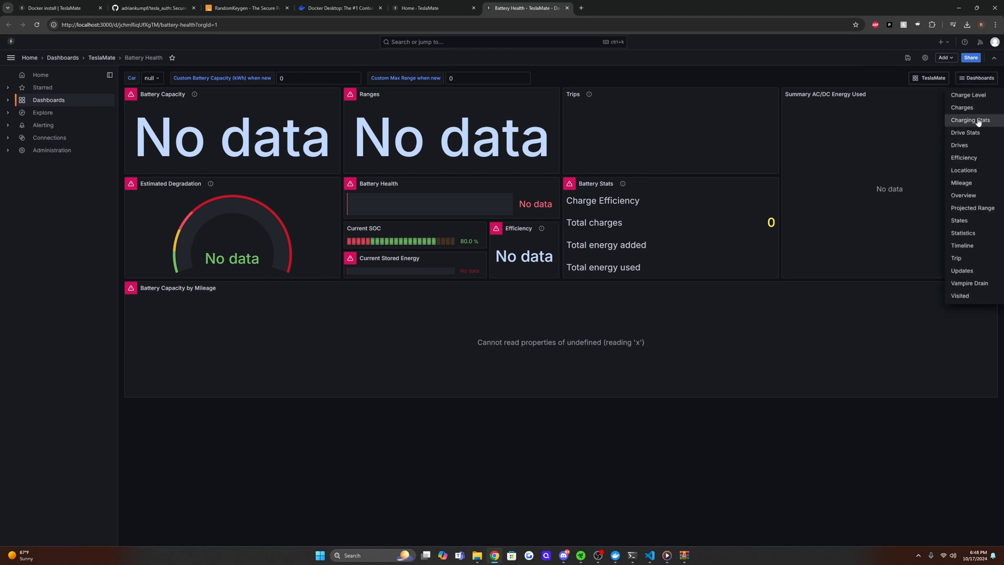
pyautogui.moveTo(962, 270)
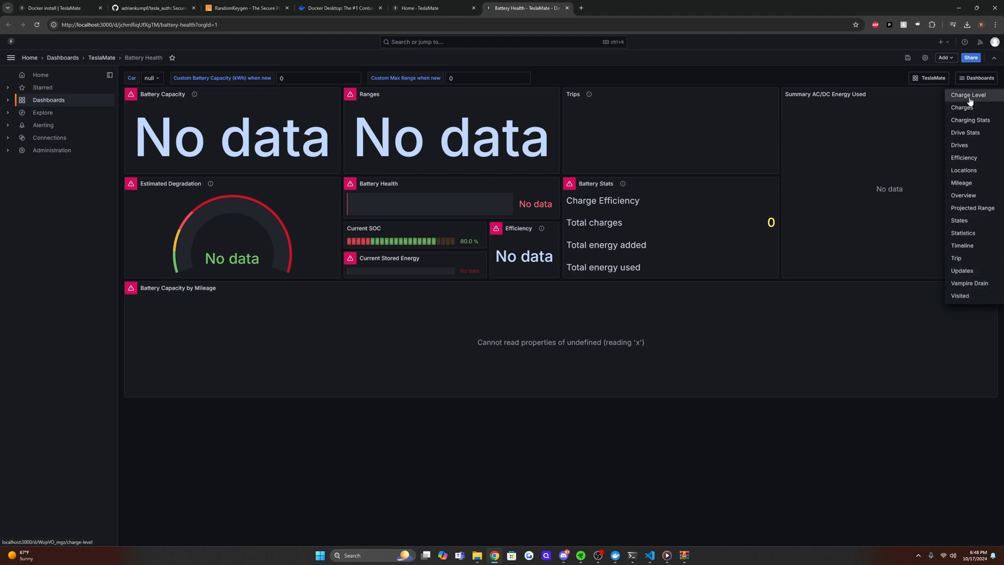
pyautogui.click(963, 158)
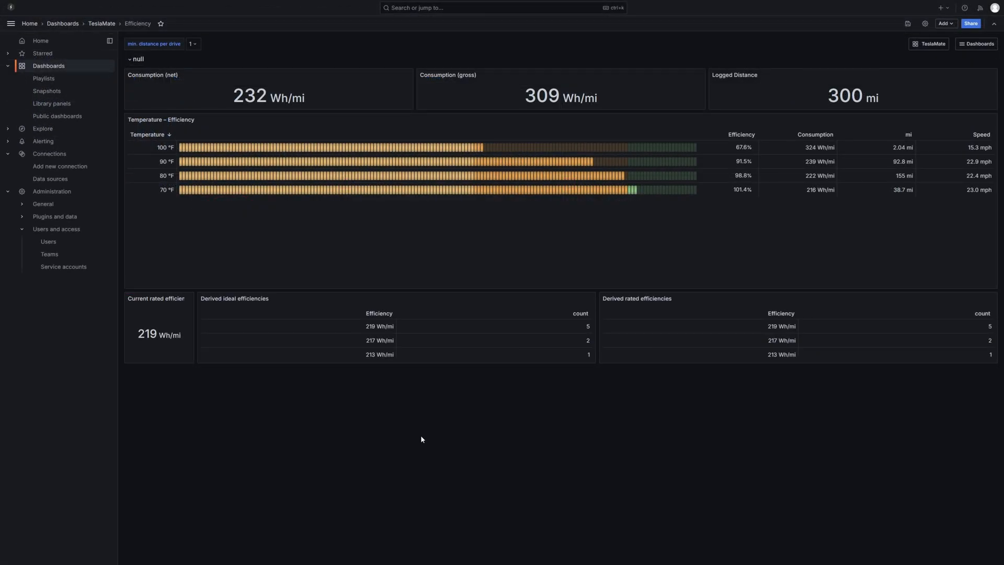